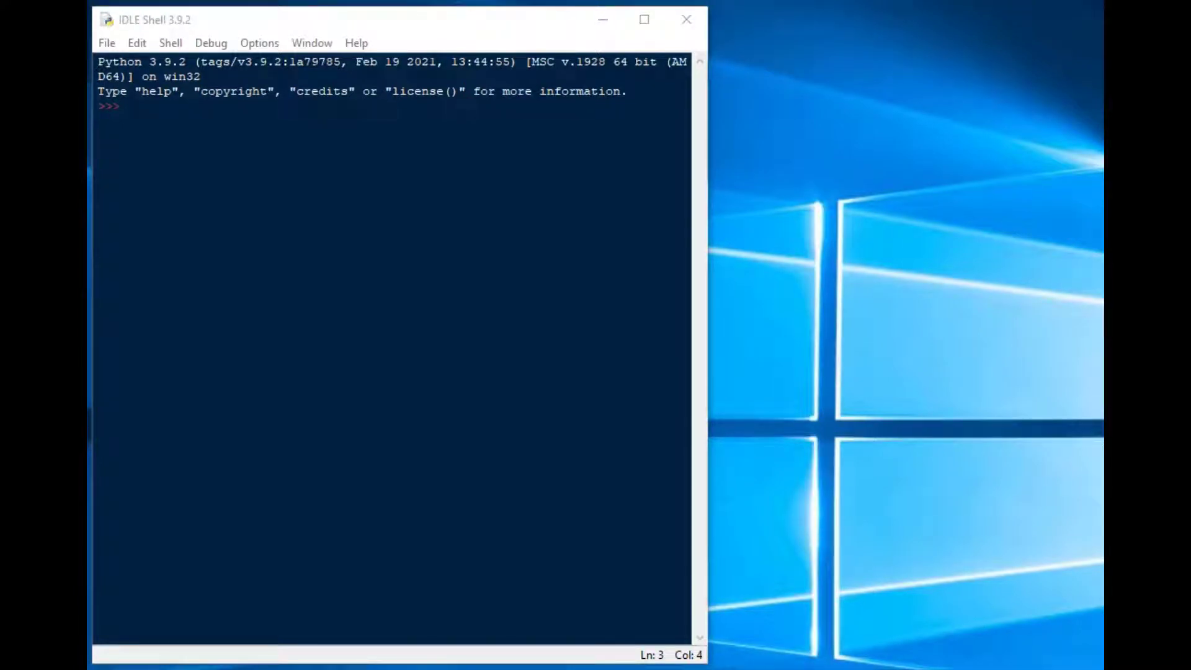
mouse_move(336, 585)
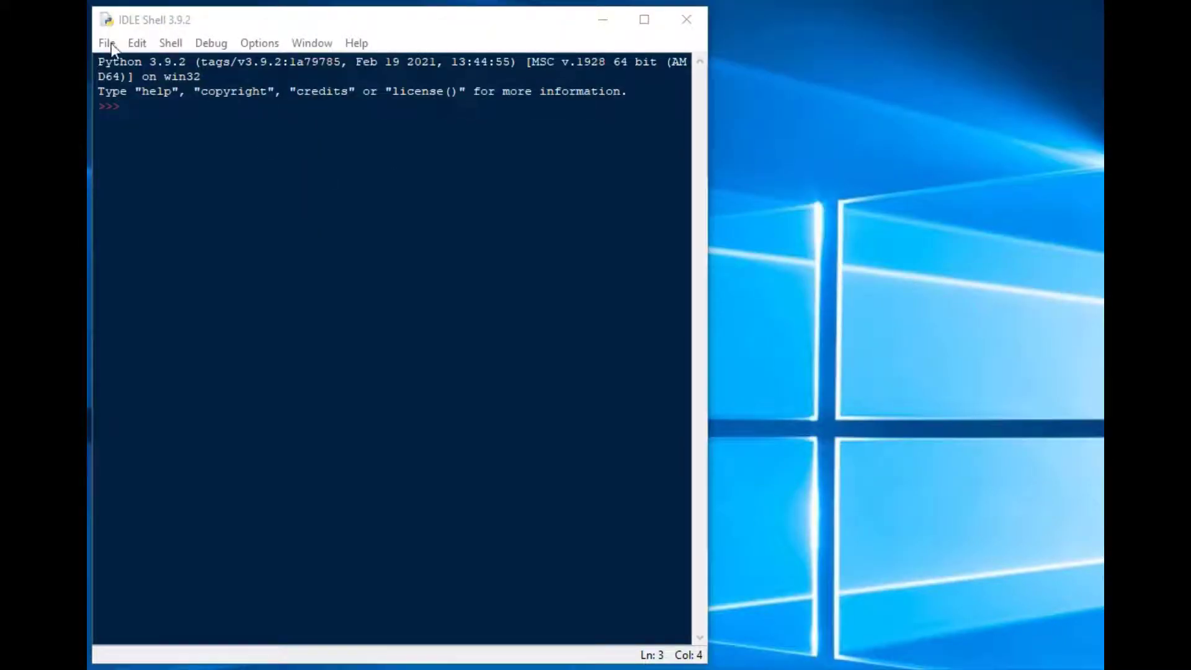
Step: Create a new blank script file from the IDLE Shell's File menu
click(105, 43)
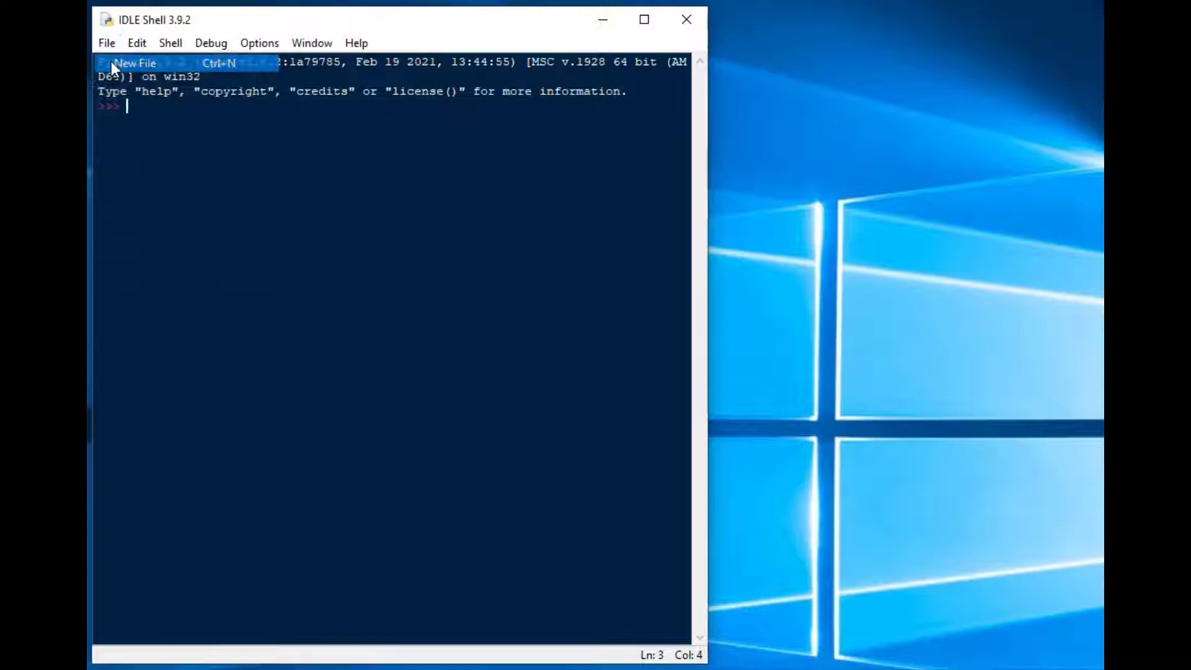
click(134, 63)
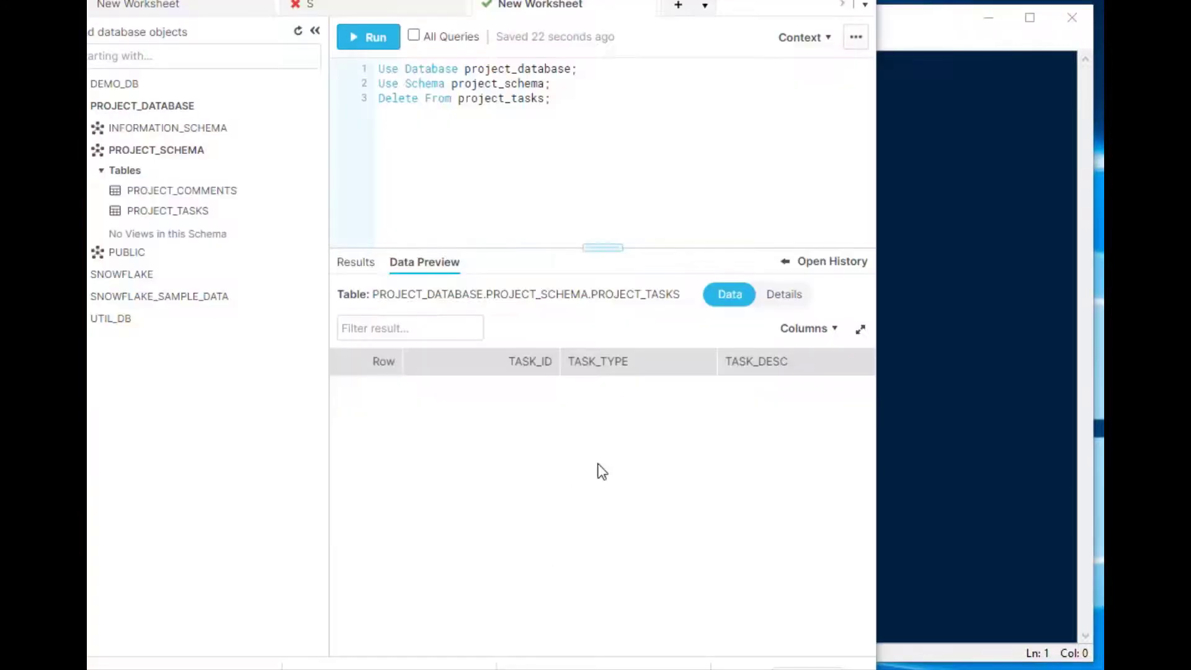
mouse_move(537, 172)
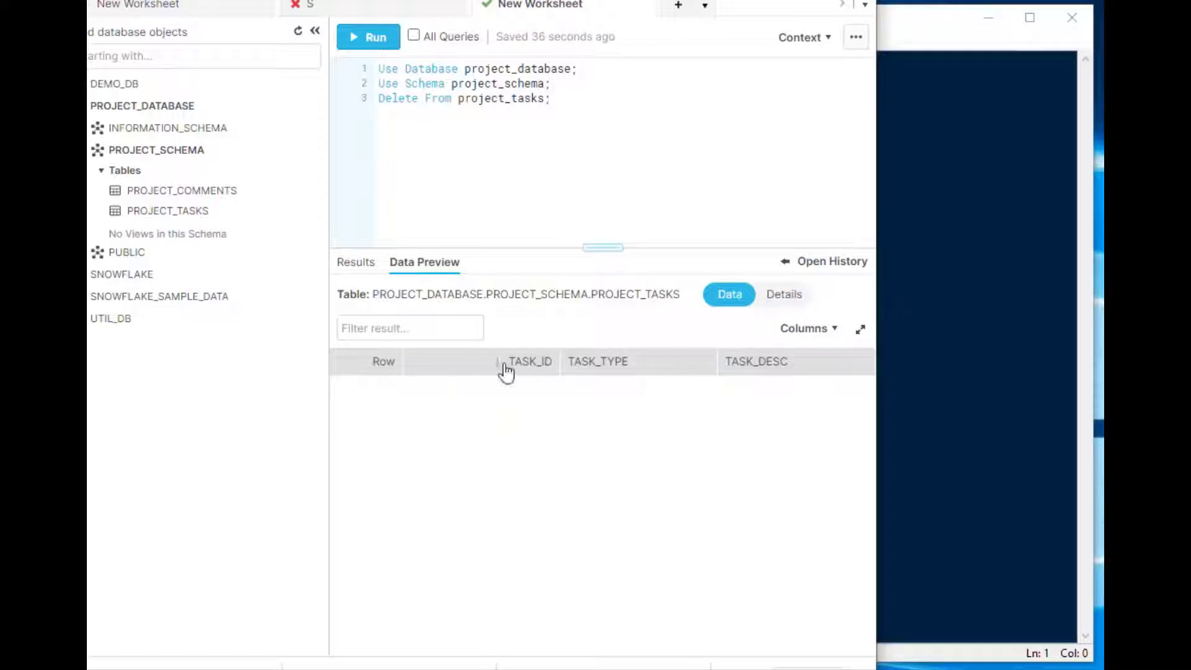
mouse_move(167, 210)
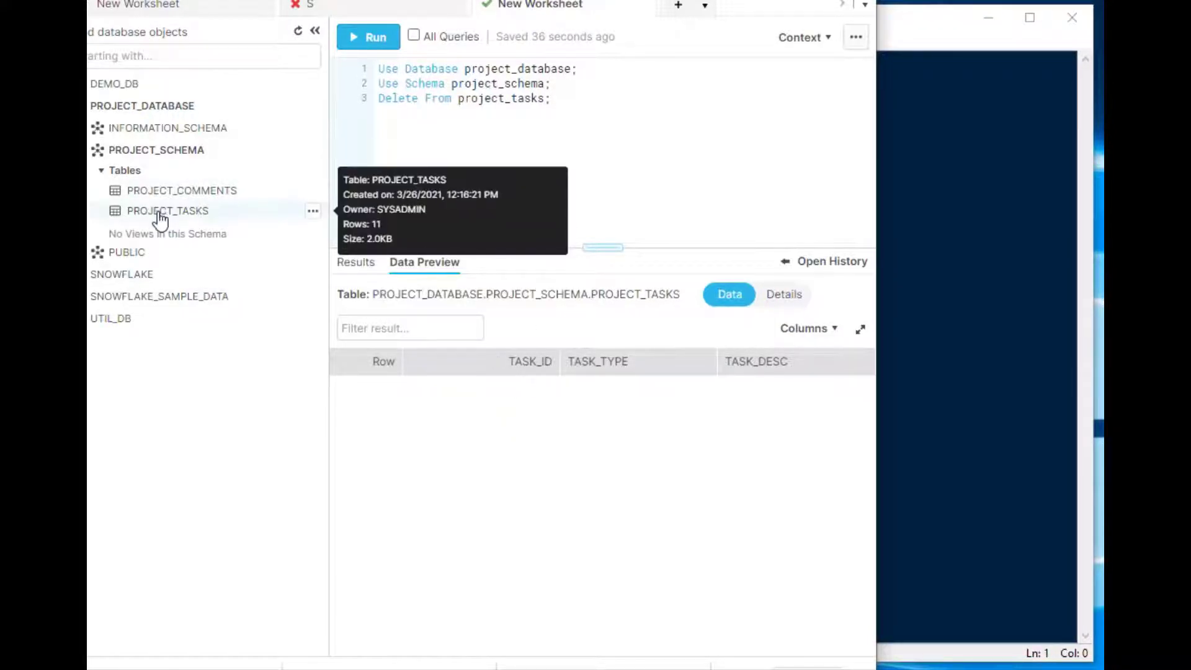
click(312, 210)
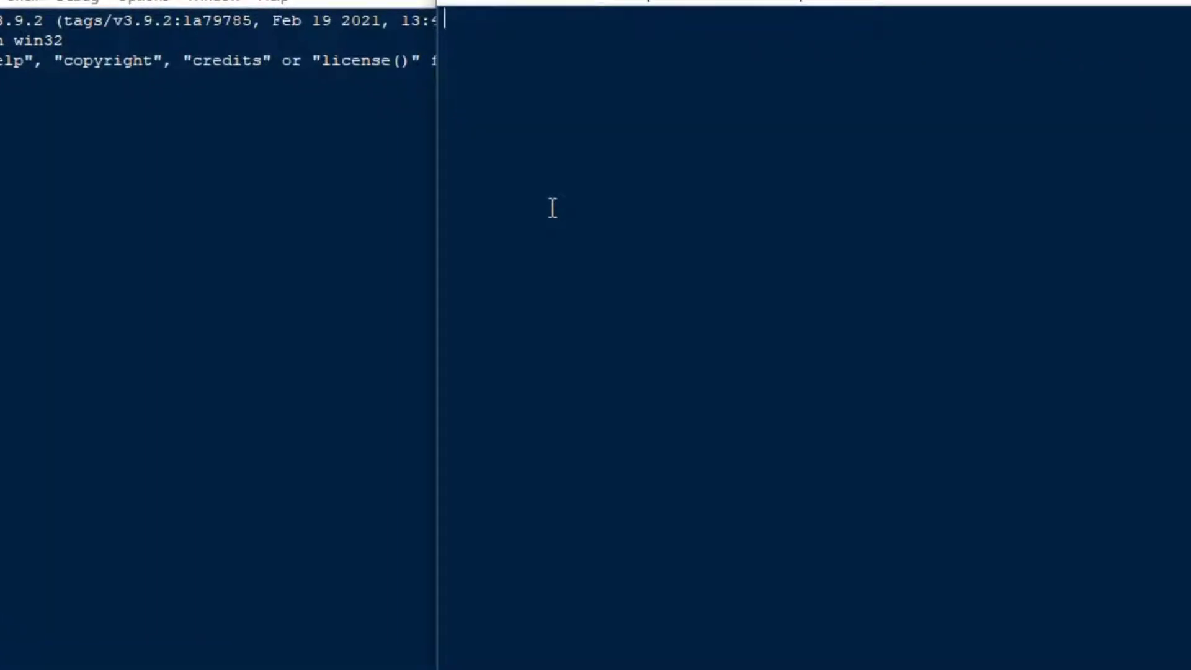
Step: Add the line import snowflake.connector
text(import)
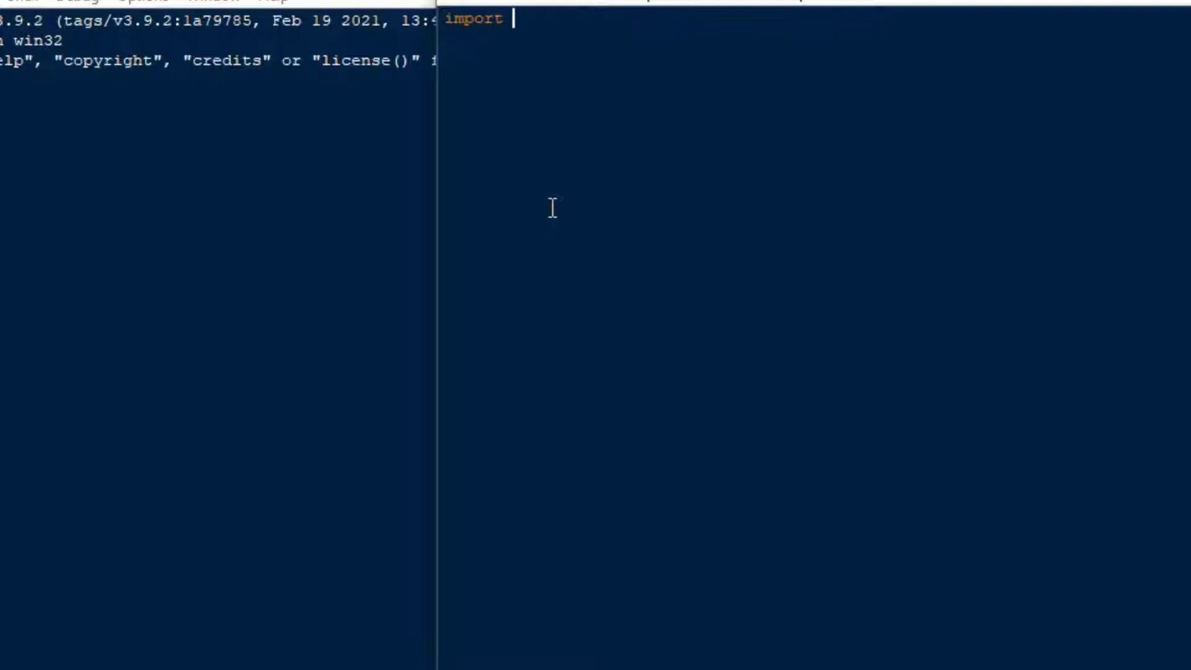
text(snowflake)
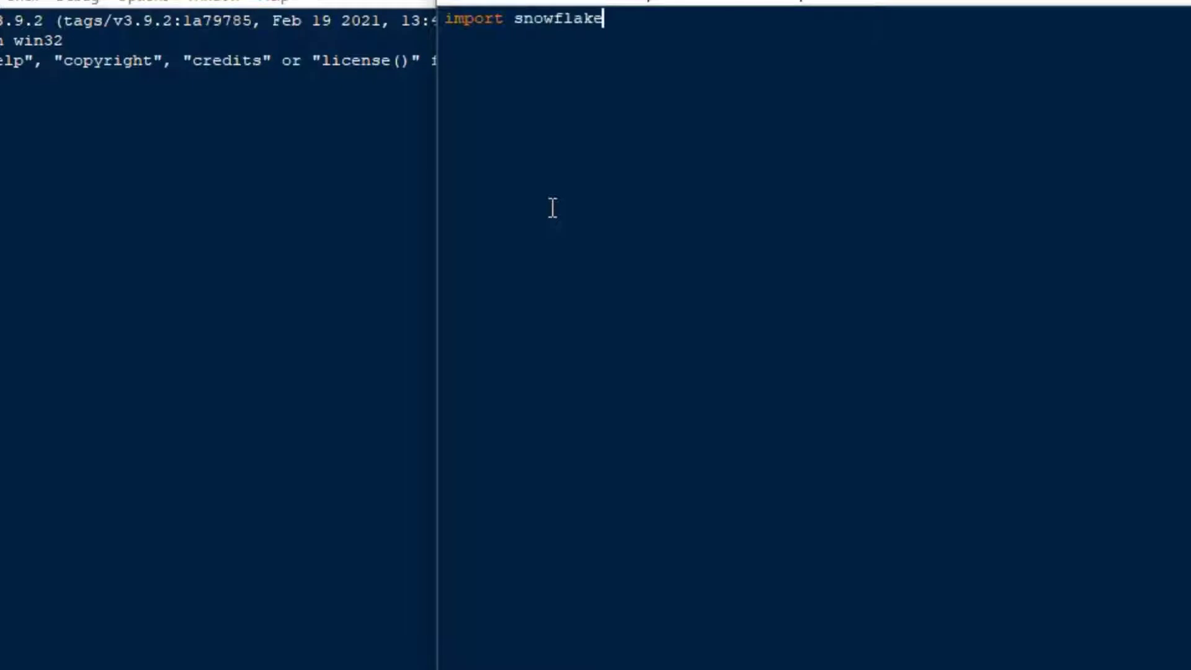
text(.connect)
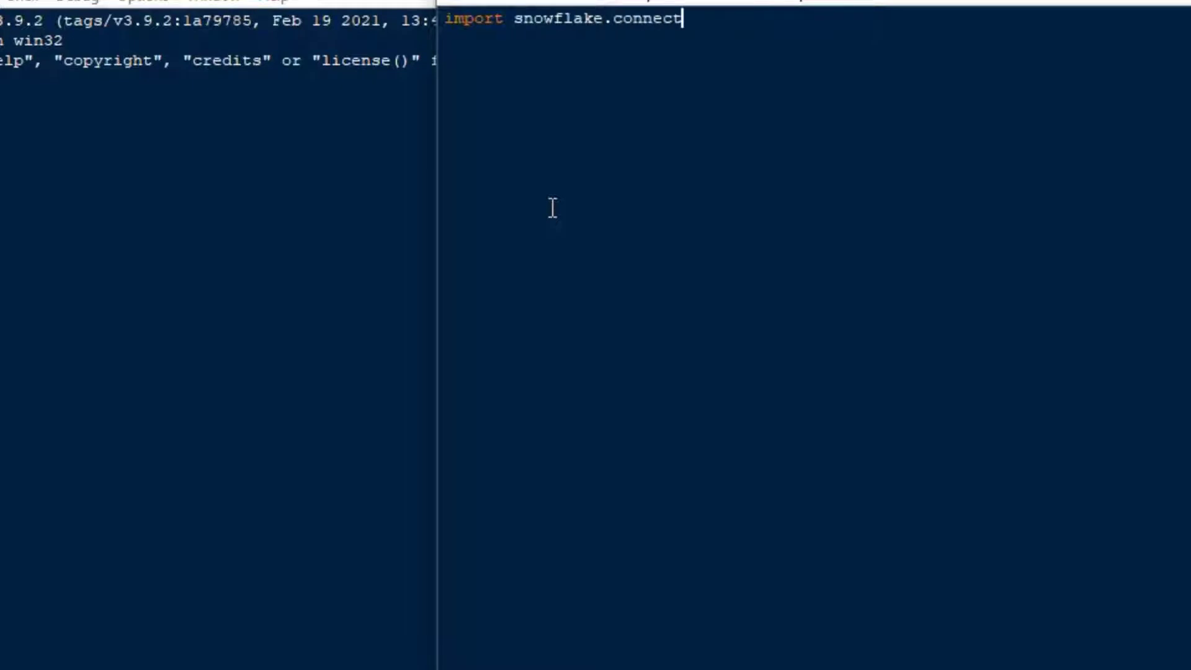
text(or)
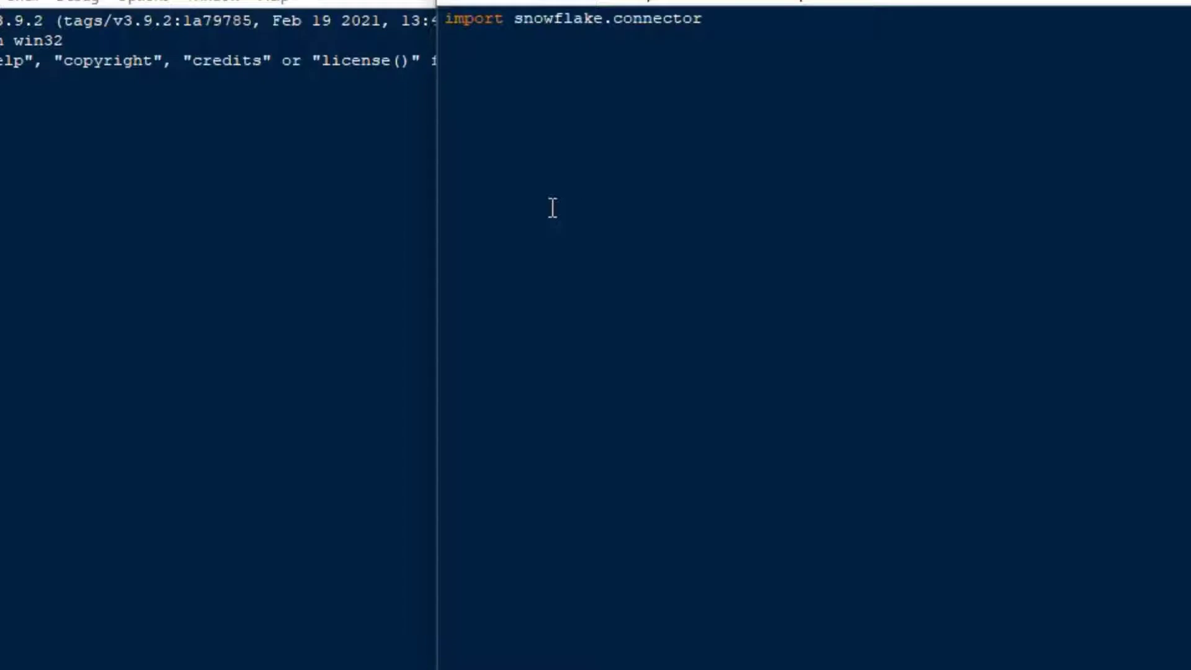
Step: Import write_pandas from snowflake.connector.pandas_tools, and import pandas as pd
text(from snowfl)
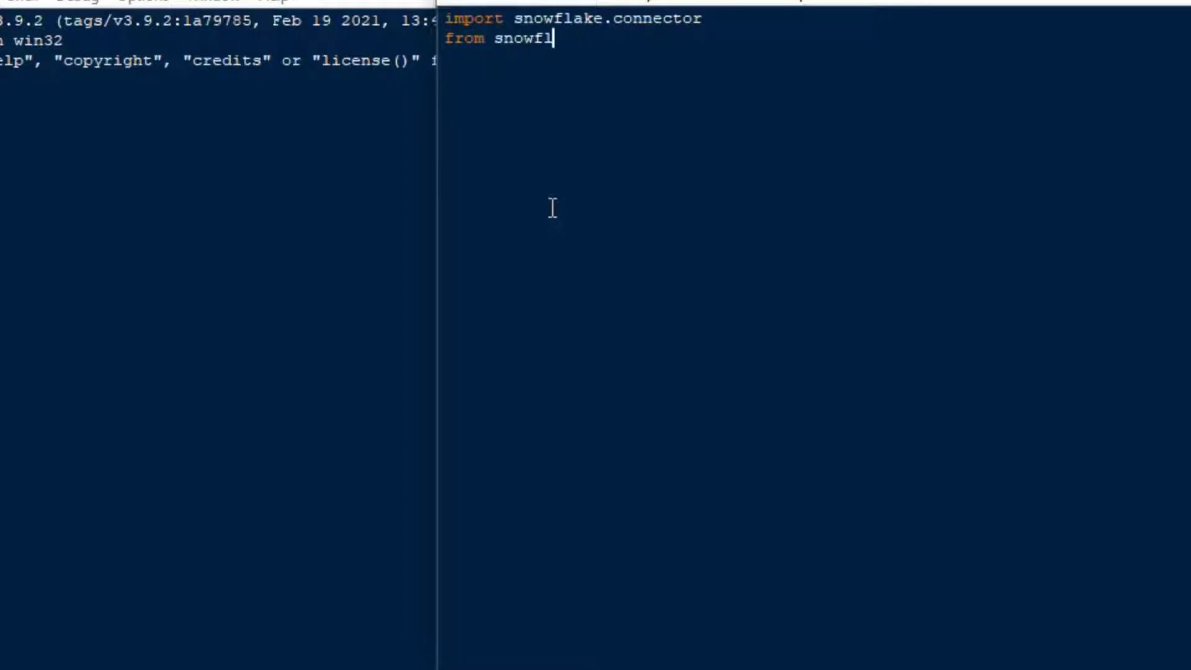
text(ake.c)
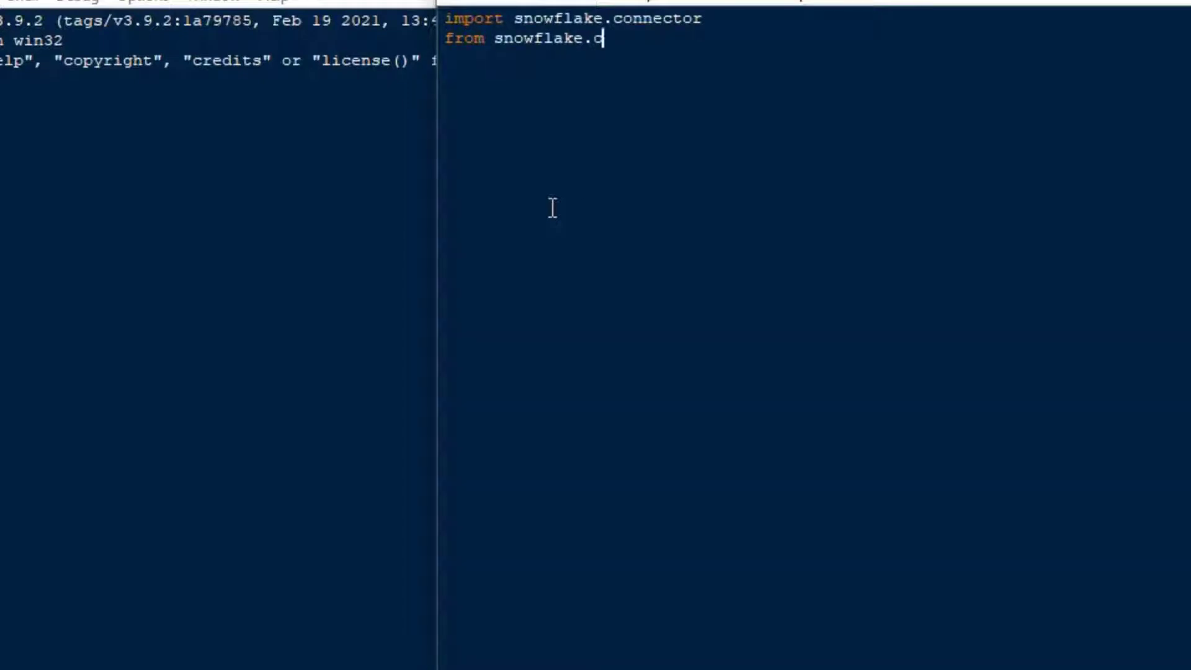
text(onnector.)
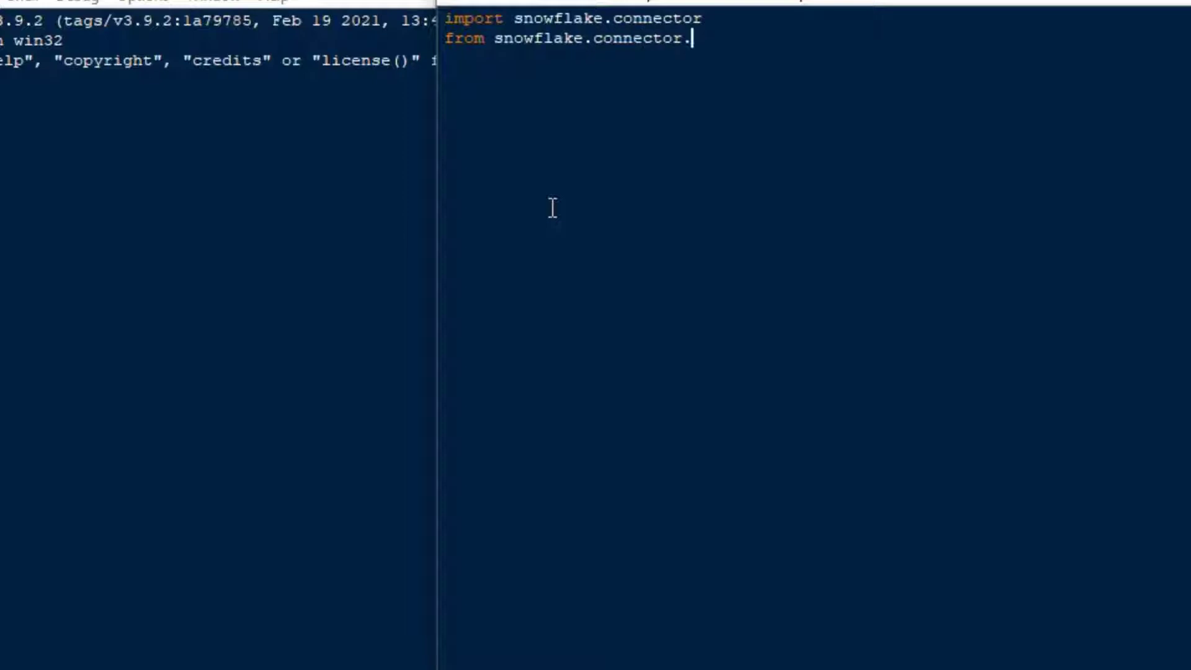
text(pandas)
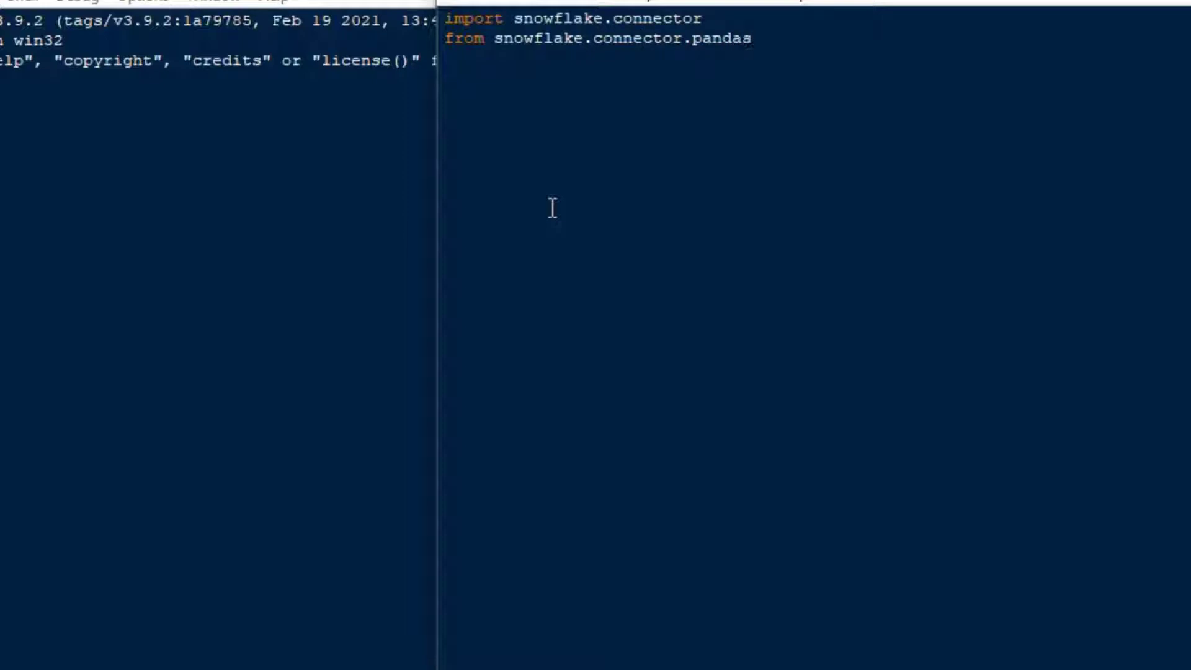
text(_tools)
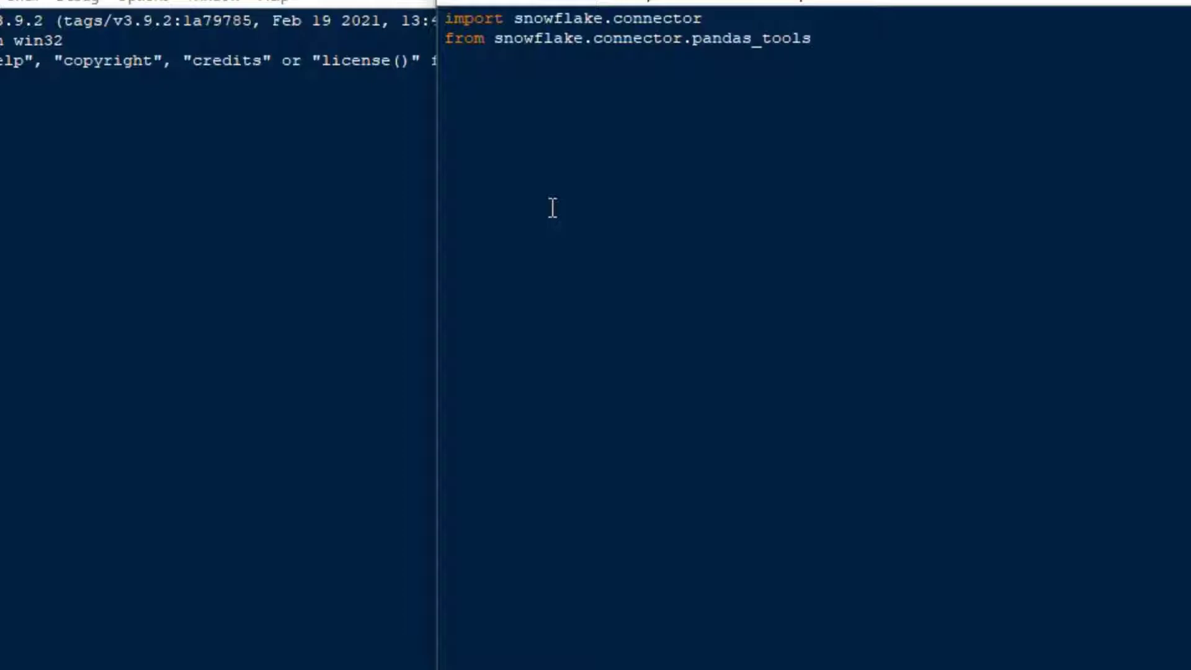
text(import)
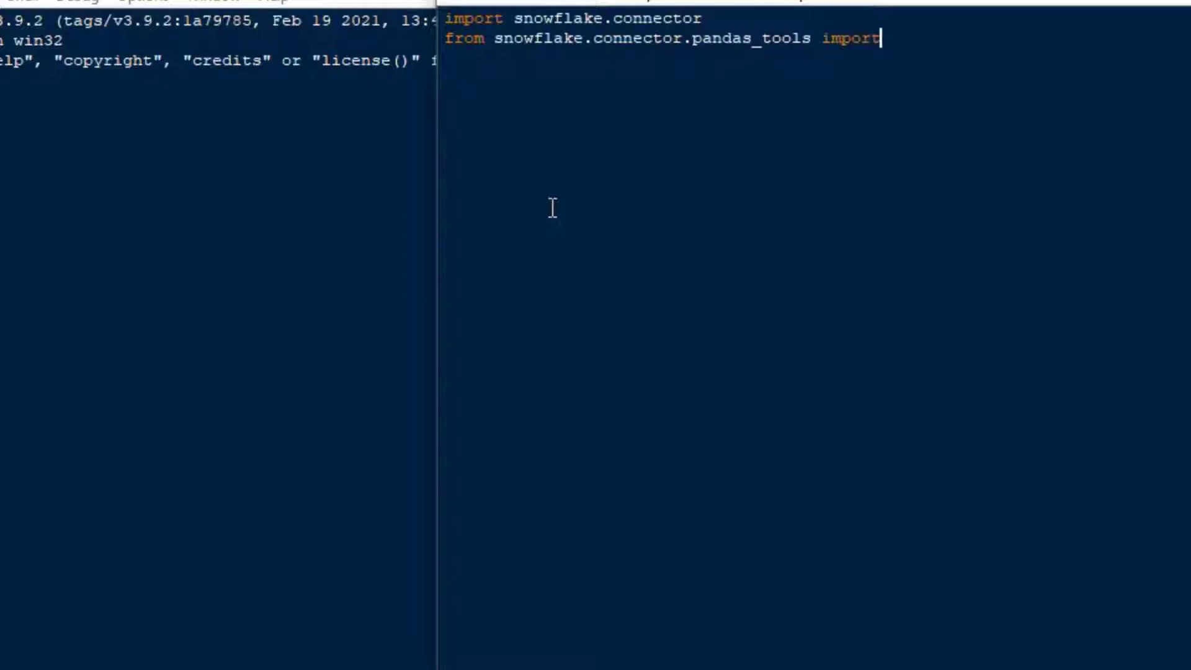
text(write)
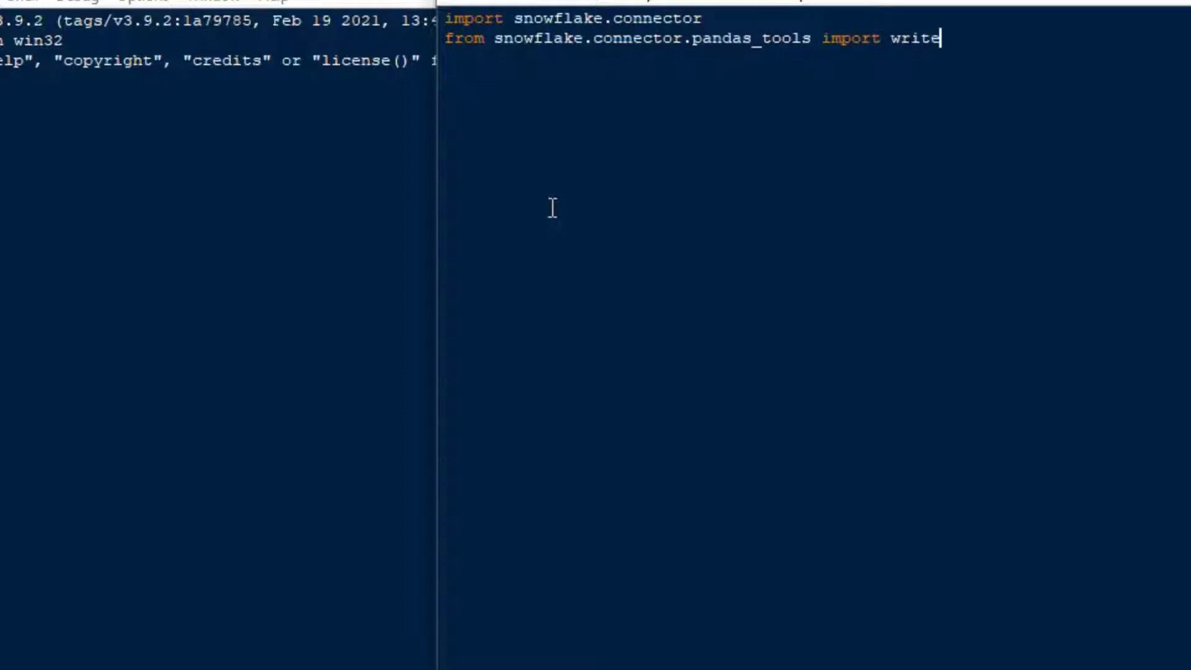
text(_pandas)
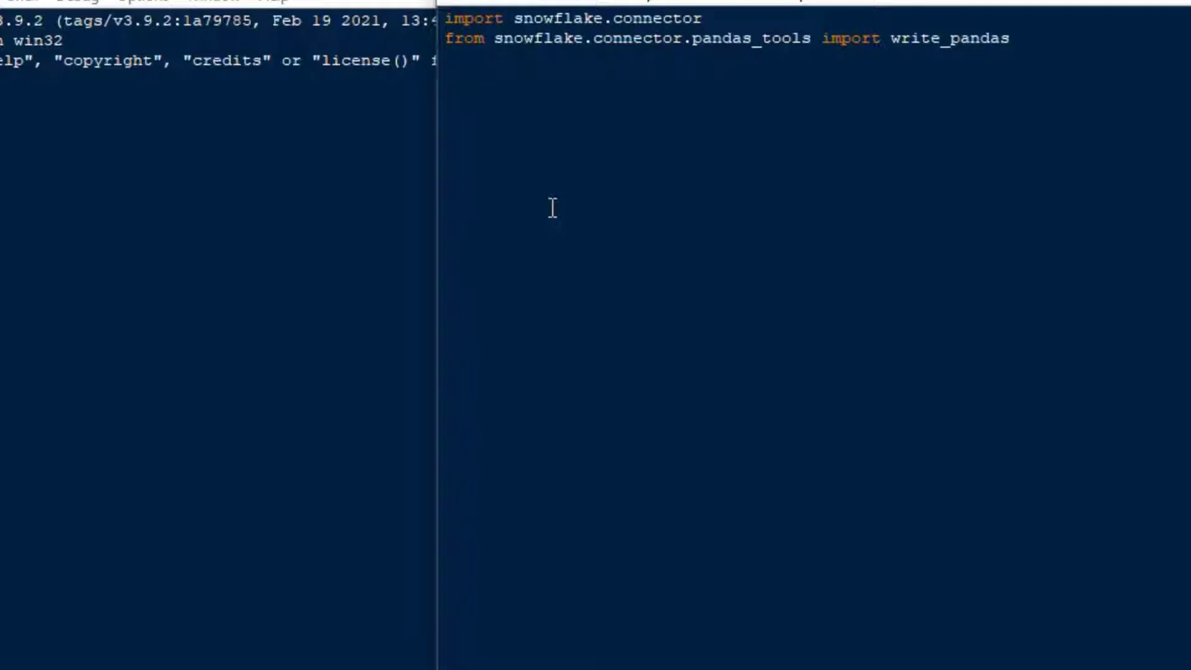
text(import)
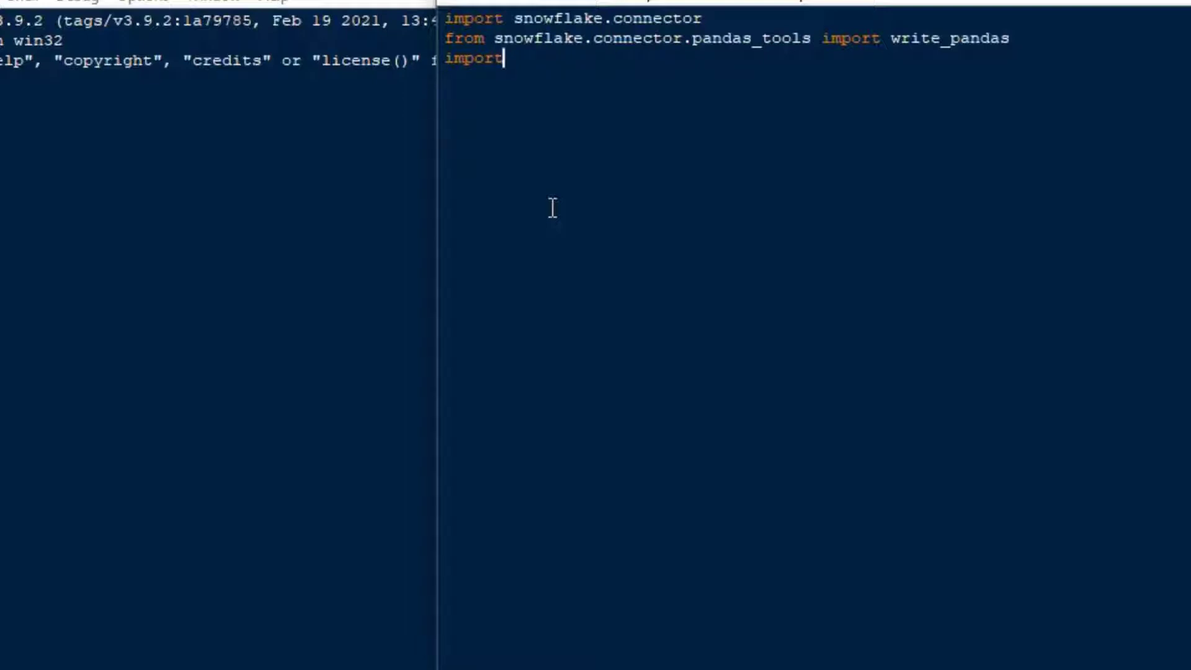
text(pandas)
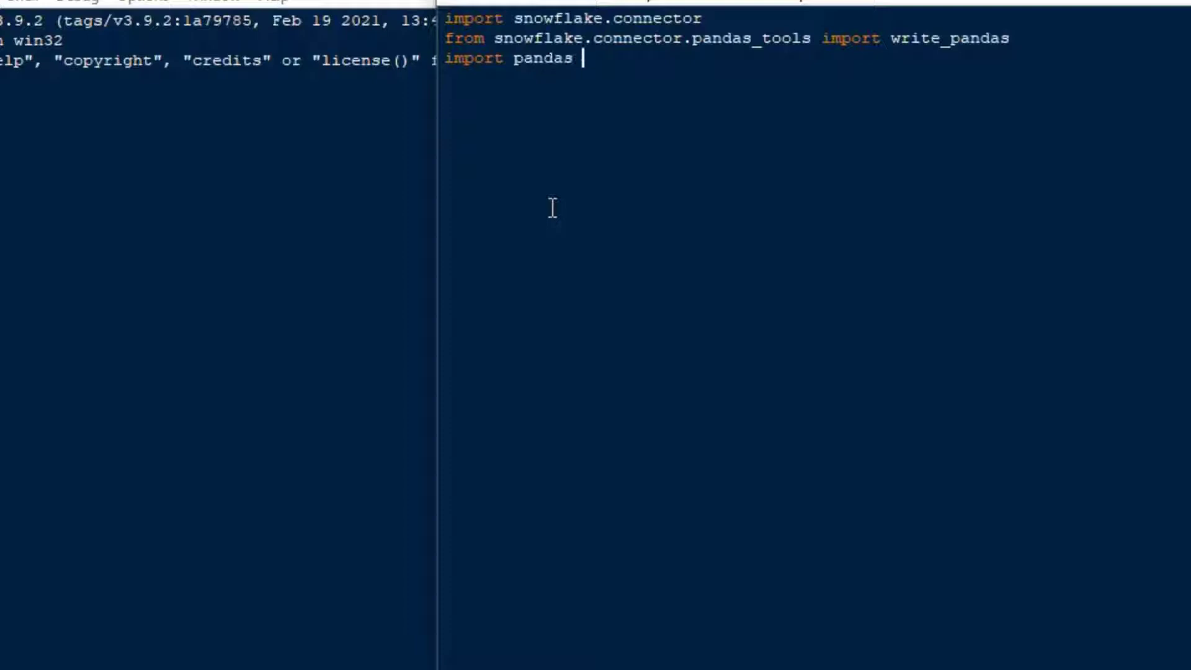
text(as pd)
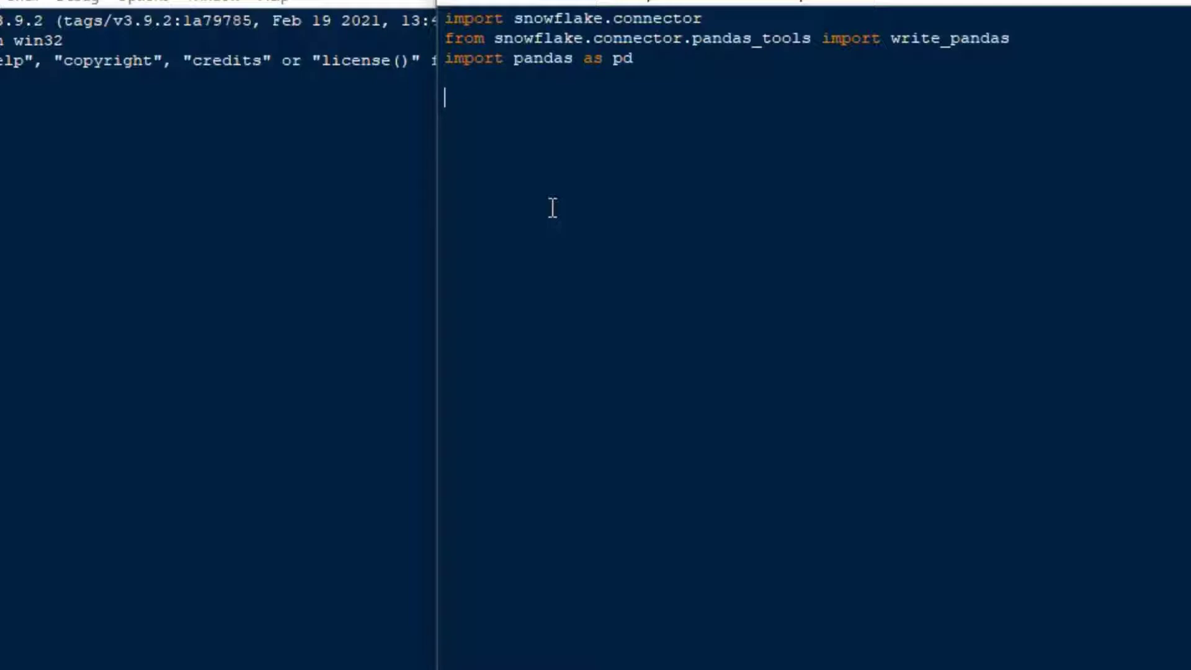
Step: Print 'opening..' and read C:/DEV/PROJECT_DATA.csv into df with pd.read_csv
text(print)
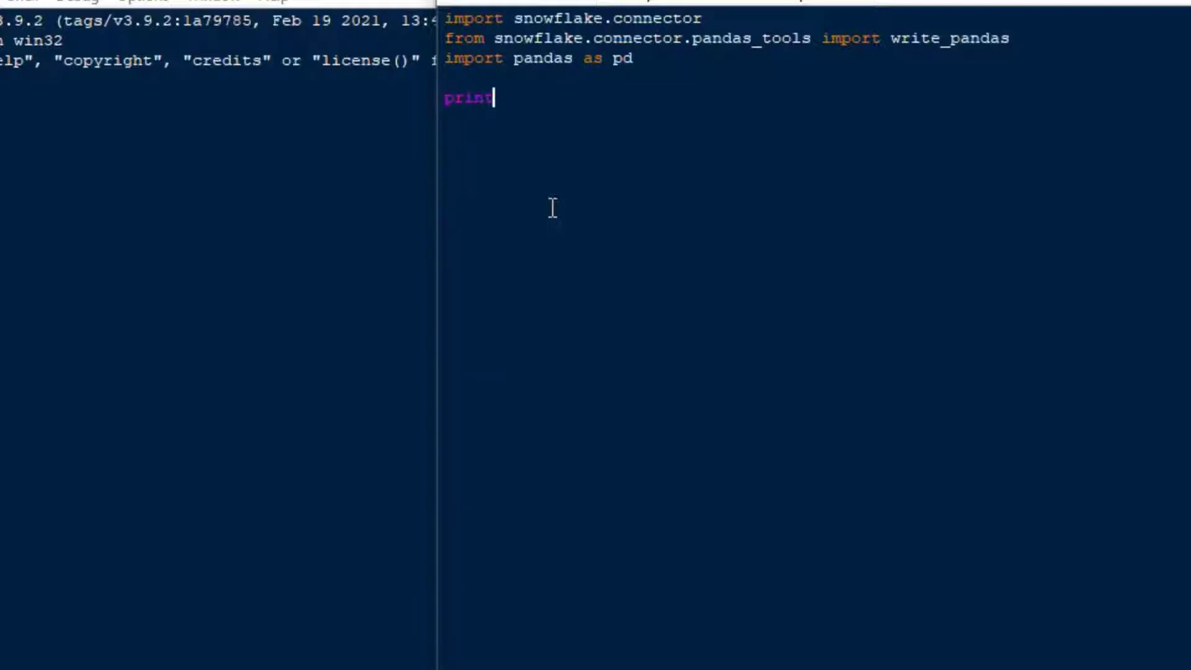
text((')
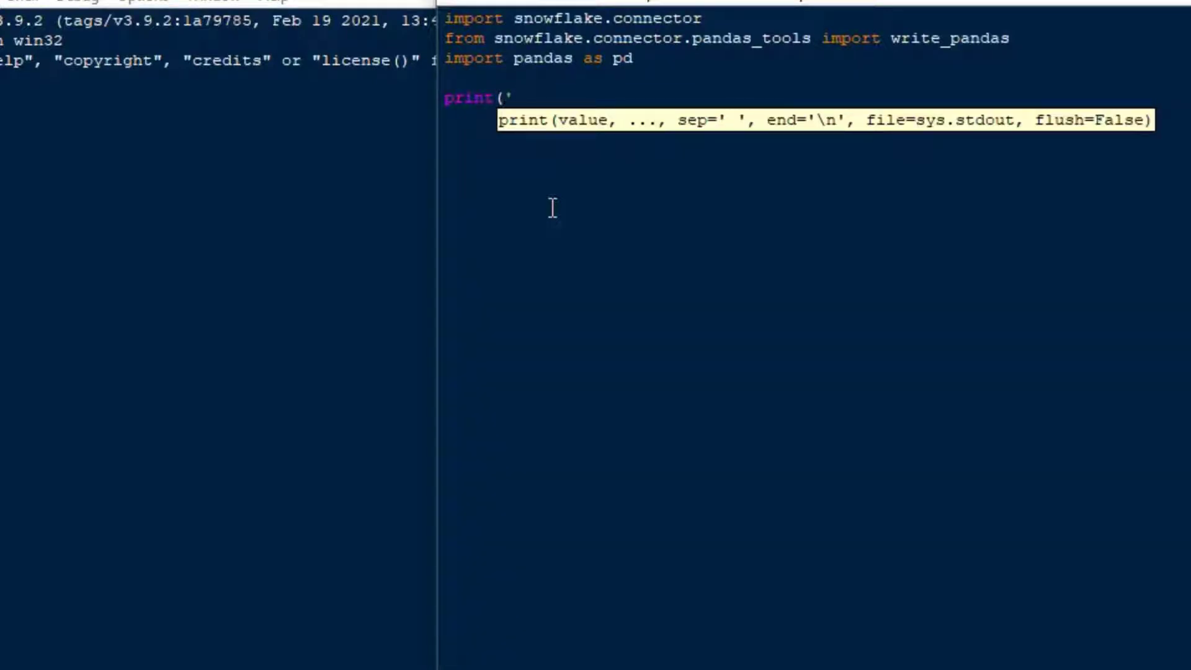
text(')
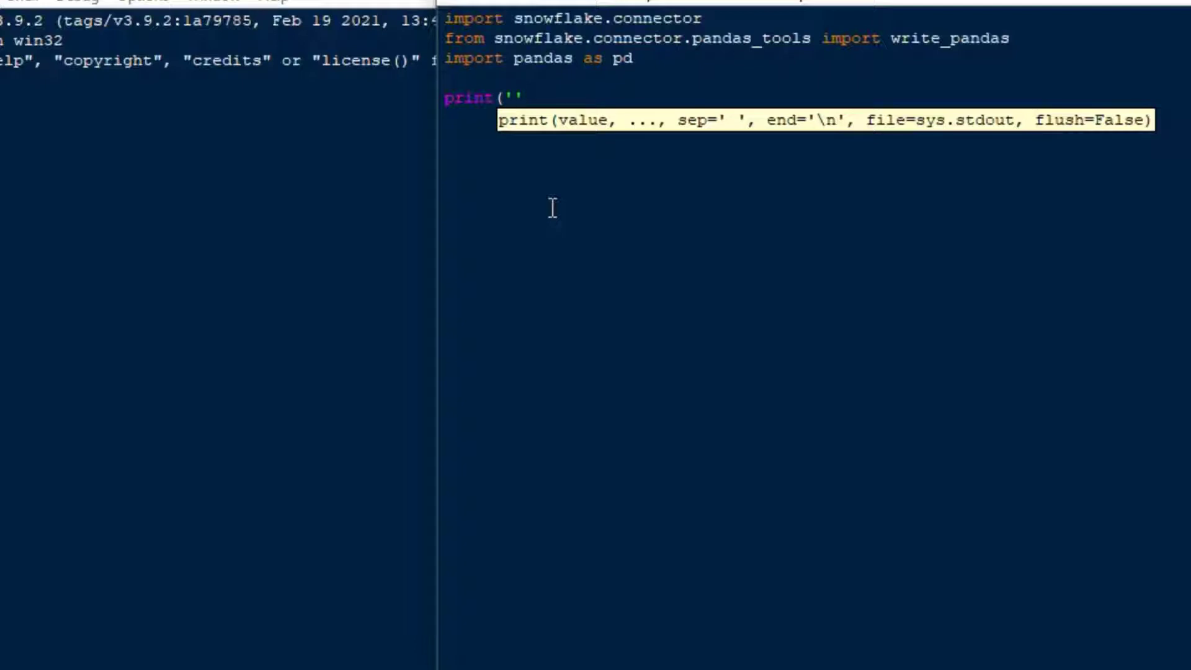
text(opening..)
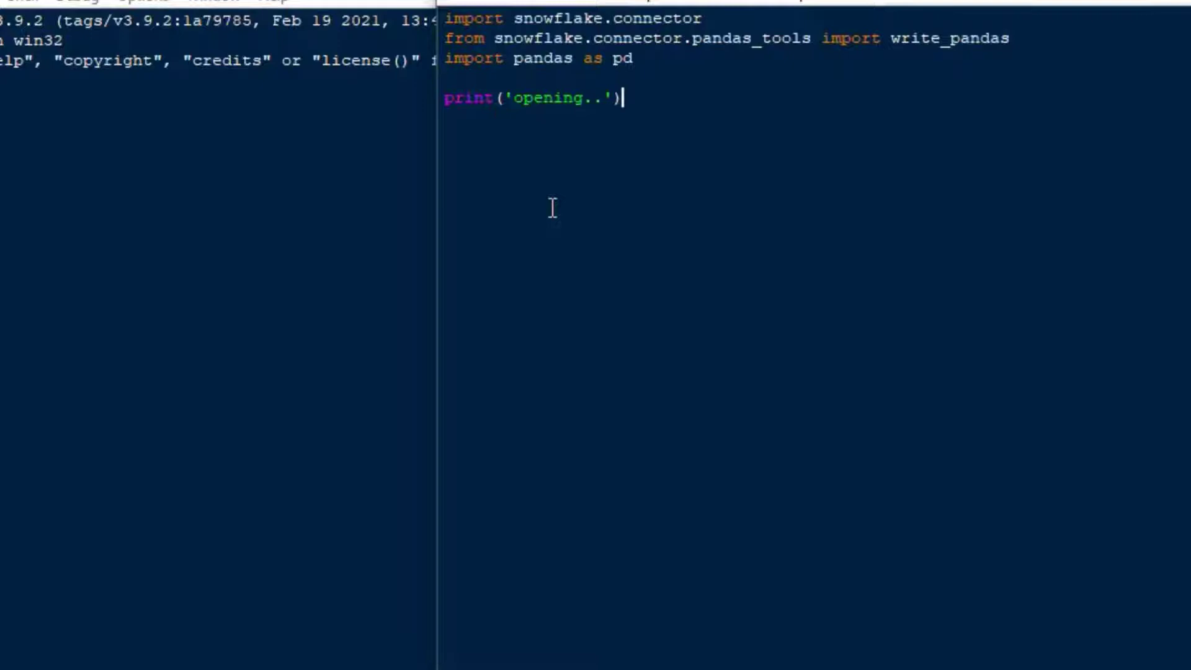
text(df)
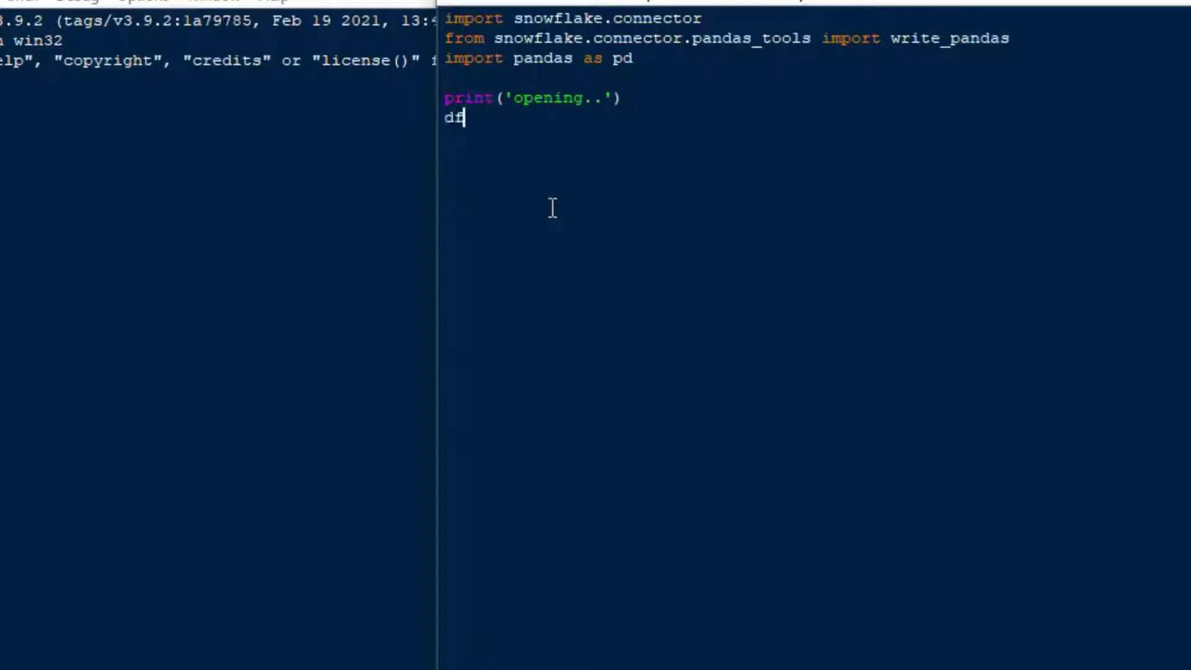
text(= p)
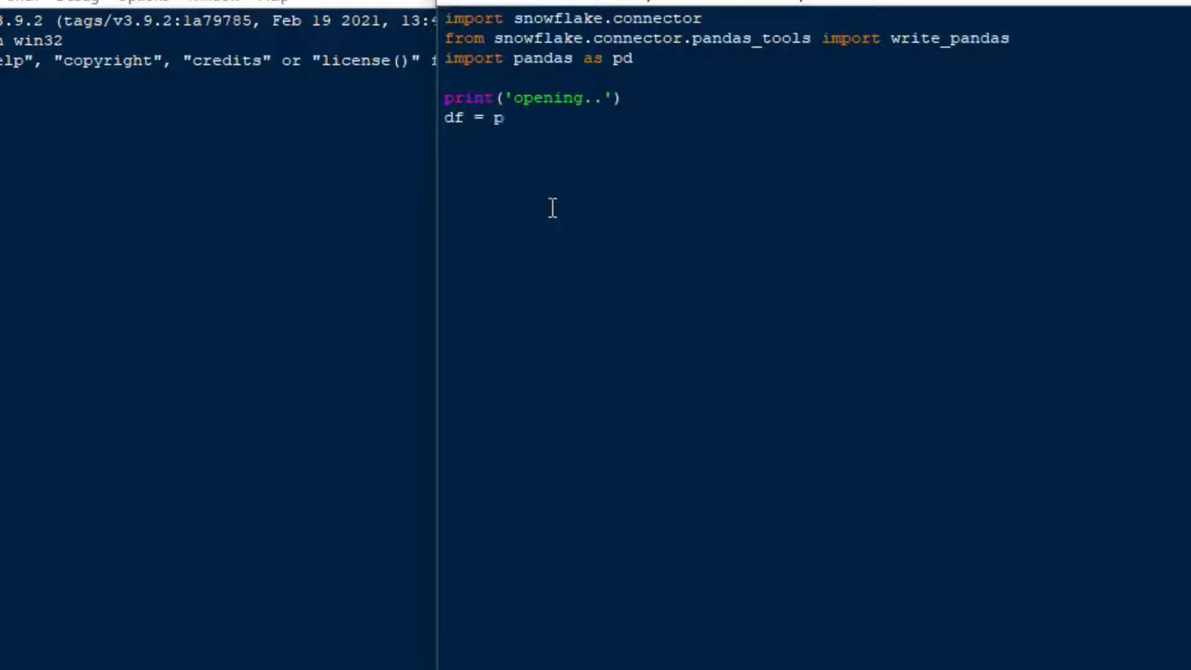
text(d.read)
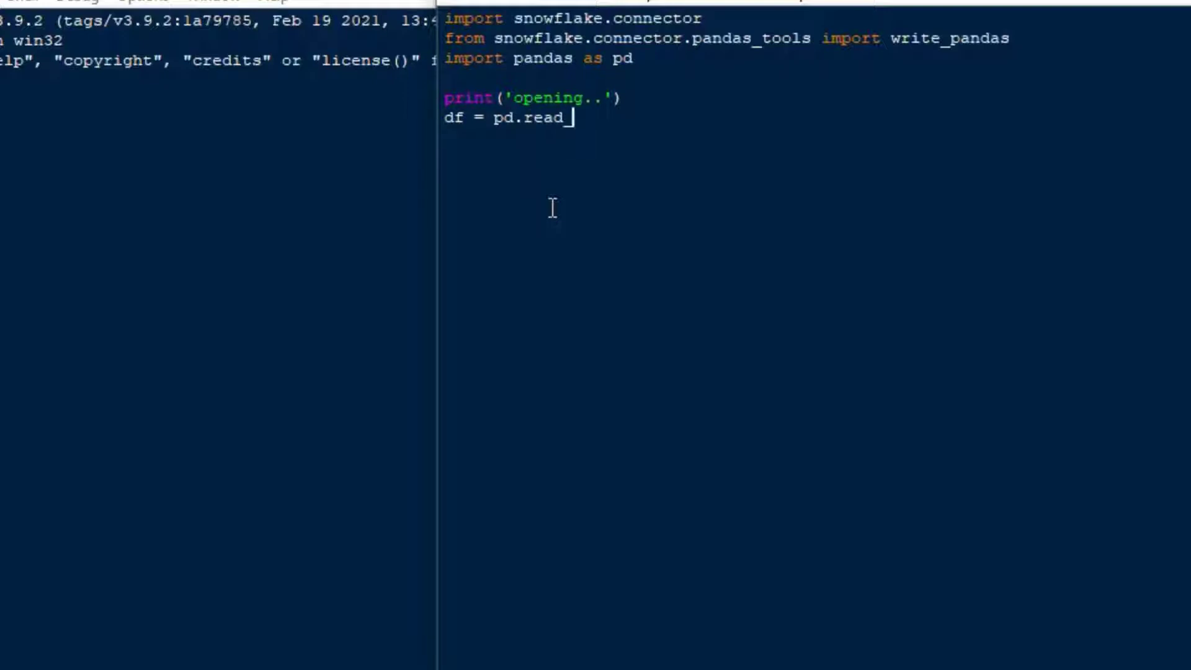
text(_csv)
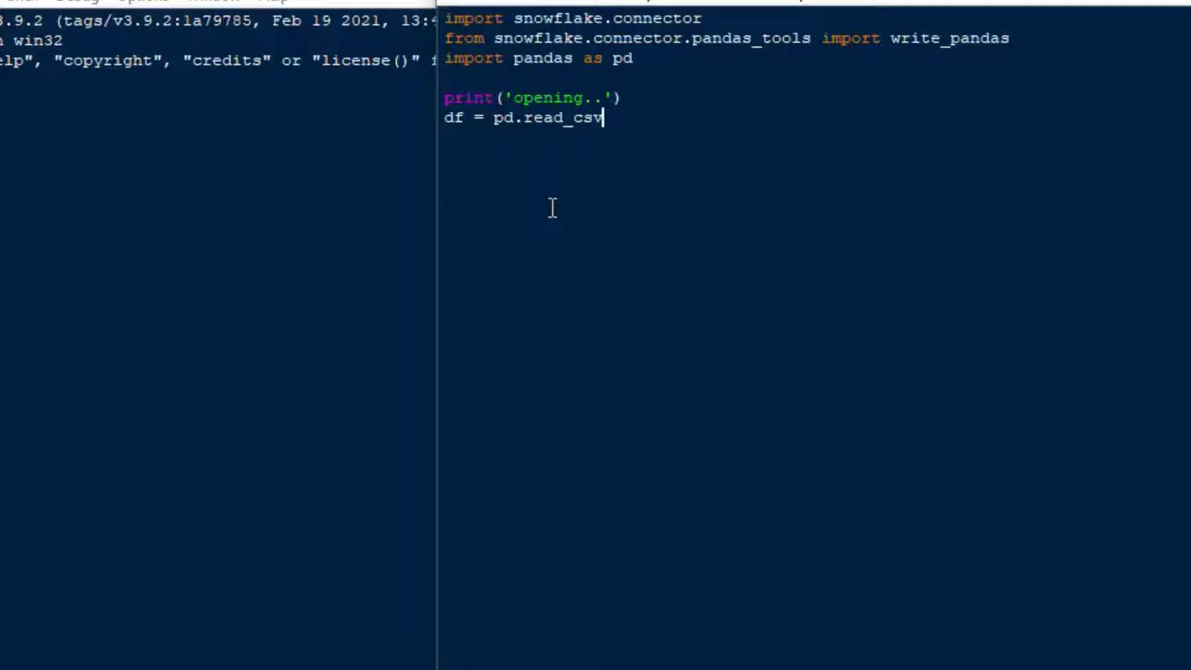
text(('C)
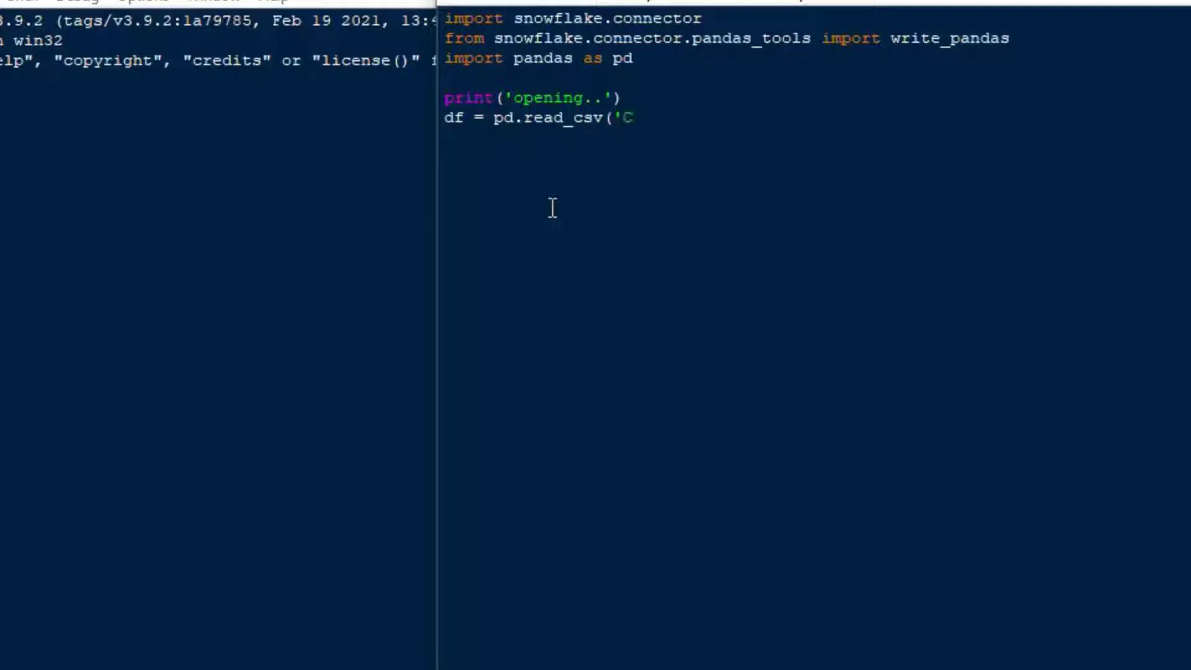
text(:/)
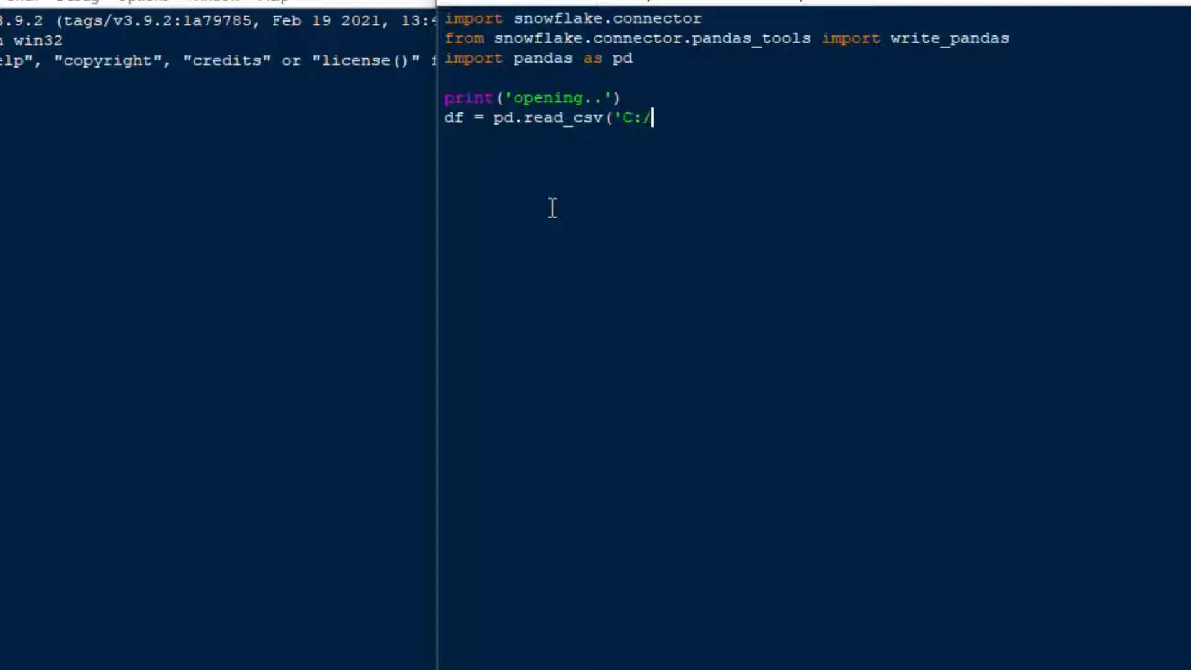
text(DEV/)
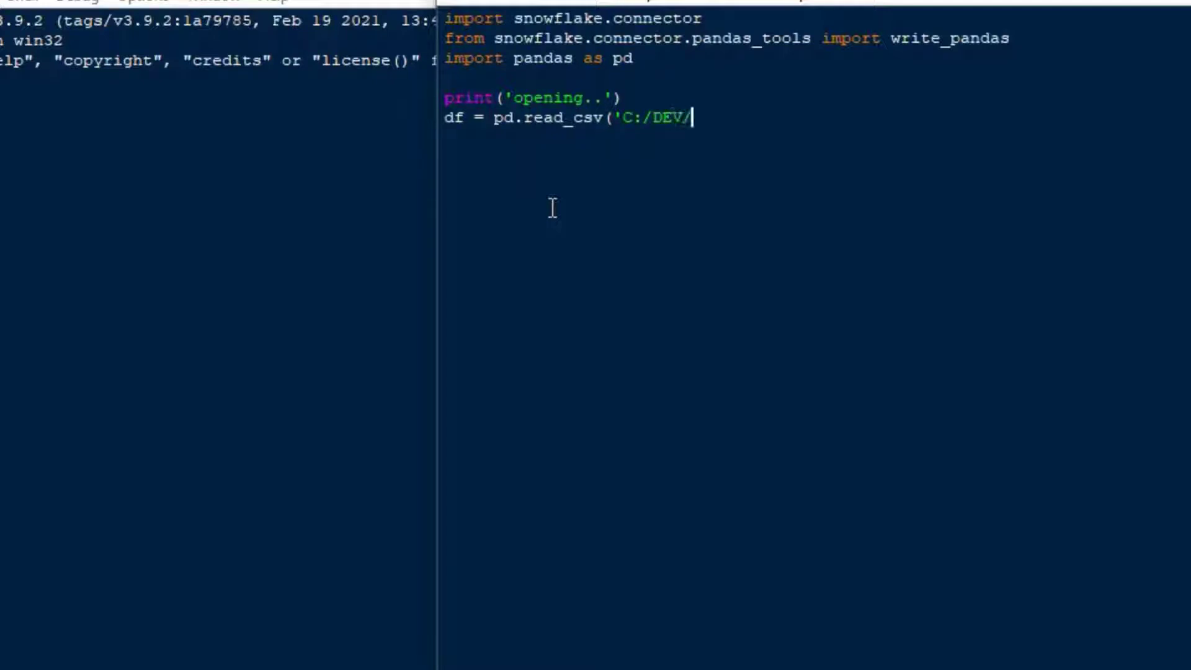
text(PRO)
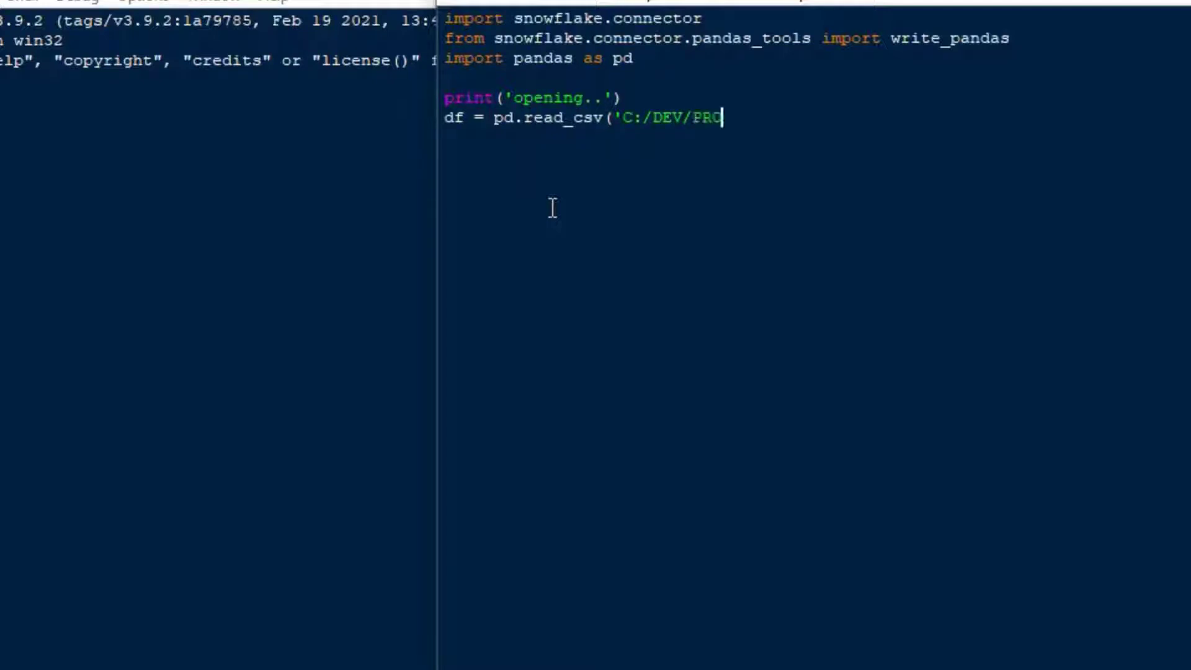
text(JECT_DA)
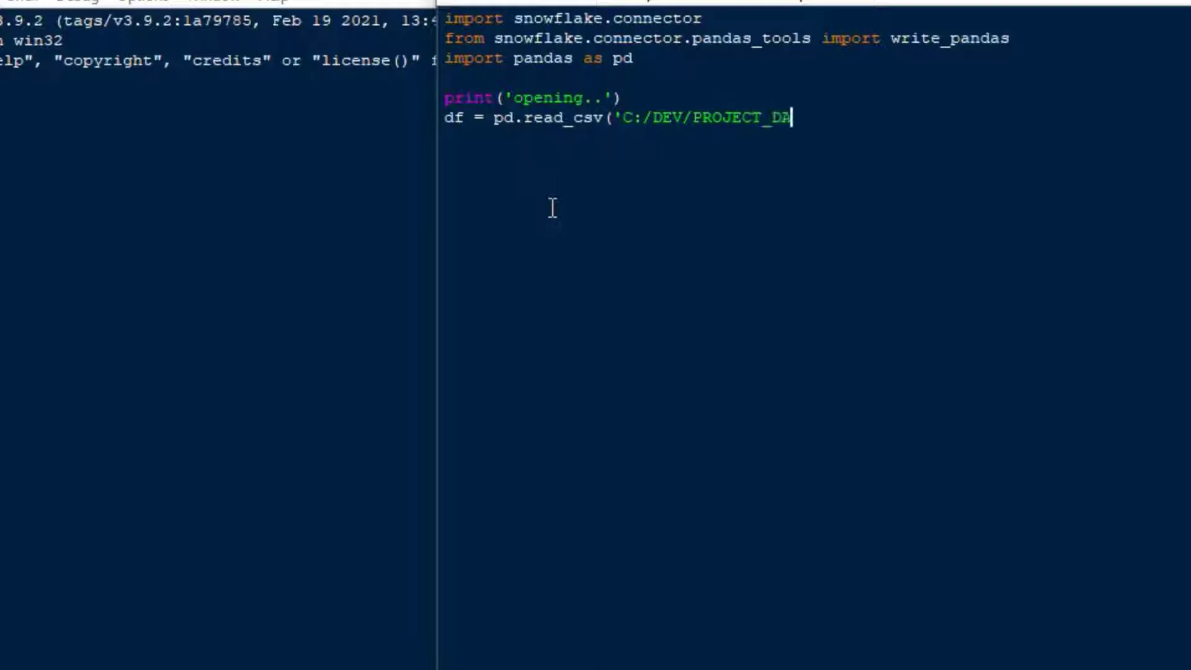
text(TA.csv)
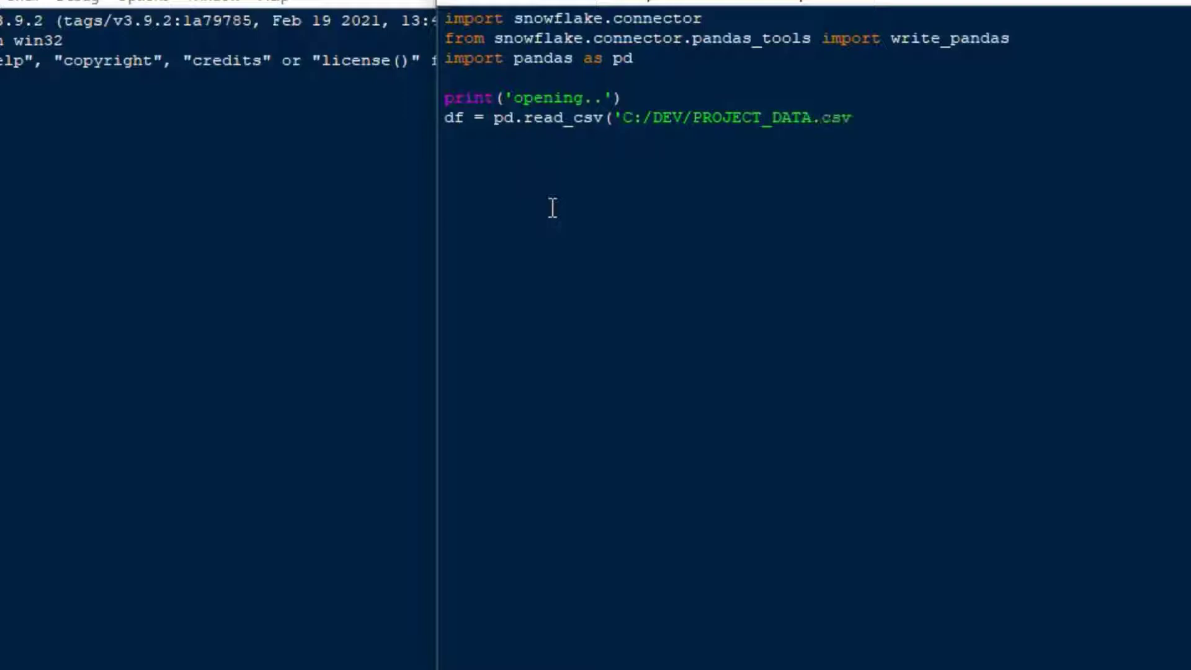
Step: Give read_csv the arguments sep=',', header=0 and index_col
text(', s)
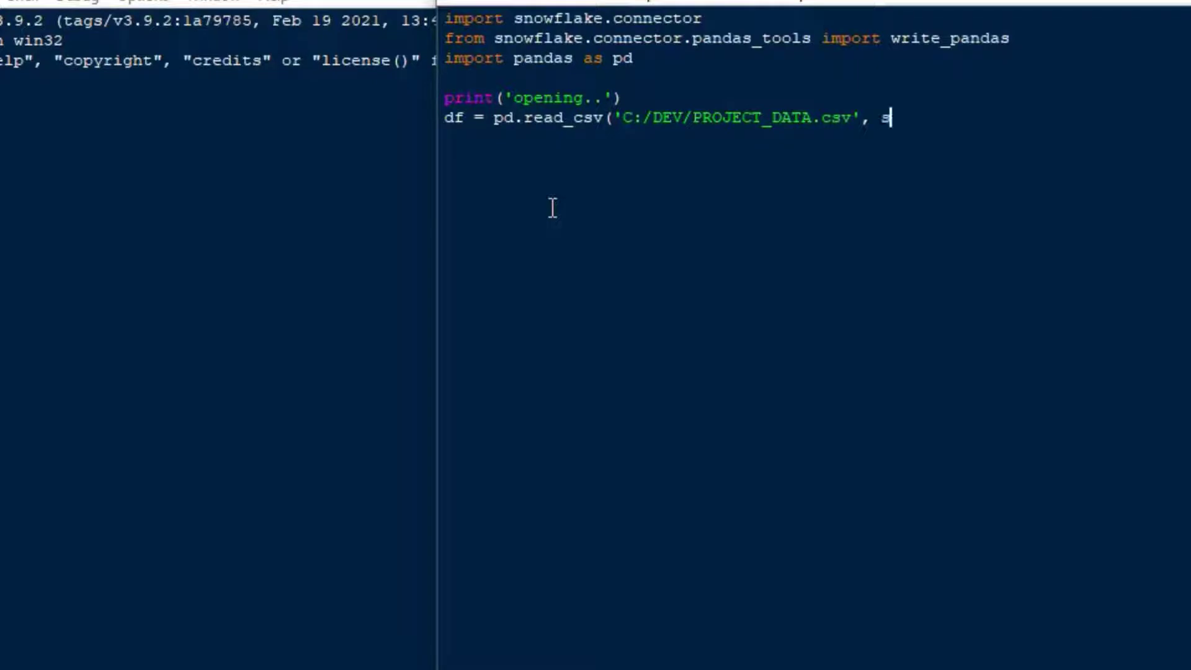
text(ep=)
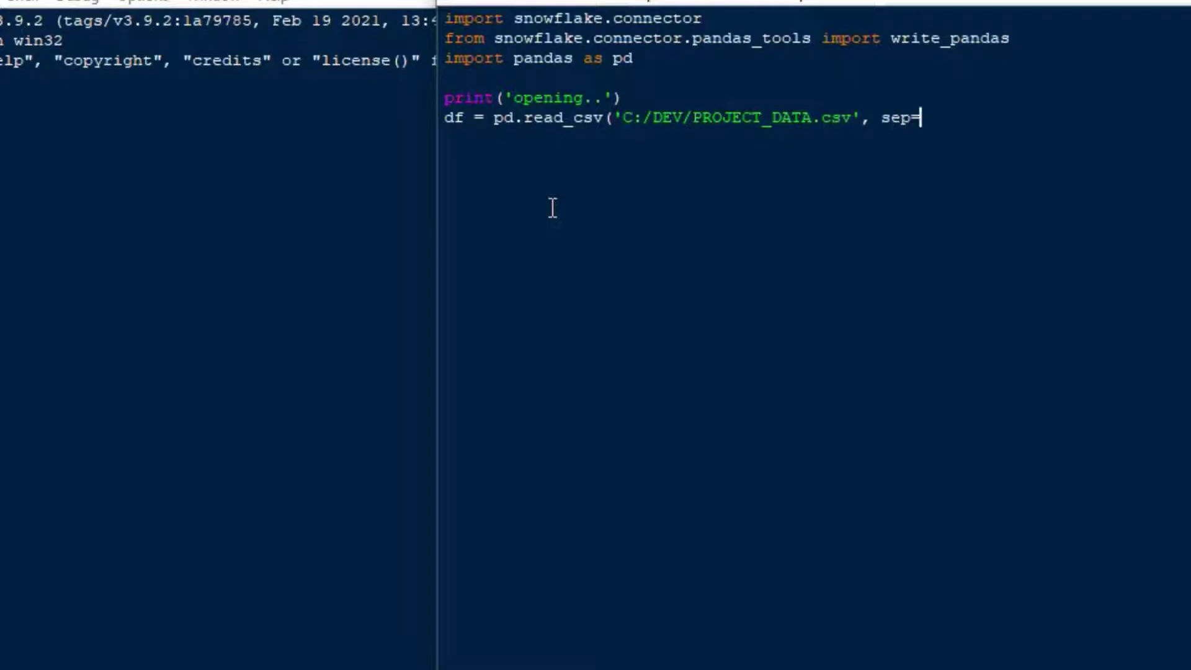
text(',')
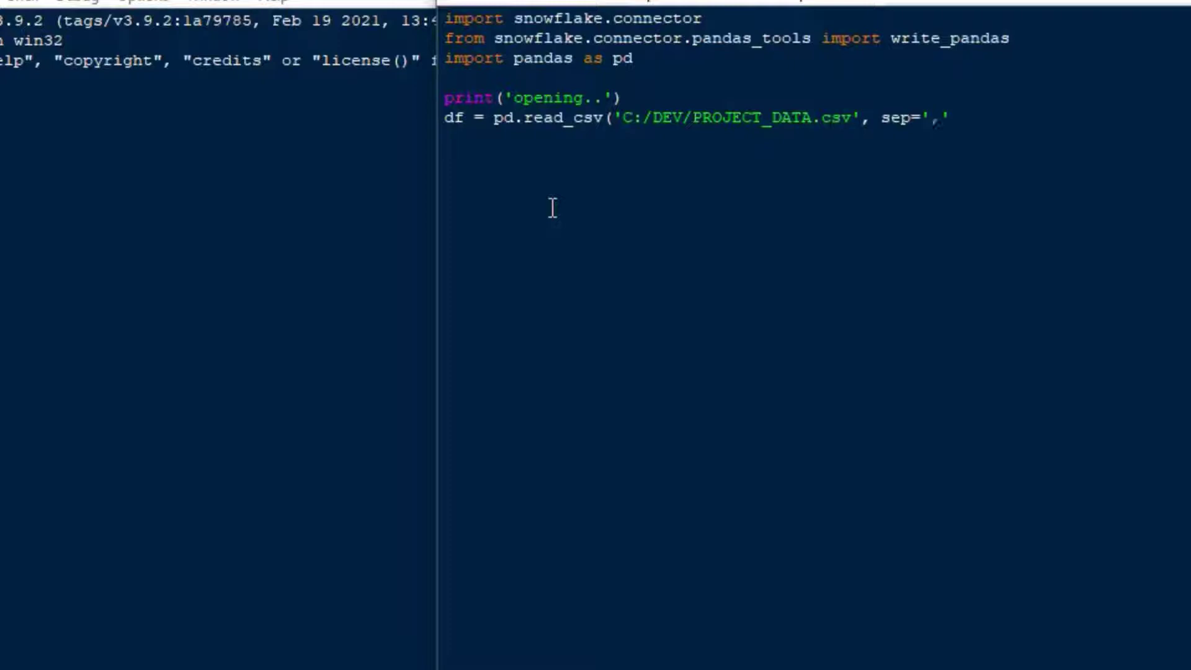
text(,)
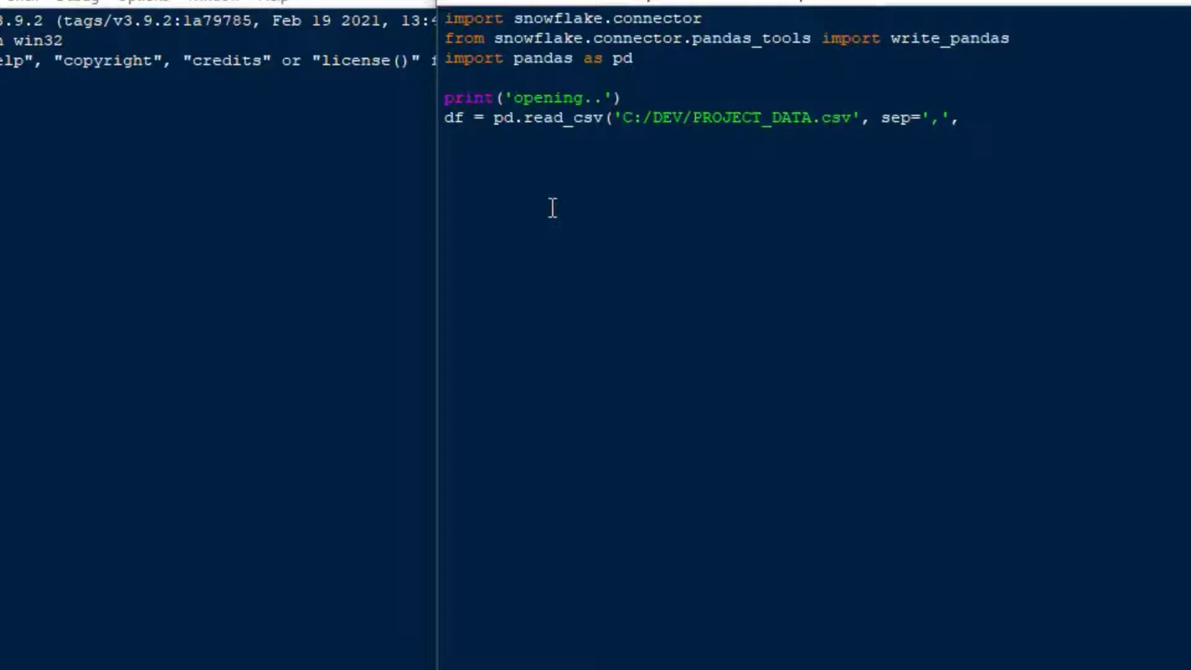
text(header)
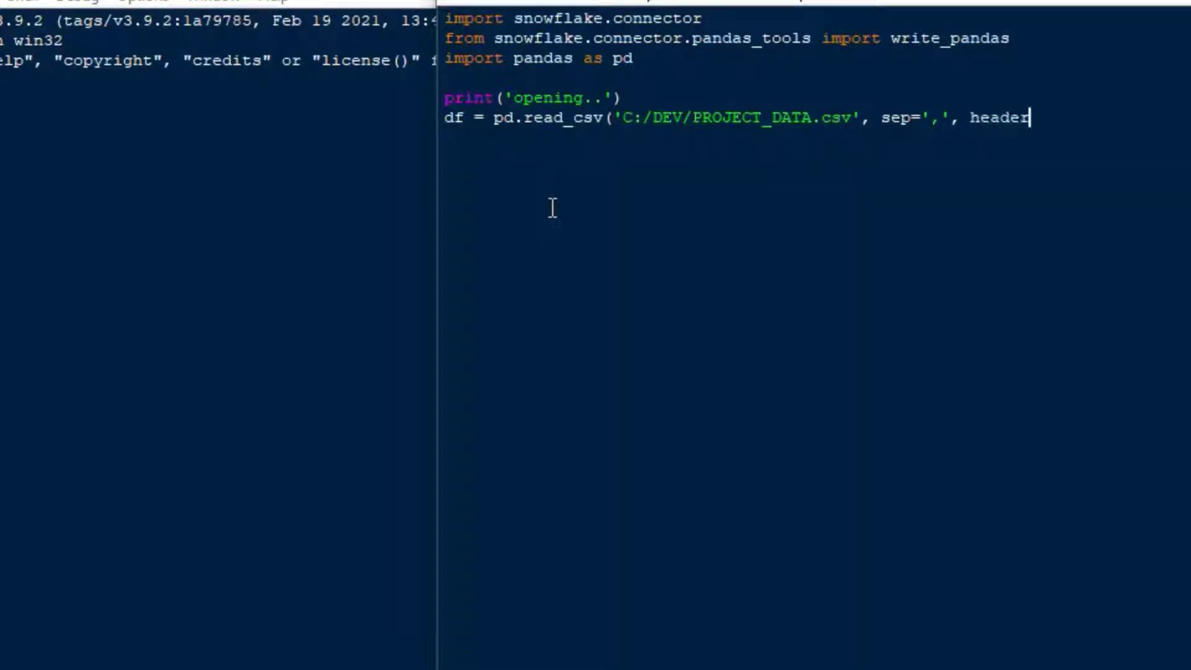
text(=0,)
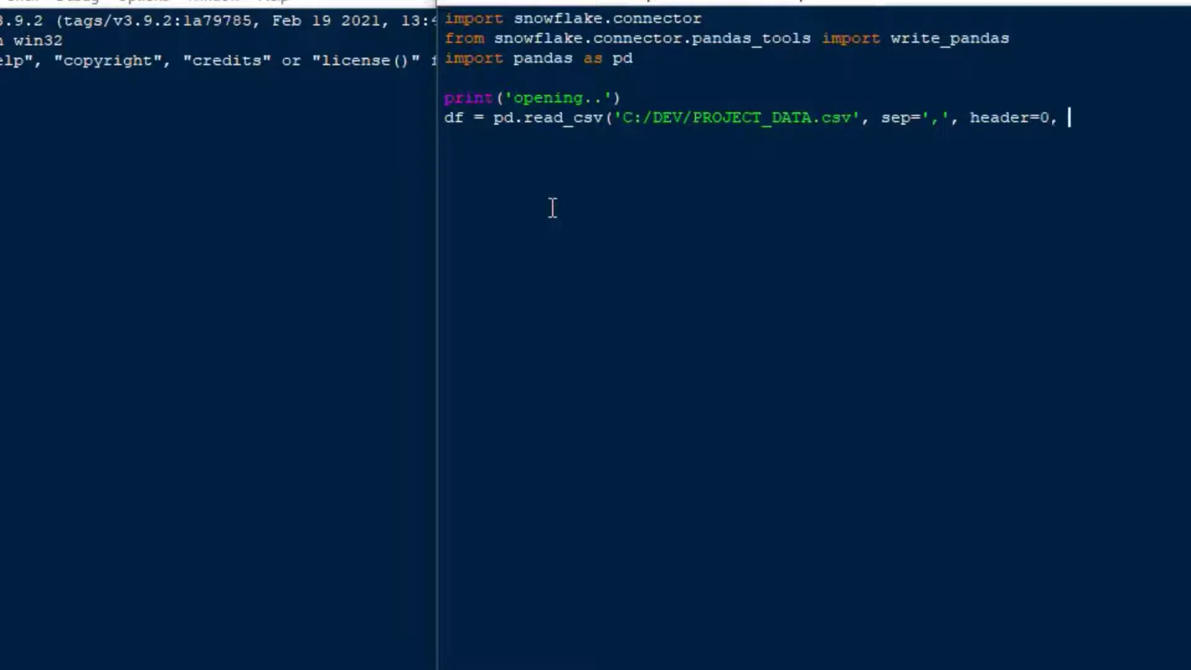
text(index)
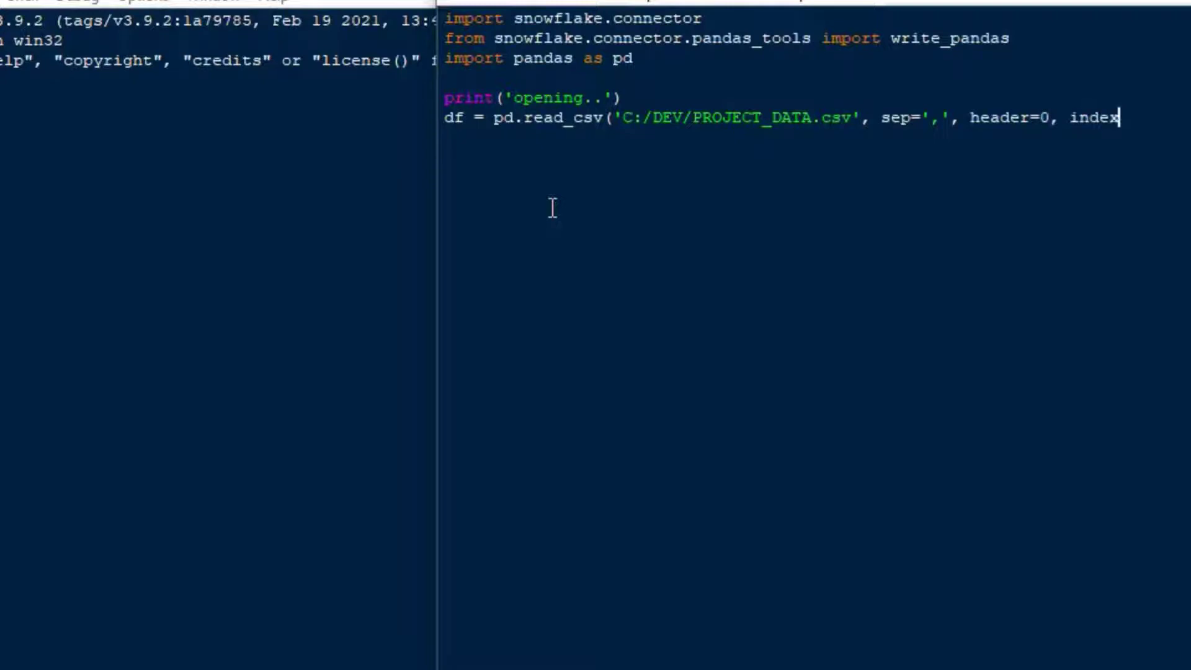
text(_col=Fa)
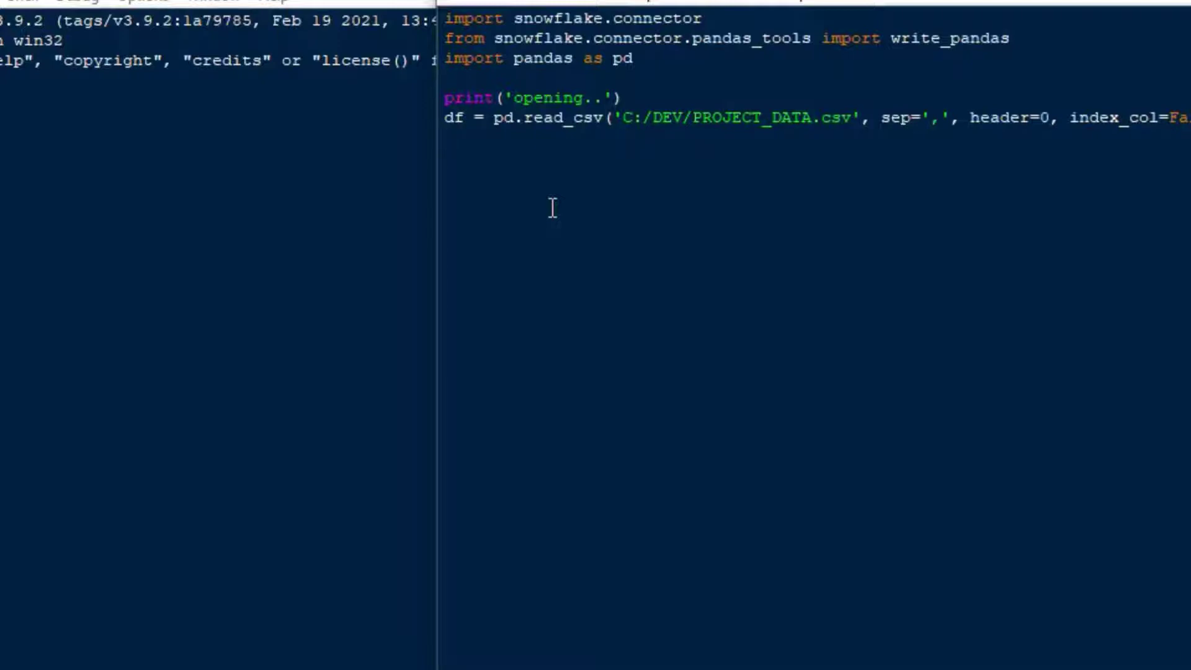
Step: Reset df's index with drop=True and inplace=True, correcting a typo
text(df.)
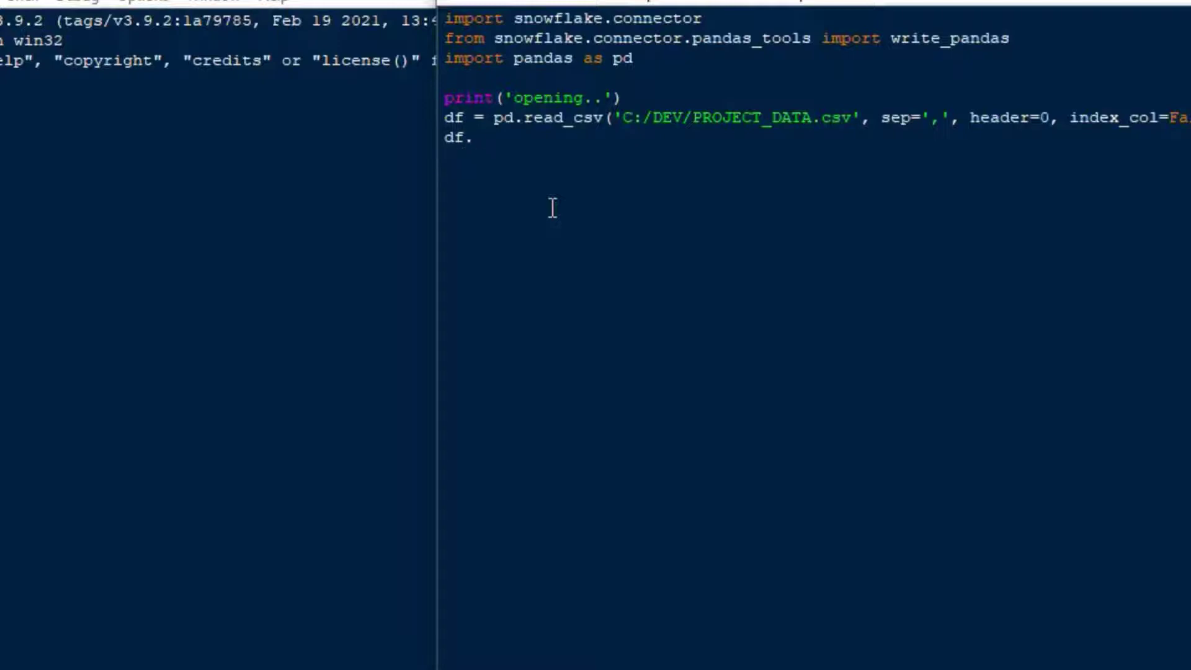
text(reset_in)
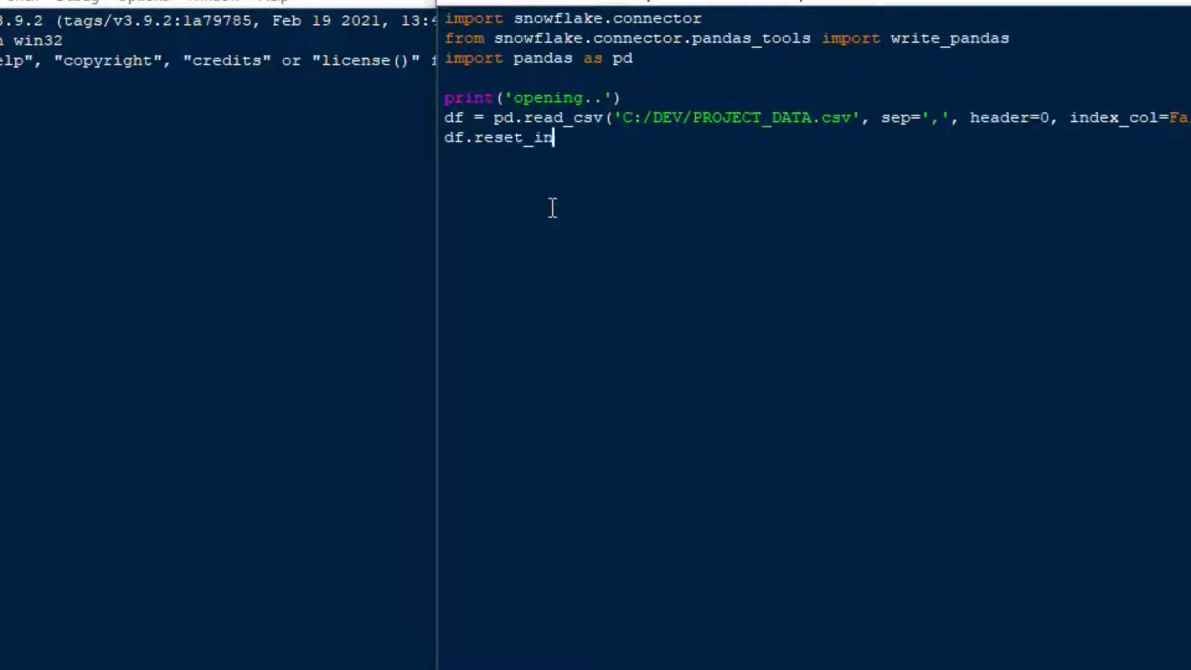
text(dex()
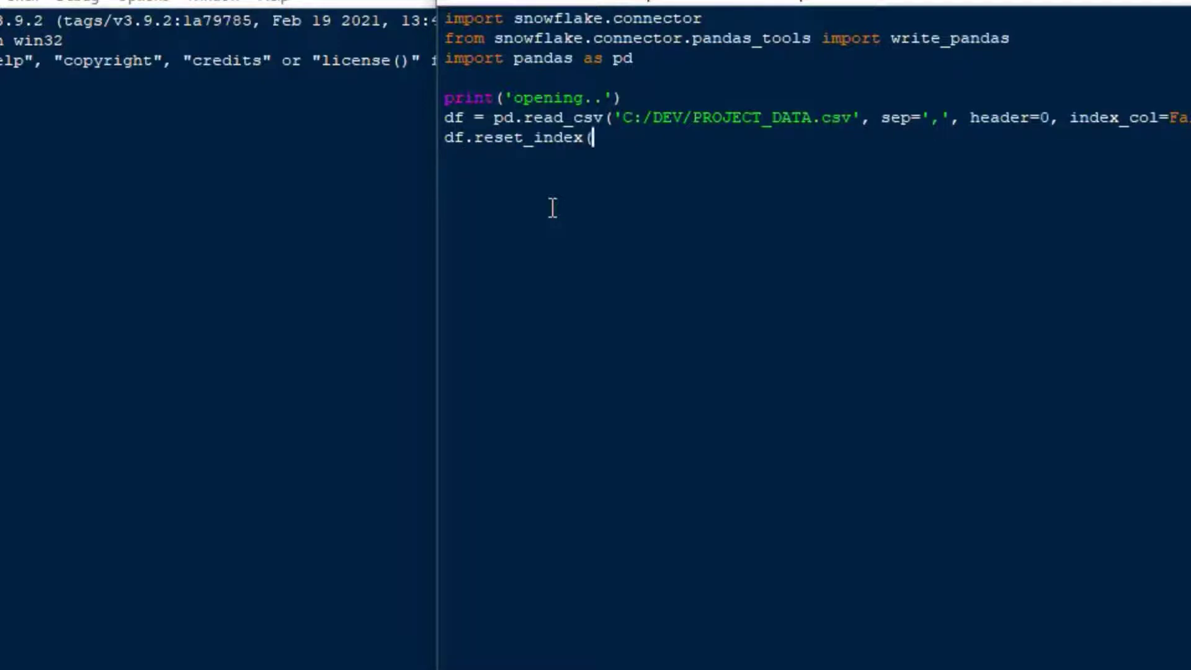
text(drop=)
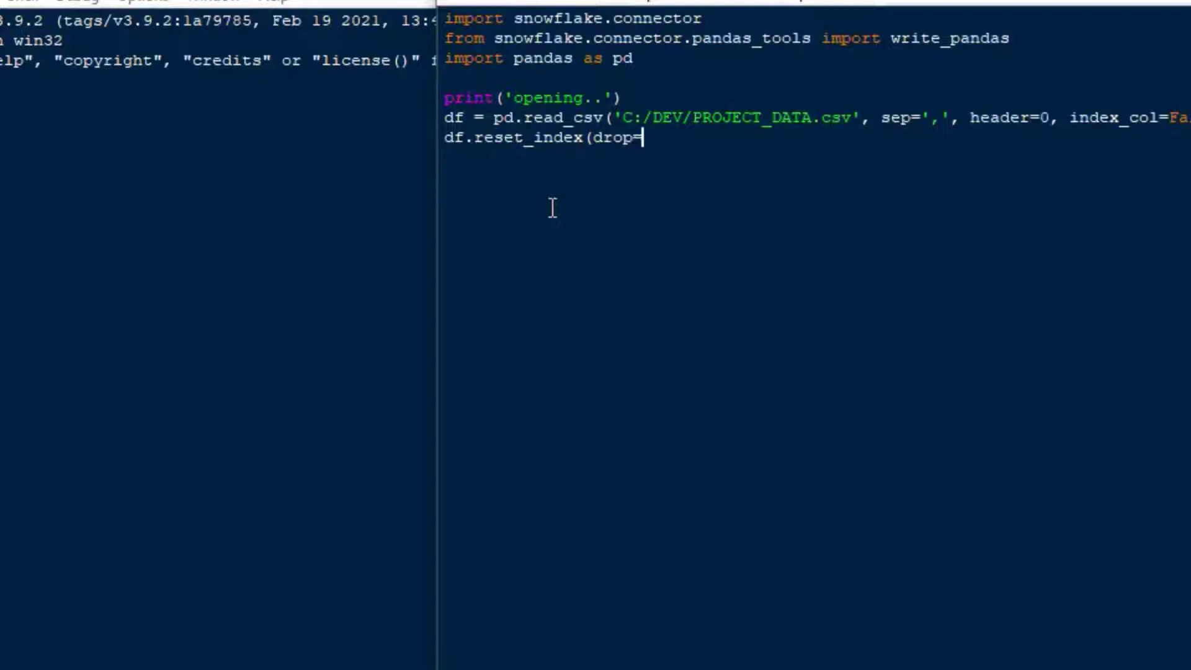
text(True, inPlace-T)
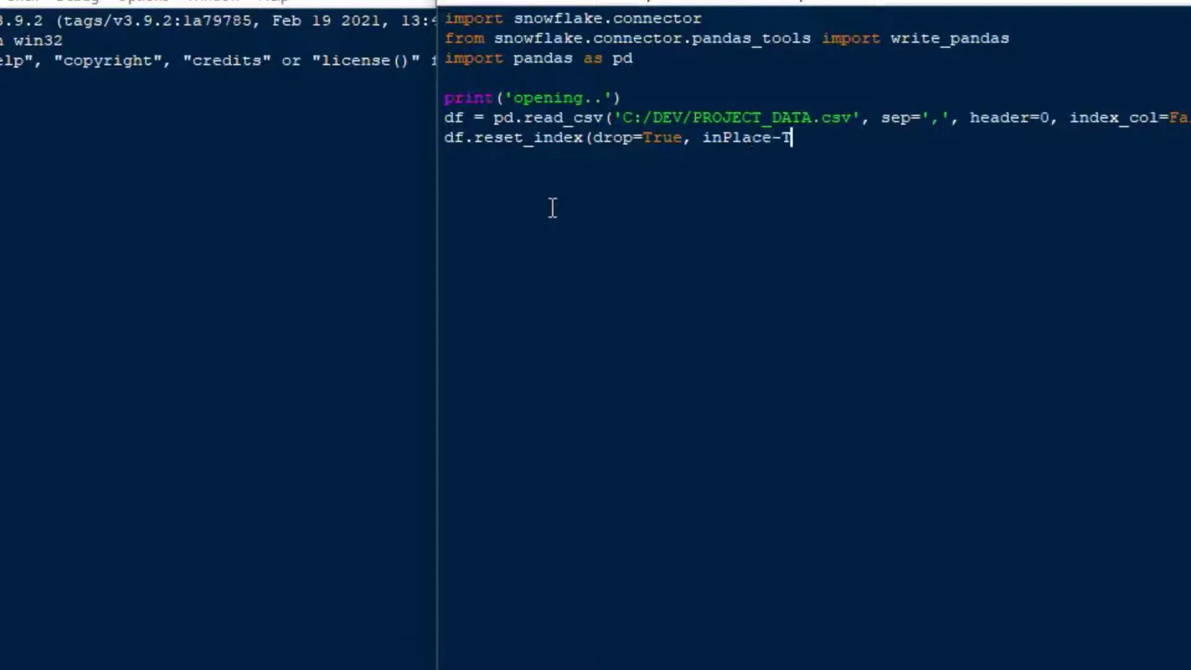
key(BackSpace)
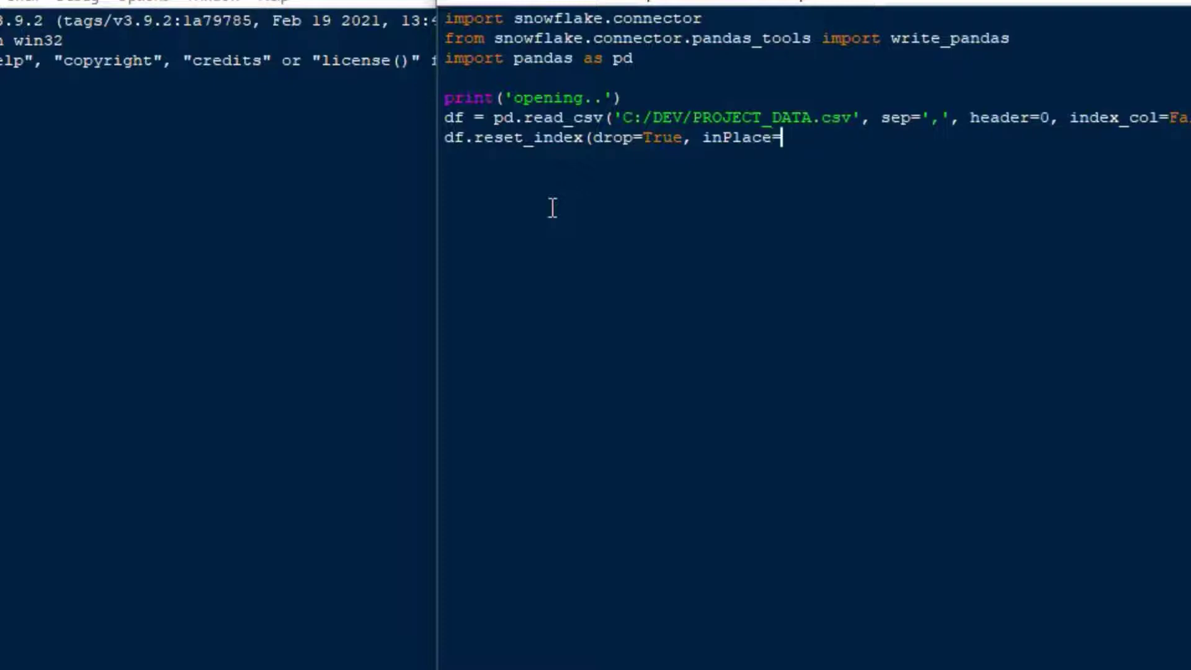
text(True)
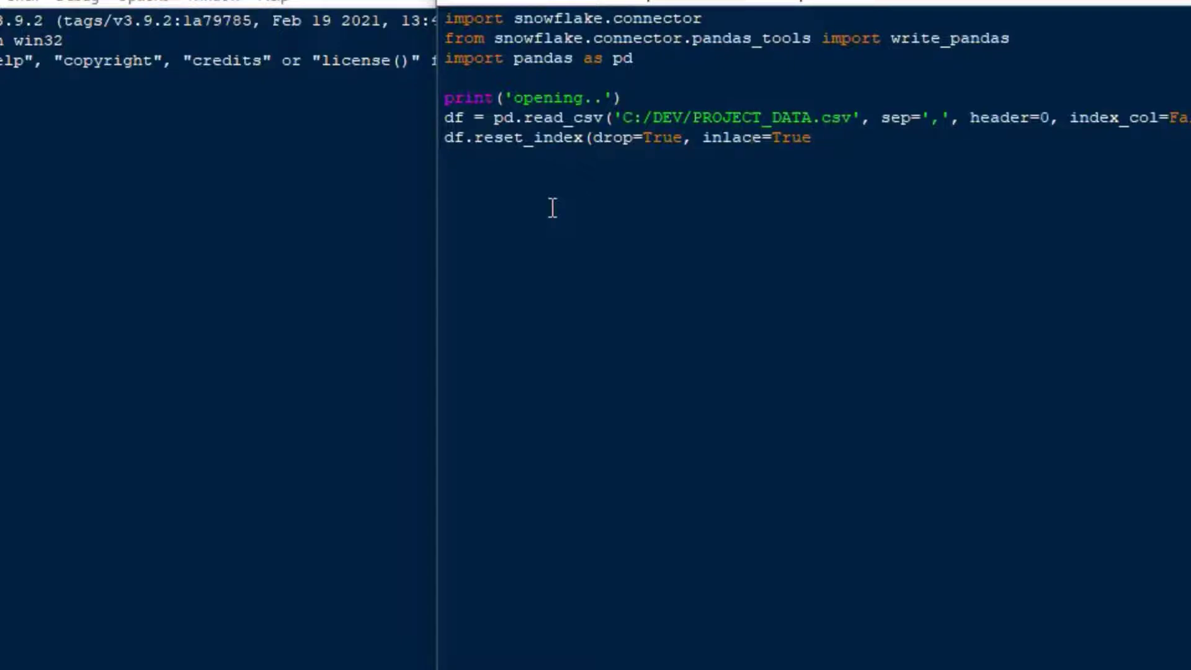
text(p)
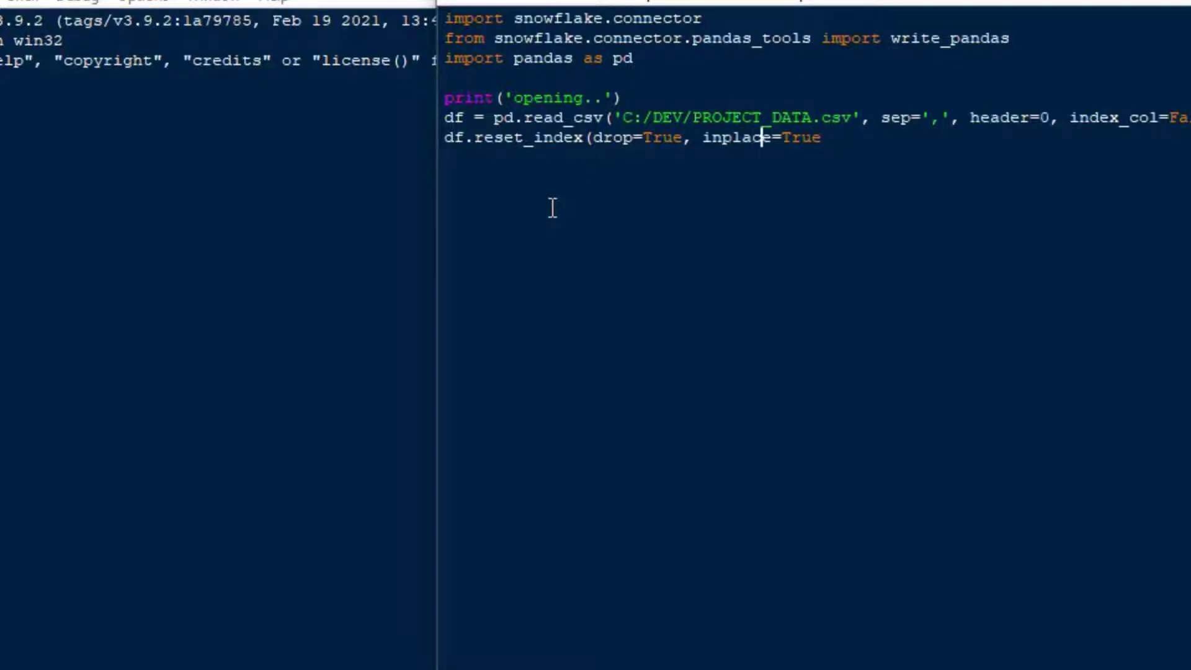
click(821, 138)
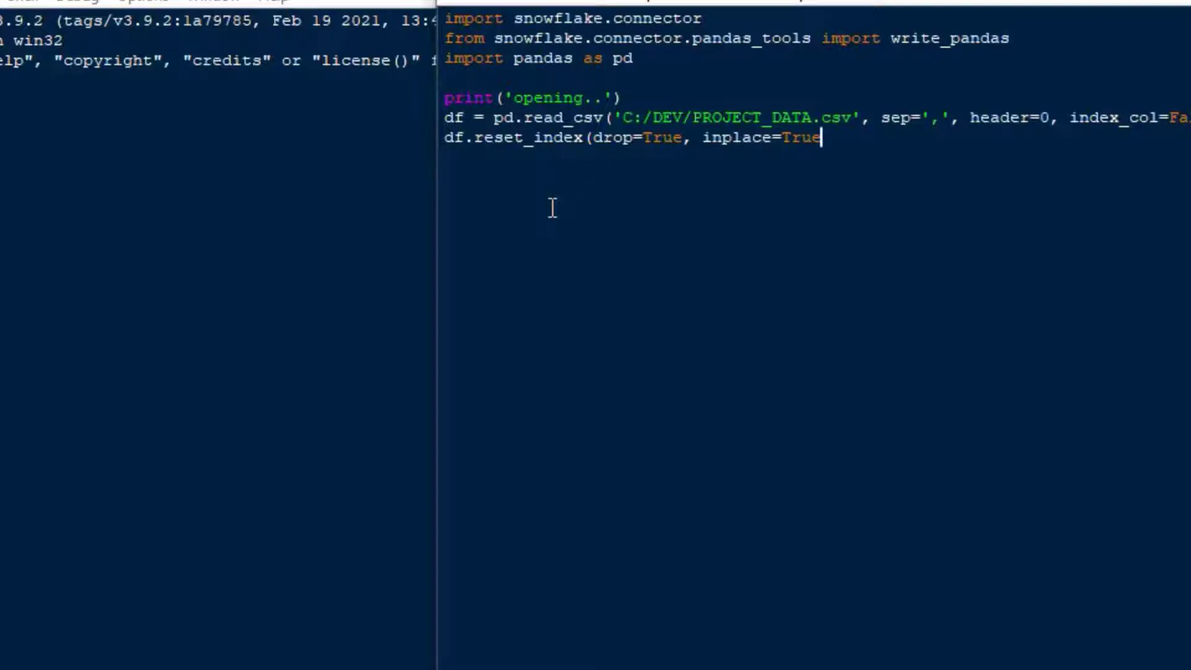
text())
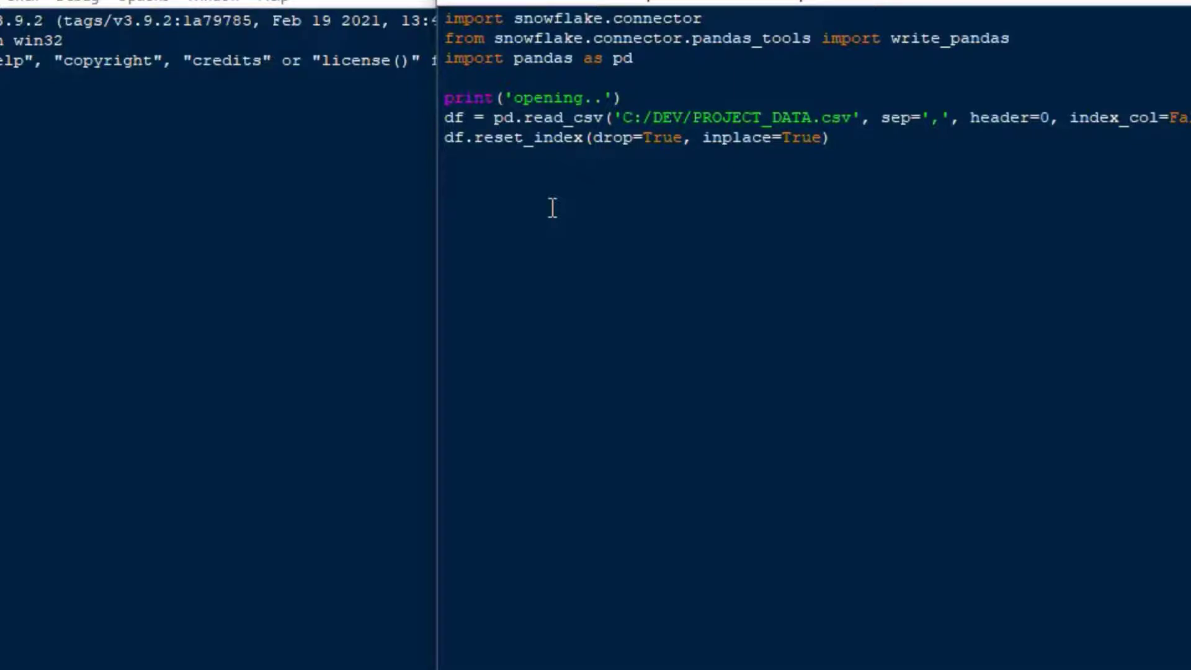
Step: Print df.head(10), then print 'opening snowflake..'
text(print)
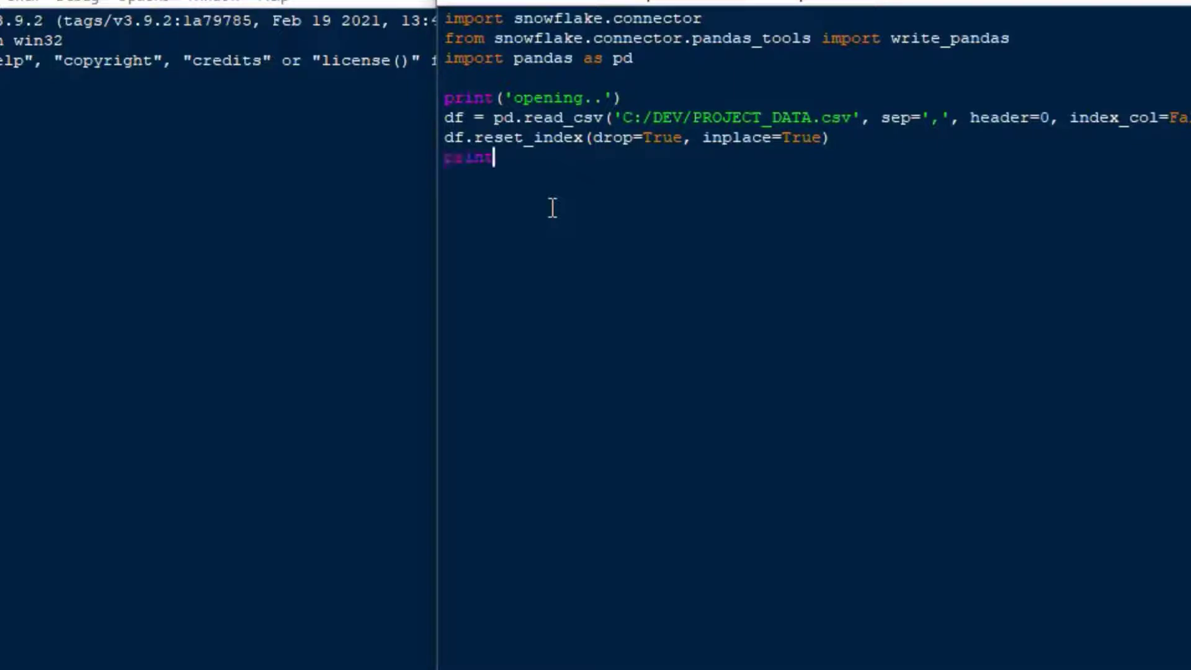
text((df)
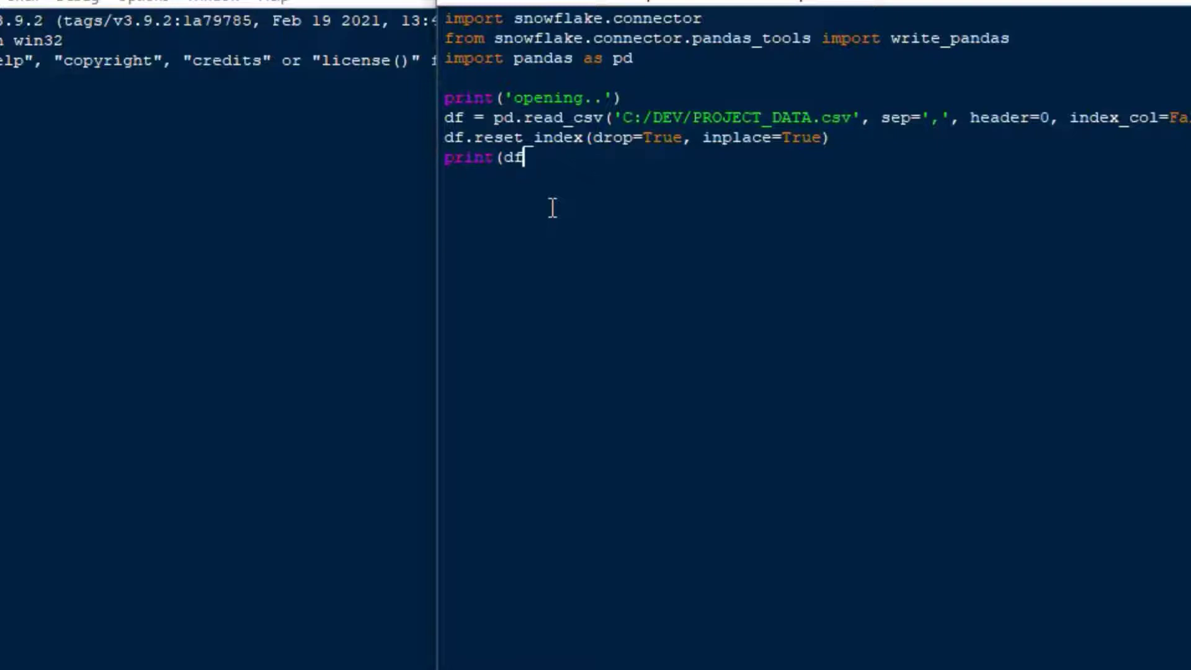
text(.head(10)))
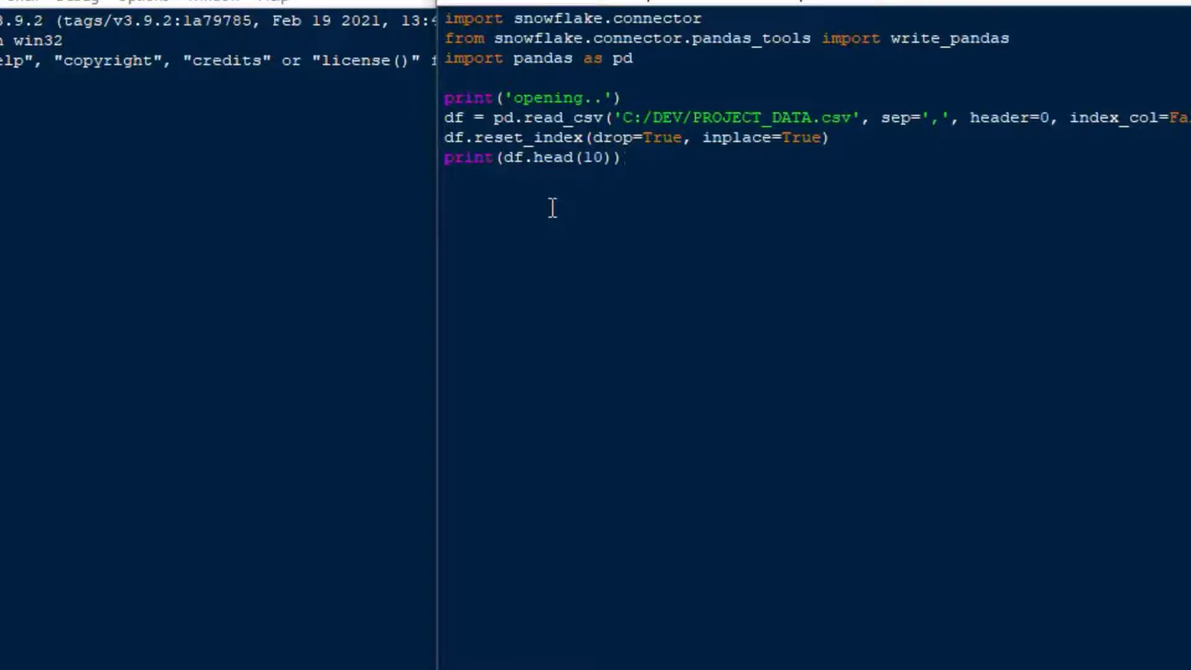
text(pri)
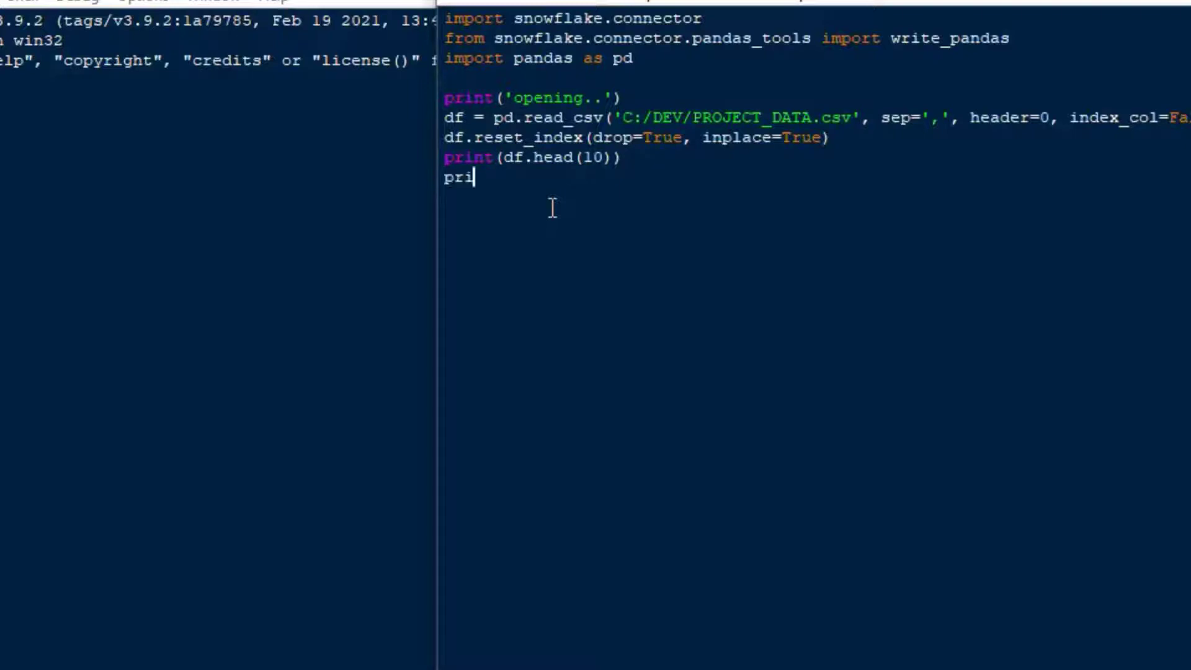
text(nt()
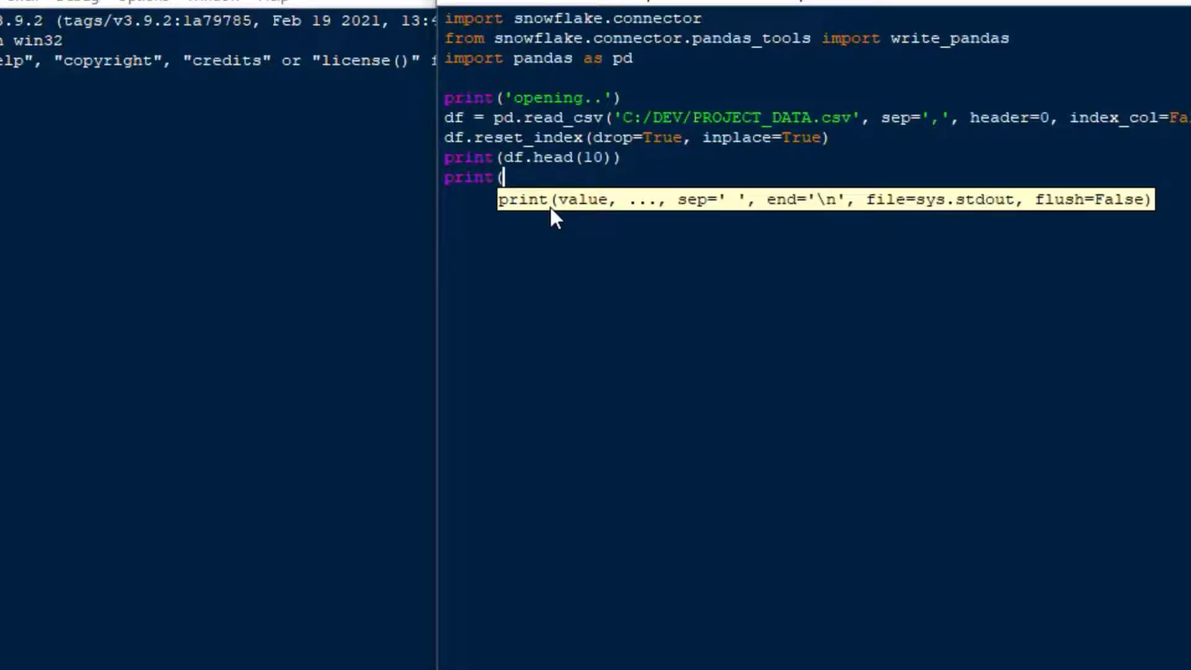
text('opening snow)
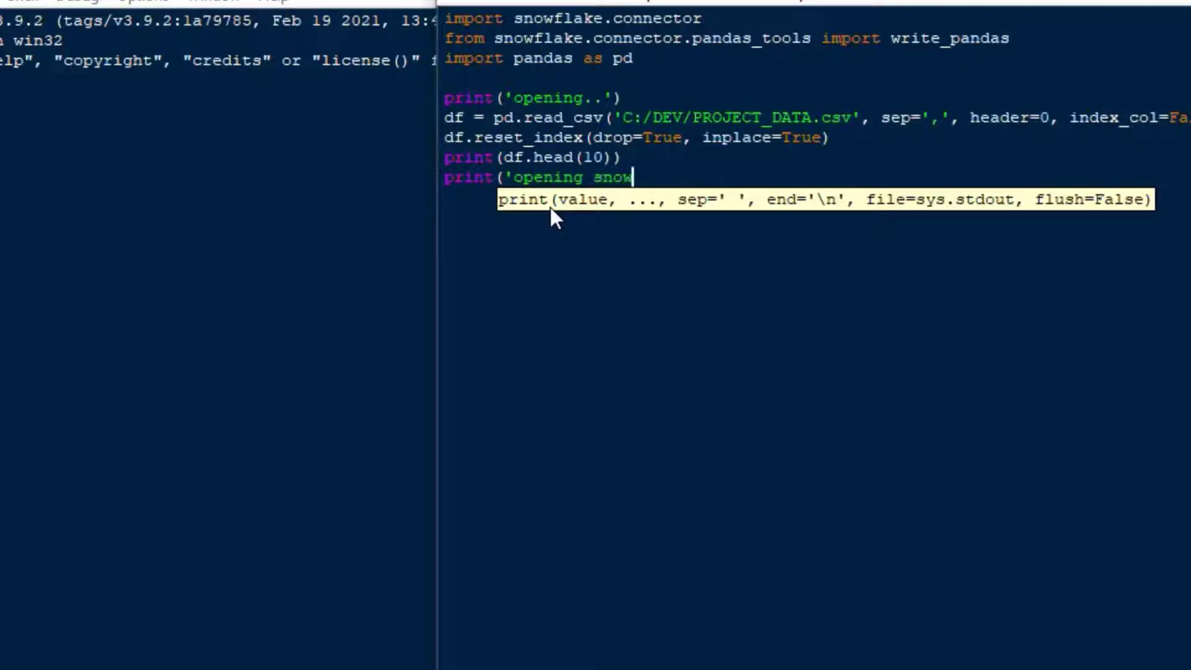
text(flake..')
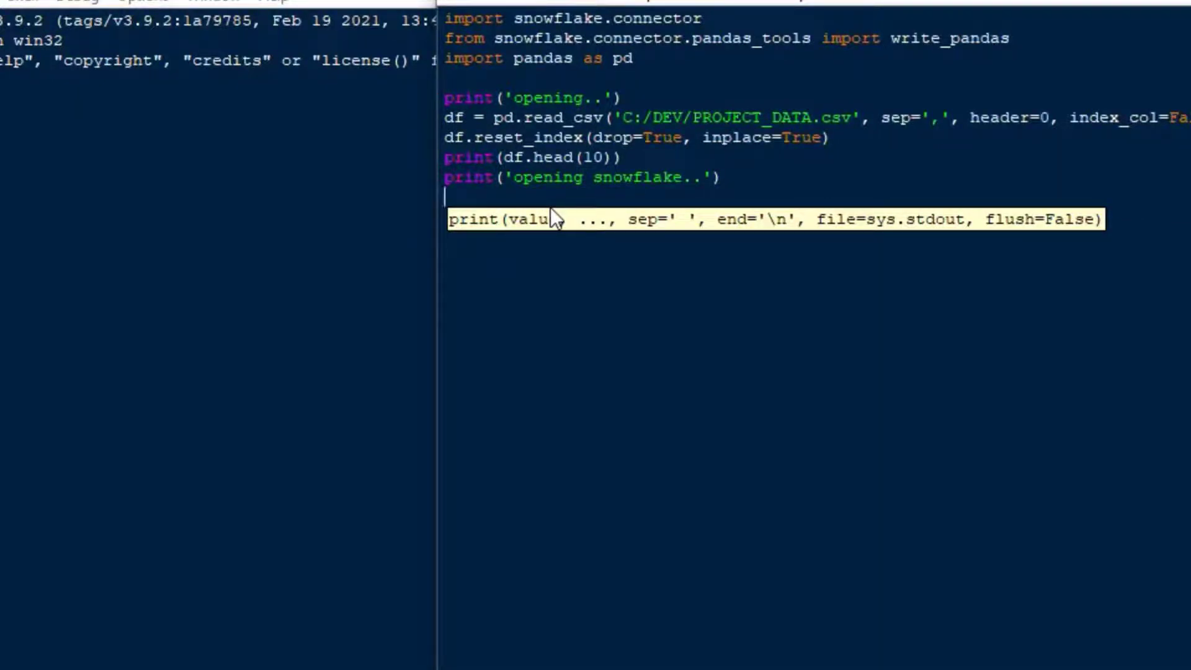
Step: Begin cnn = snowflake.connector.connect( with arguments on a new indented line
text(cnn)
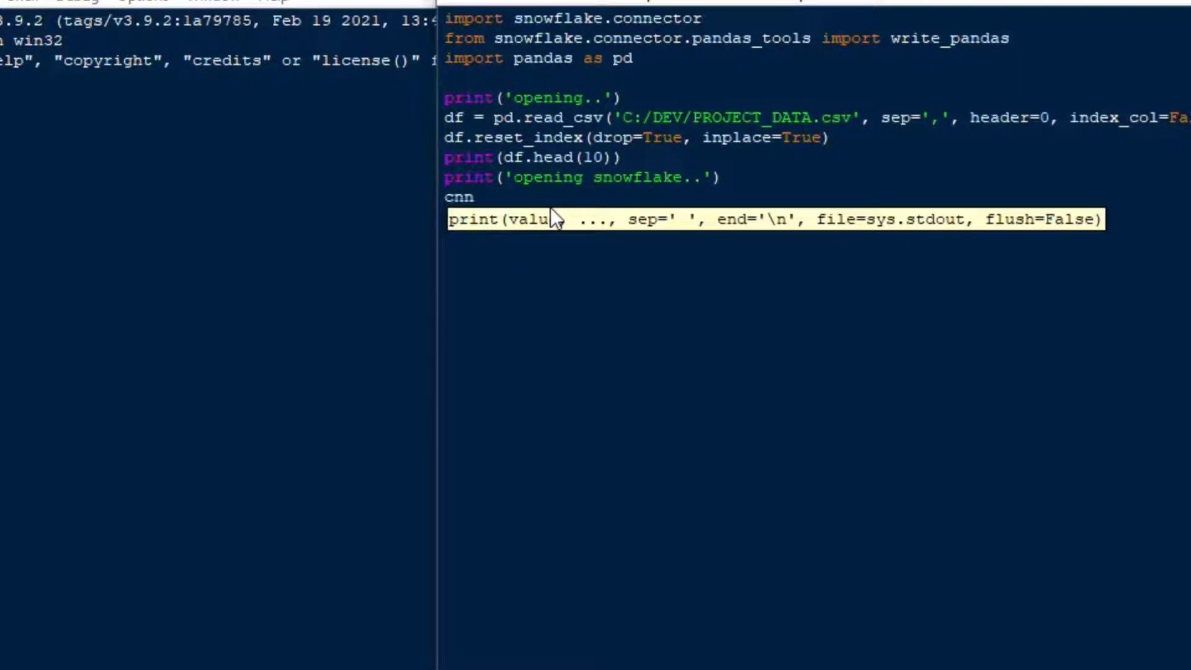
text(=)
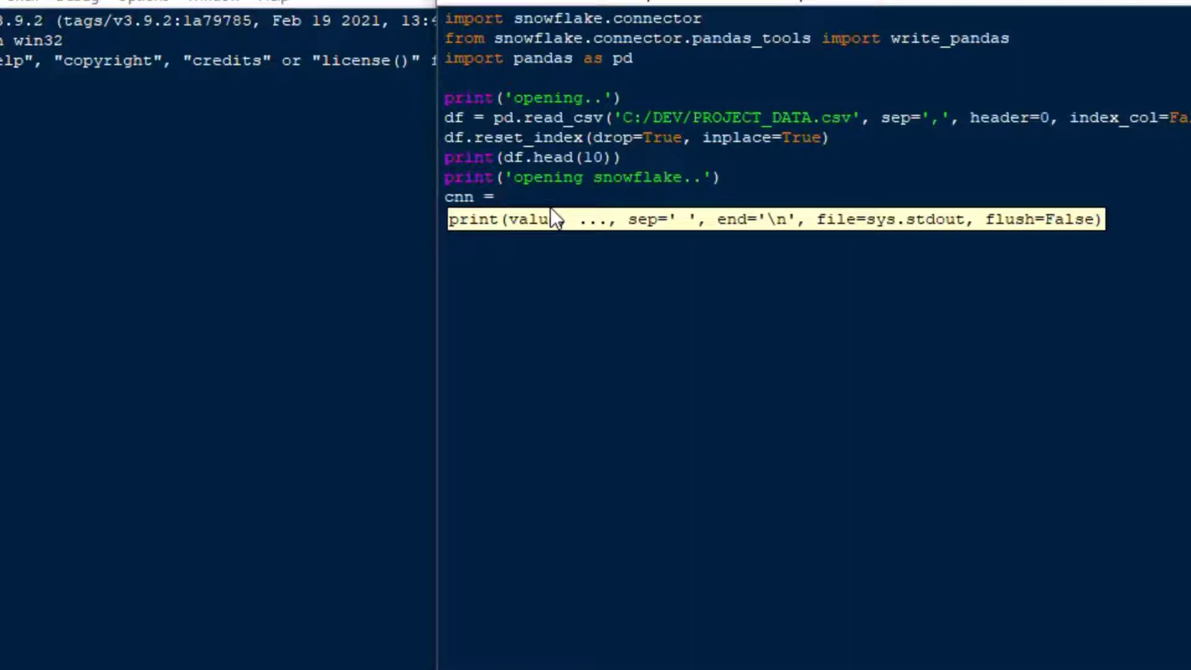
text(snow)
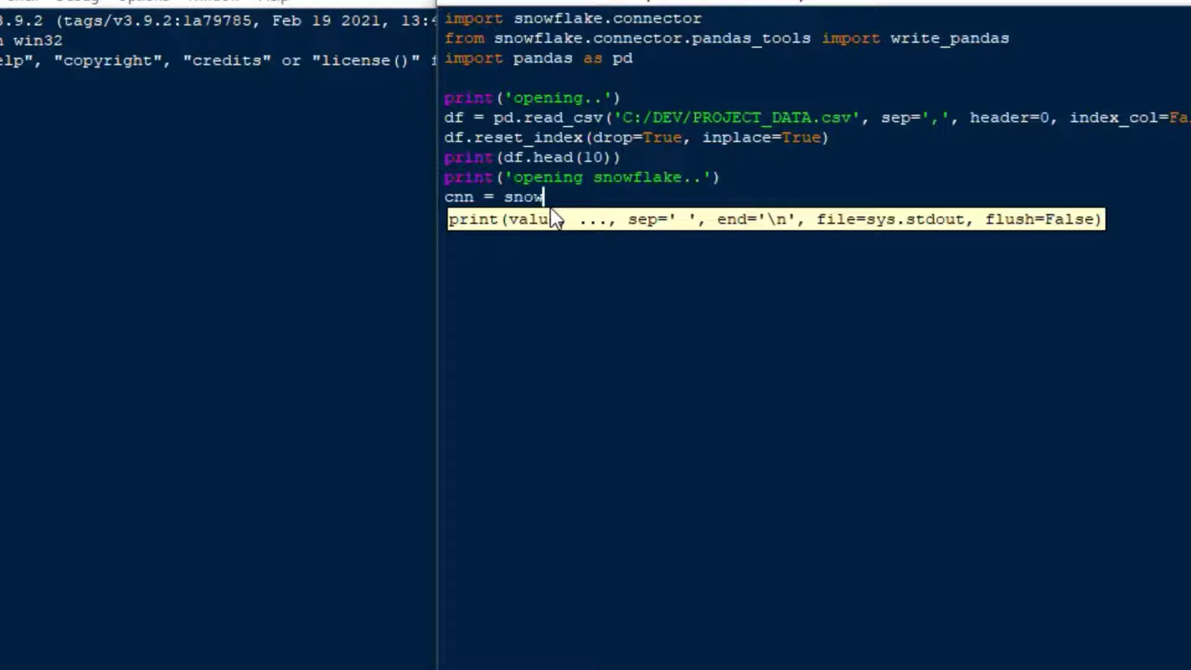
text(flake.connector)
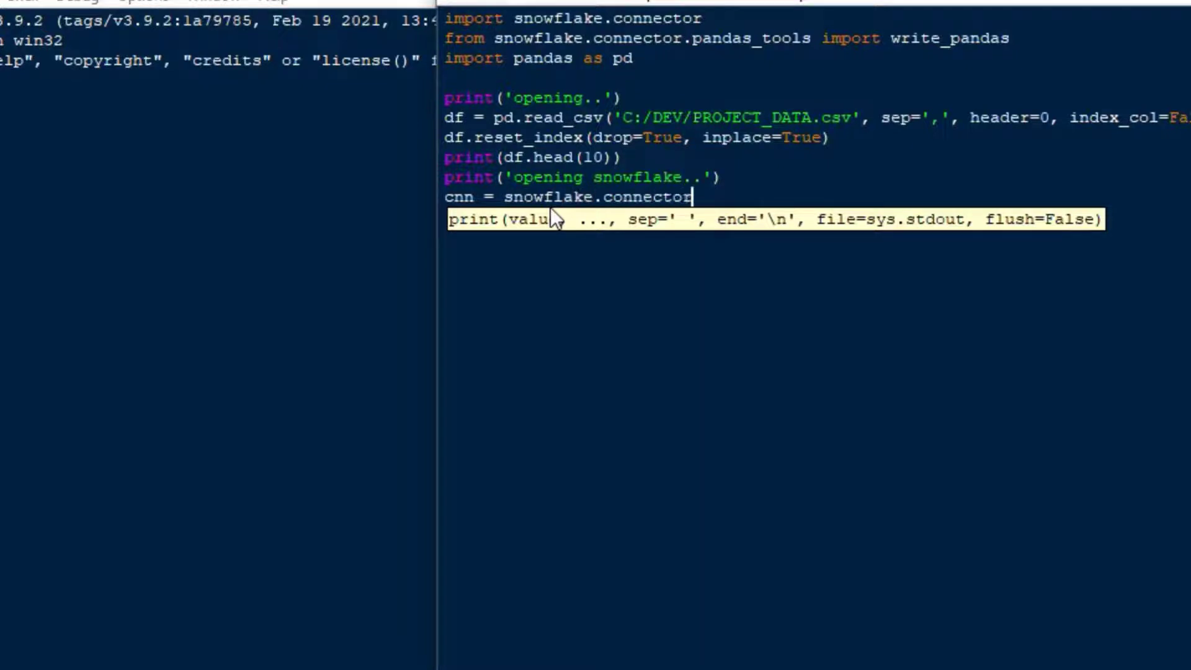
text(.connect()
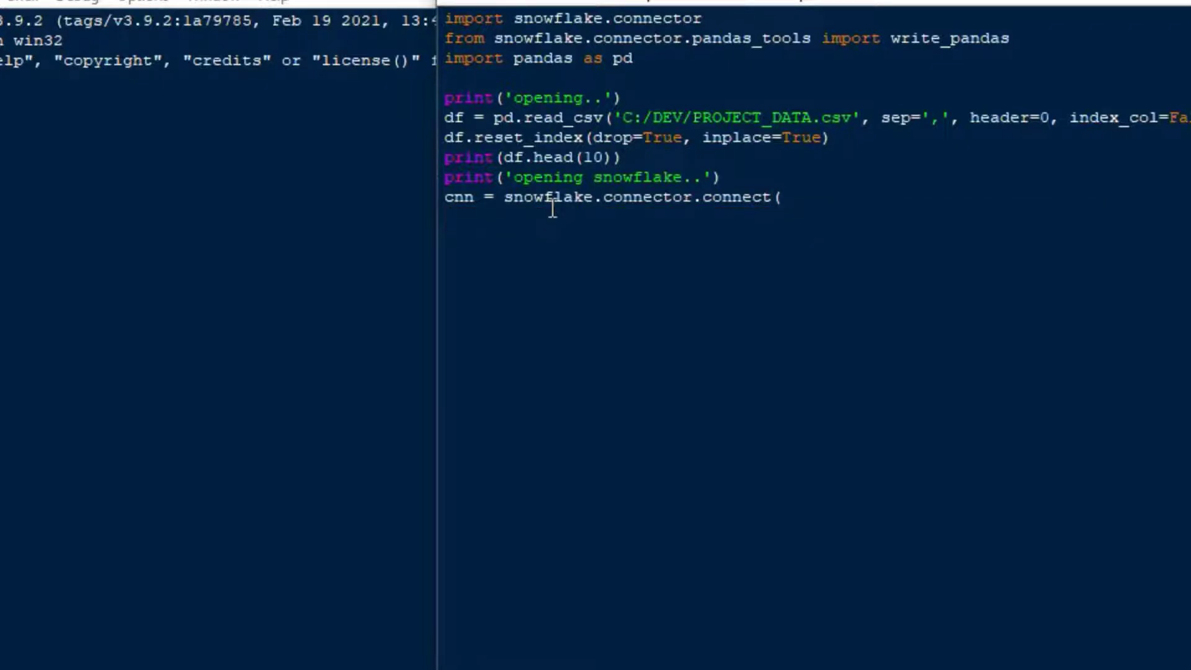
key(Return)
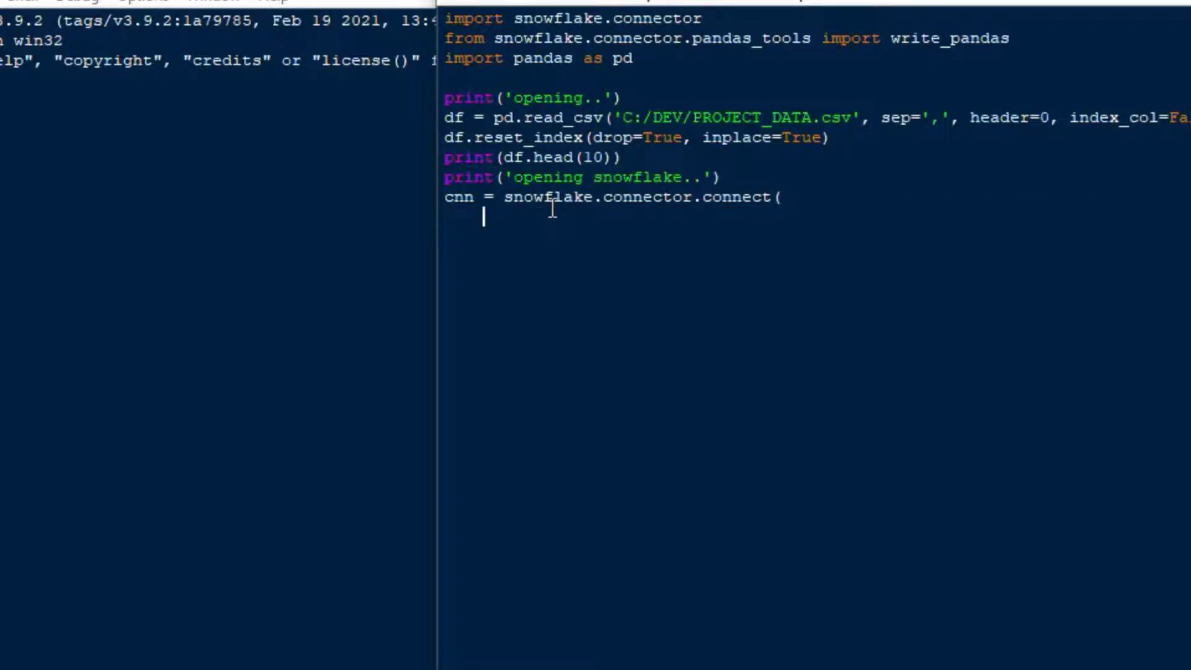
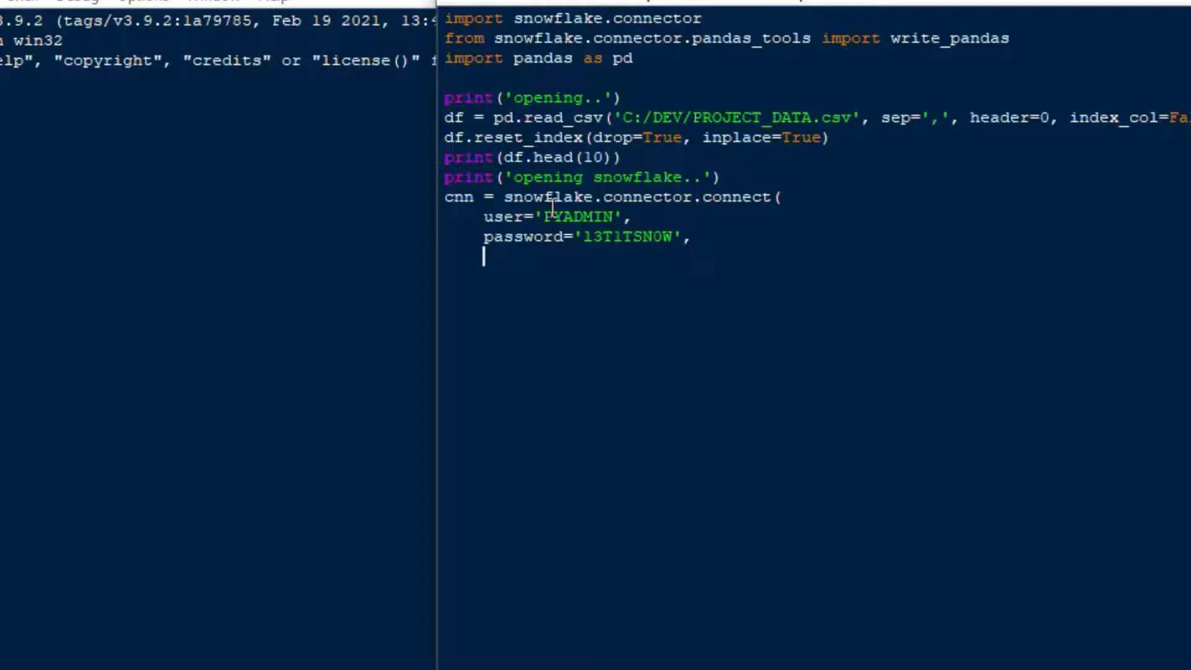
Step: Add warehouse='project_warehouse' to the connect call
text(wa)
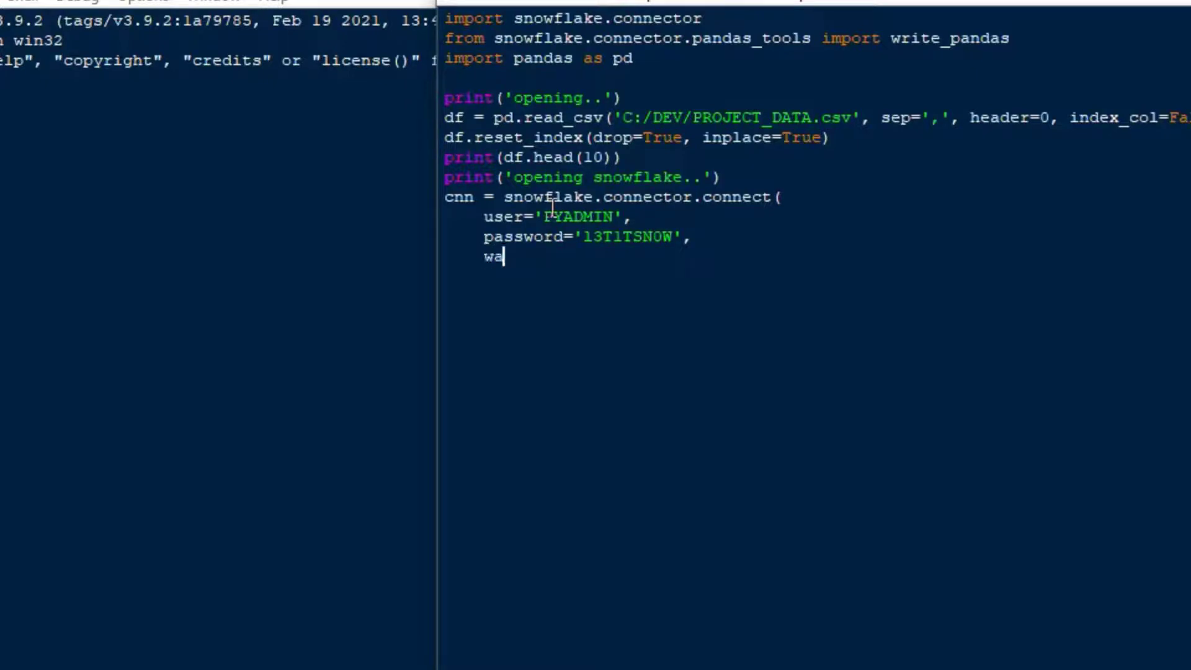
text(rehouse)
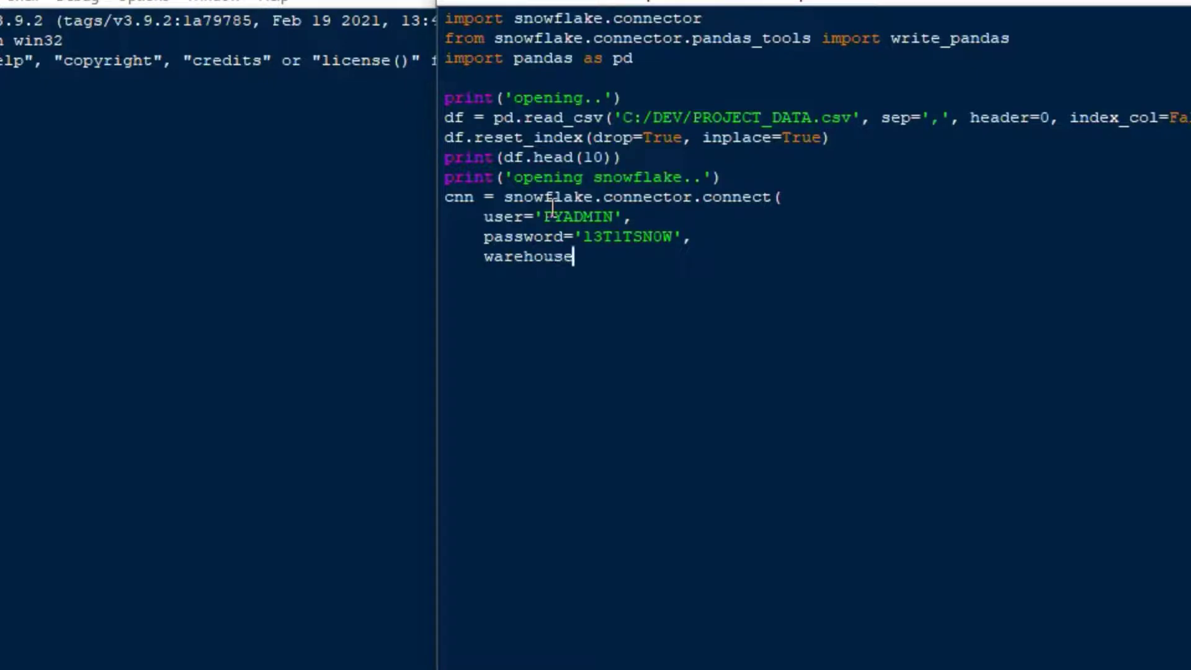
text(='p)
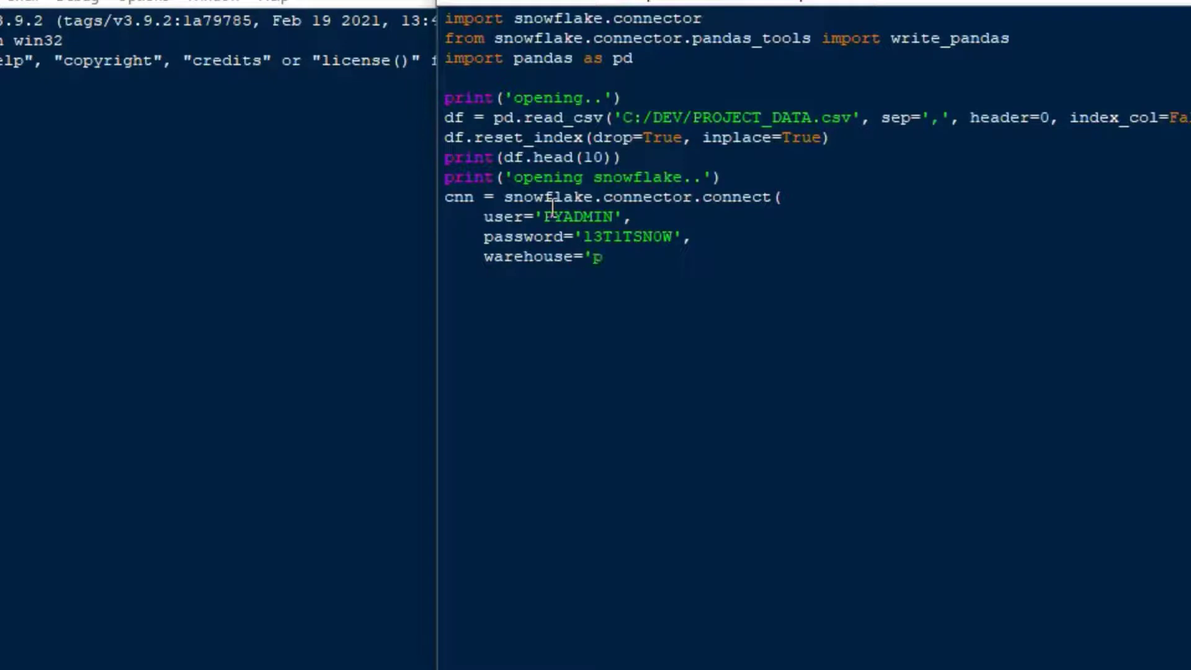
text(roject)
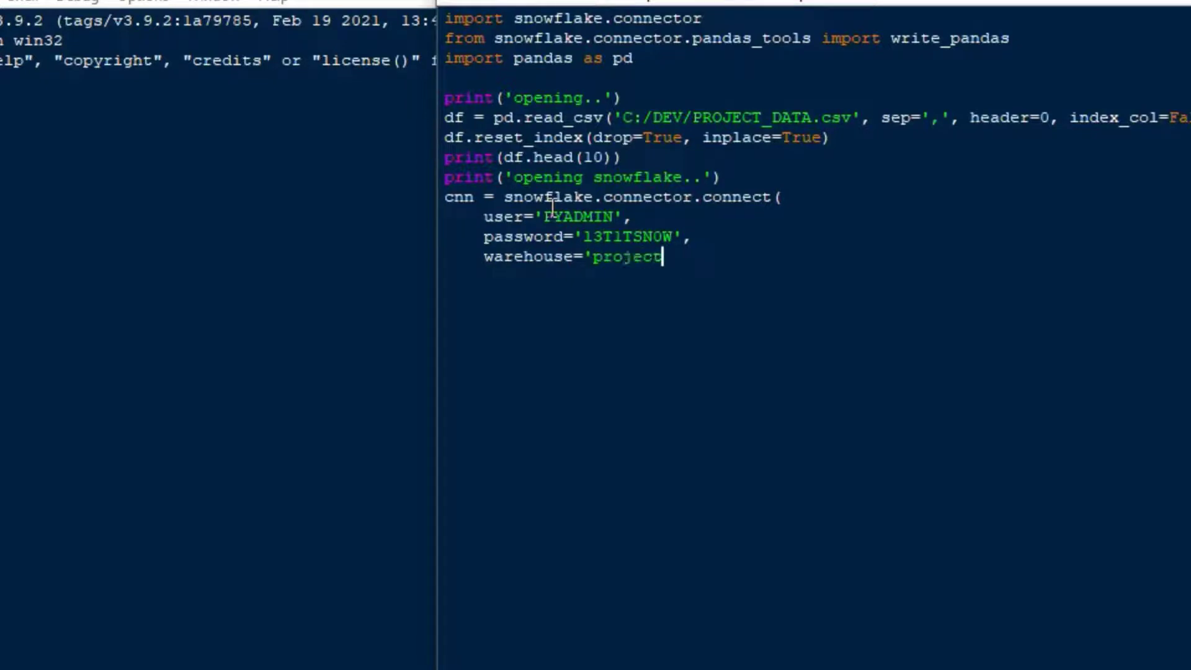
text(_warehouse',)
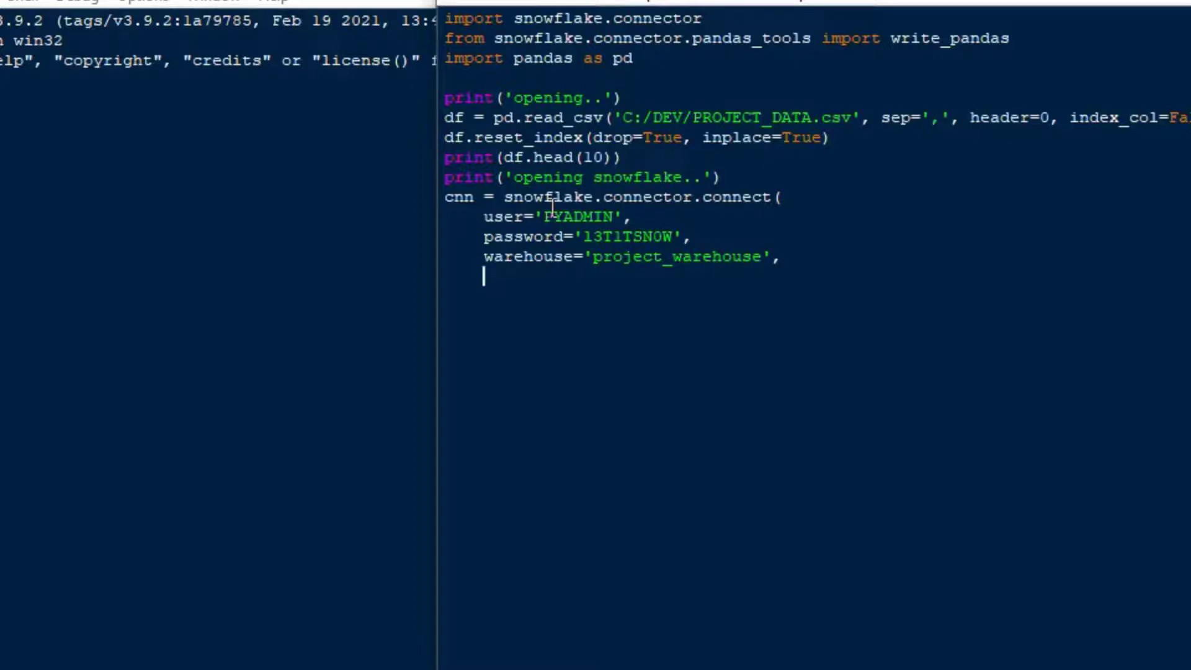
Step: Add database='project_database' and schema='project_schema', closing the connect call
text(database=)
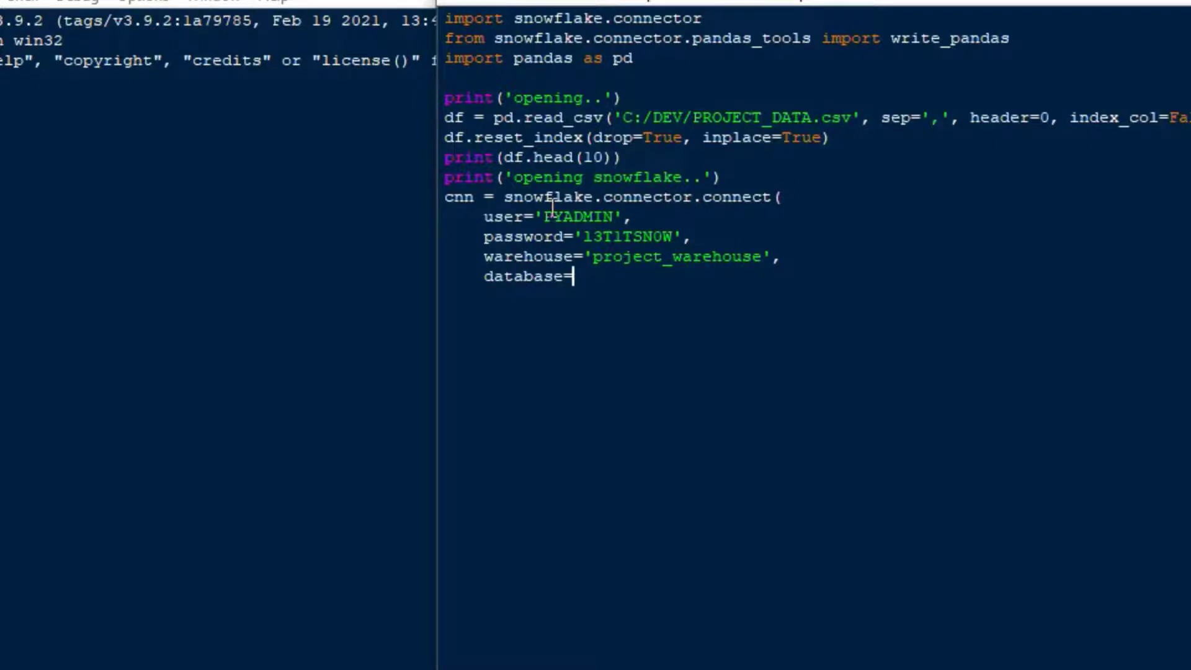
text('project)
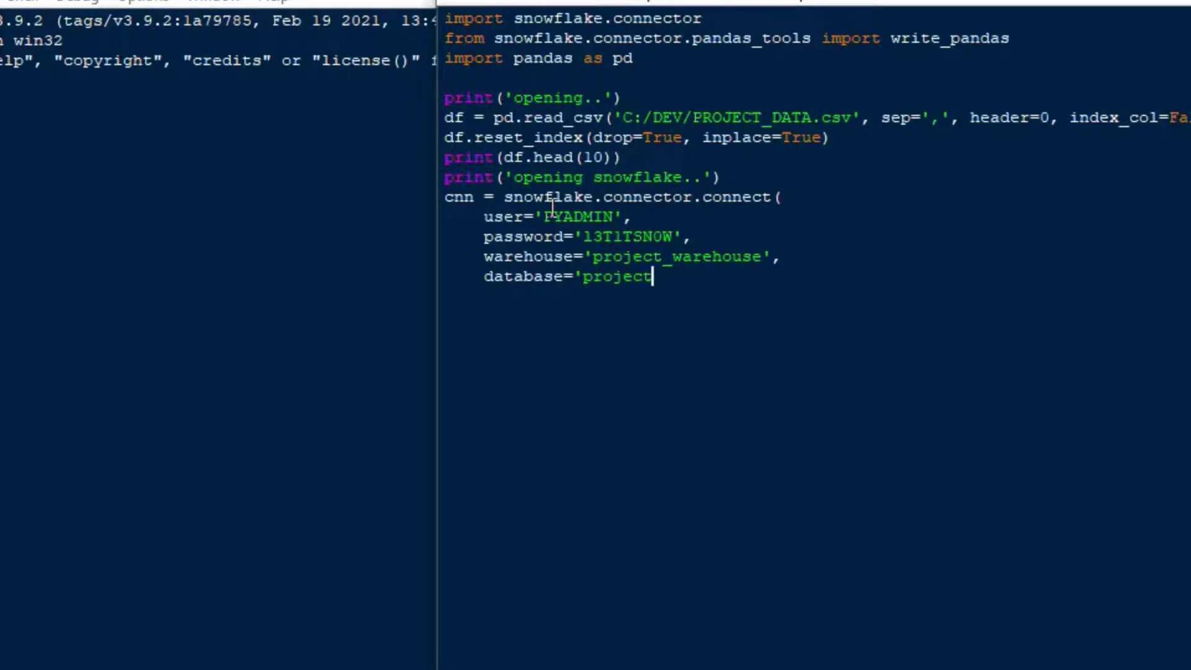
text(_database)
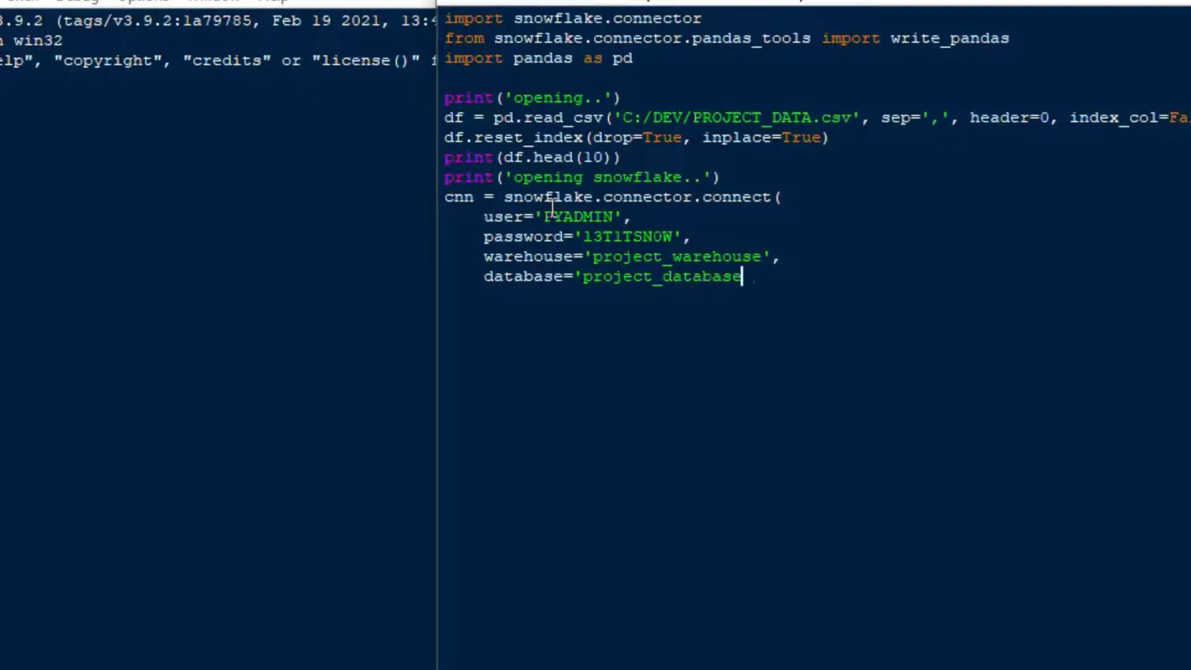
text(,)
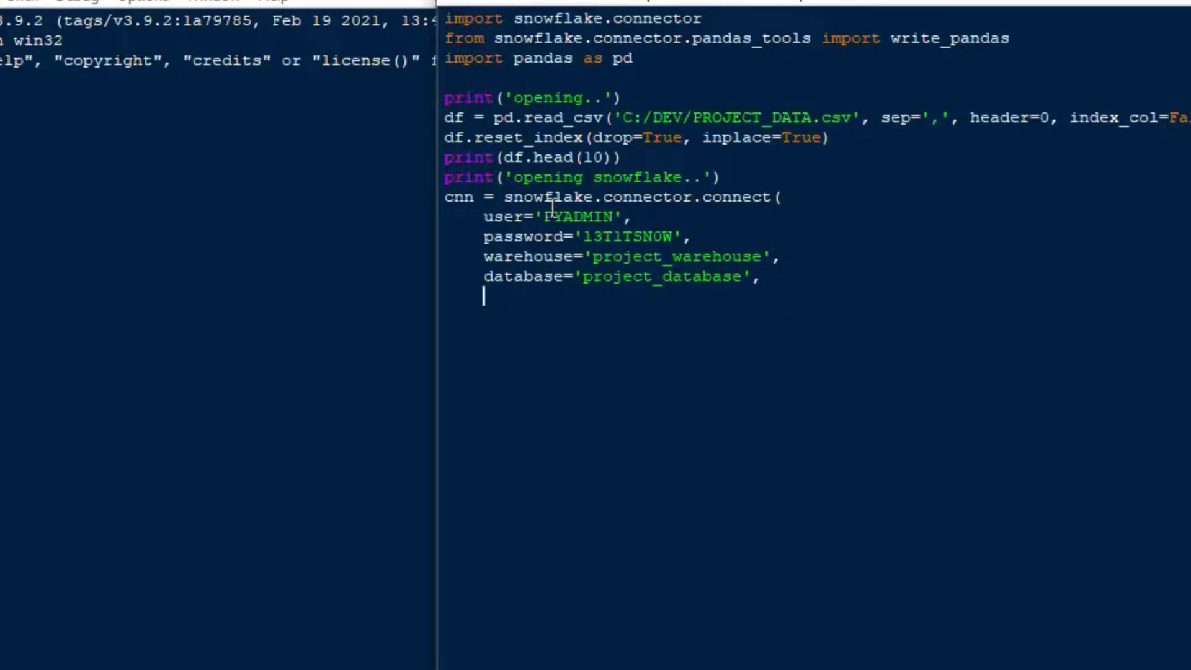
text(schema)
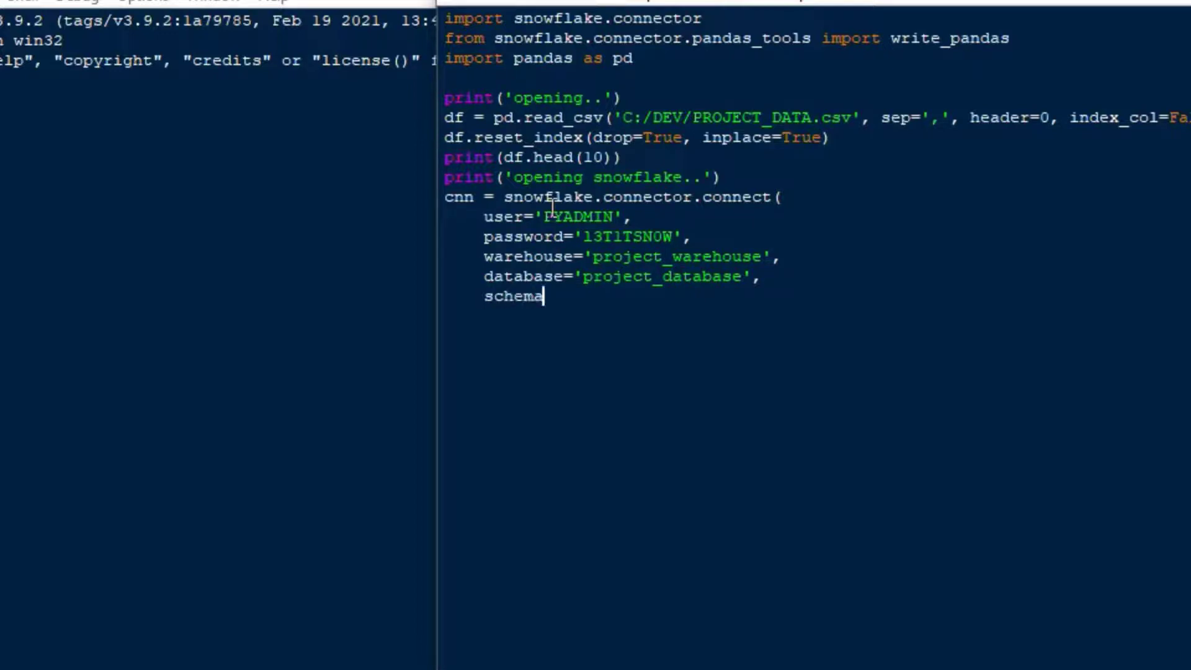
text(='proj)
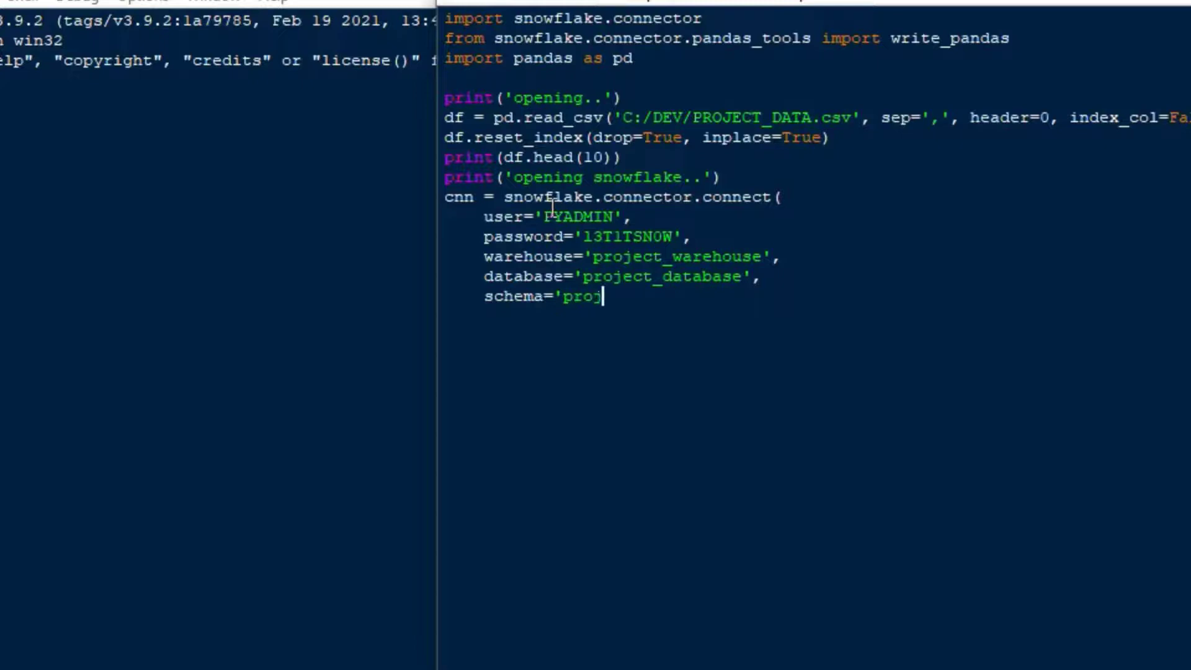
text(ect_sche)
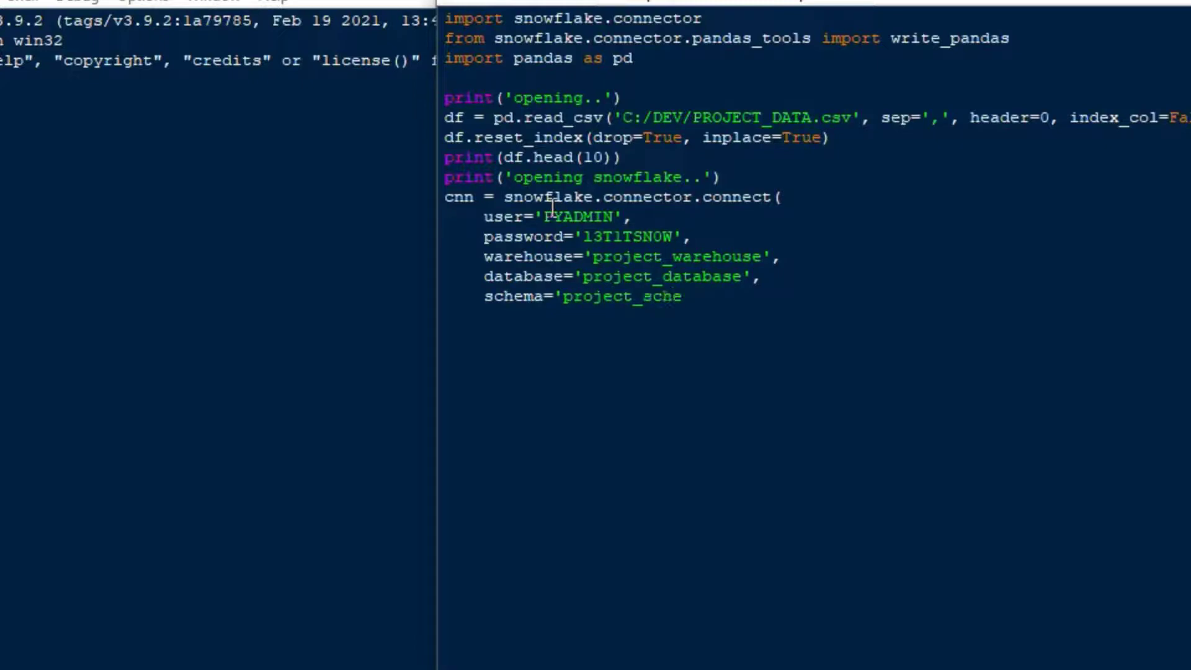
text(ma')
text())
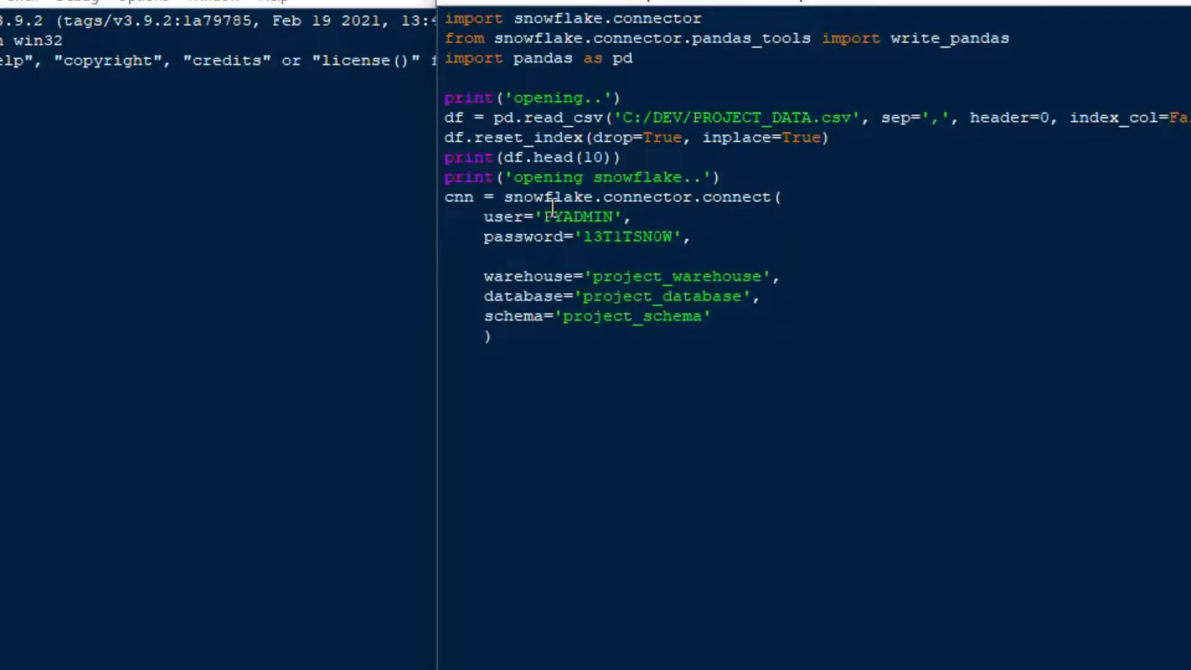
Step: Insert the account='VSA19873' argument between password and warehouse
text(account)
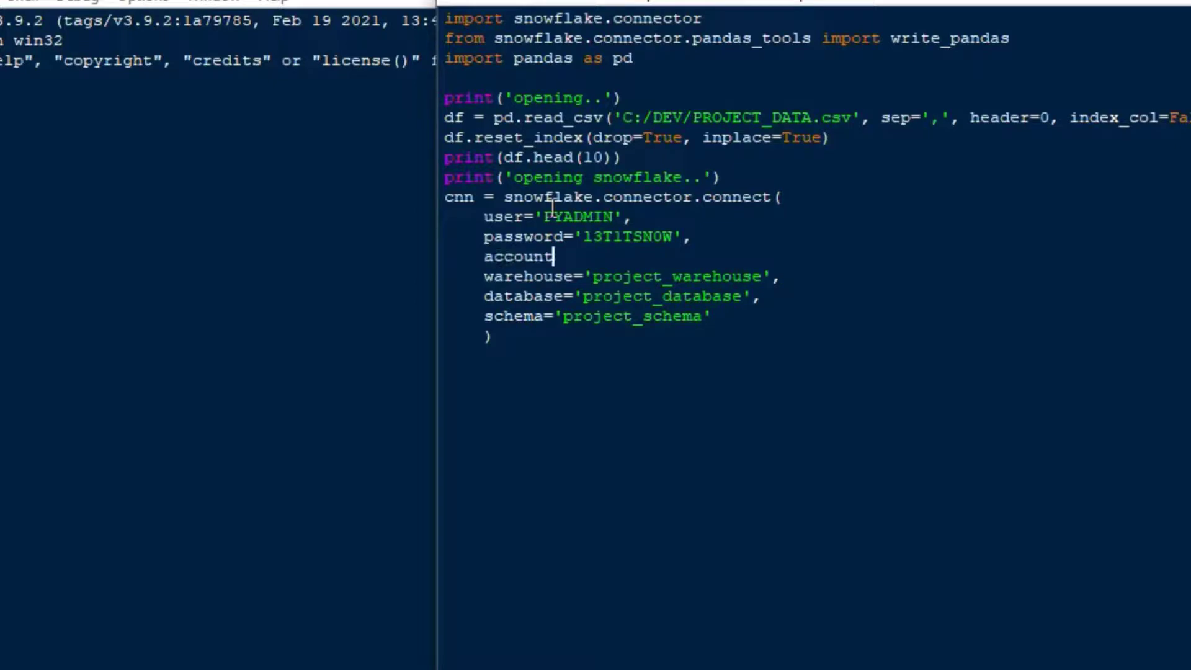
text(=)
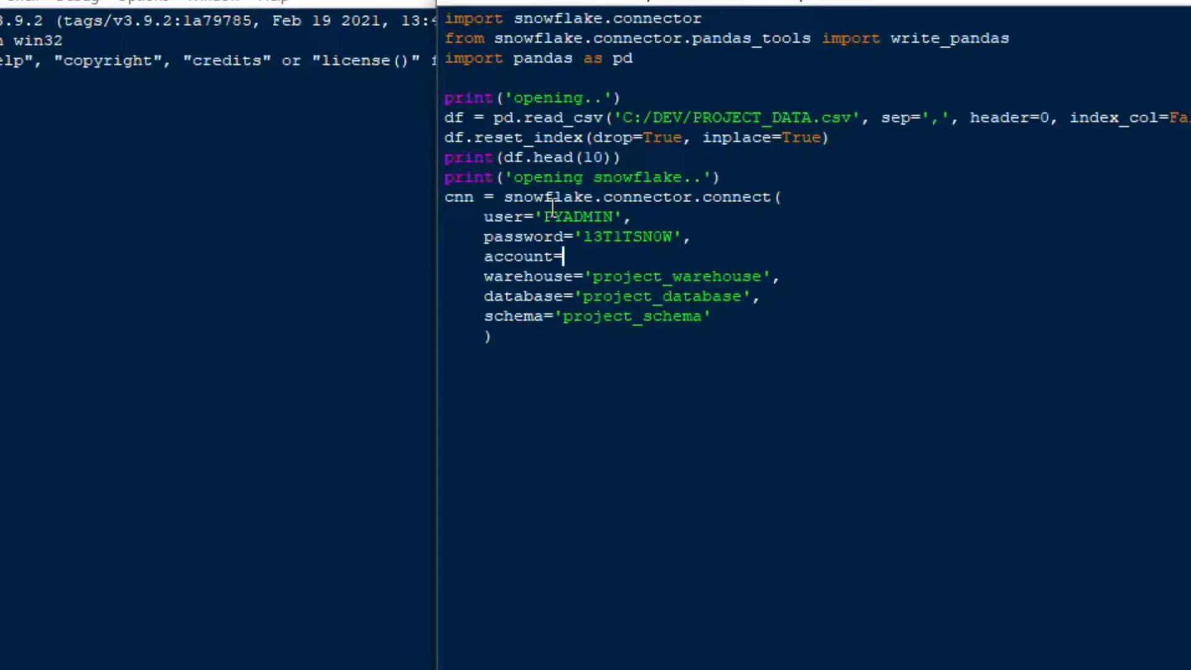
text('VSA)
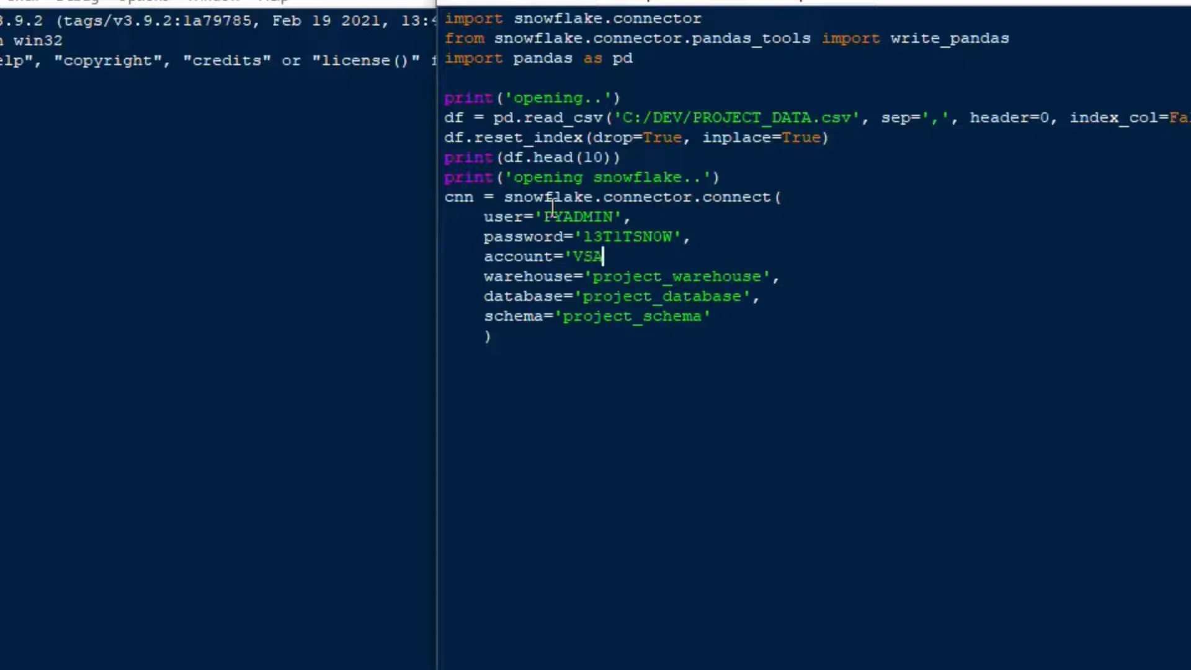
text(198)
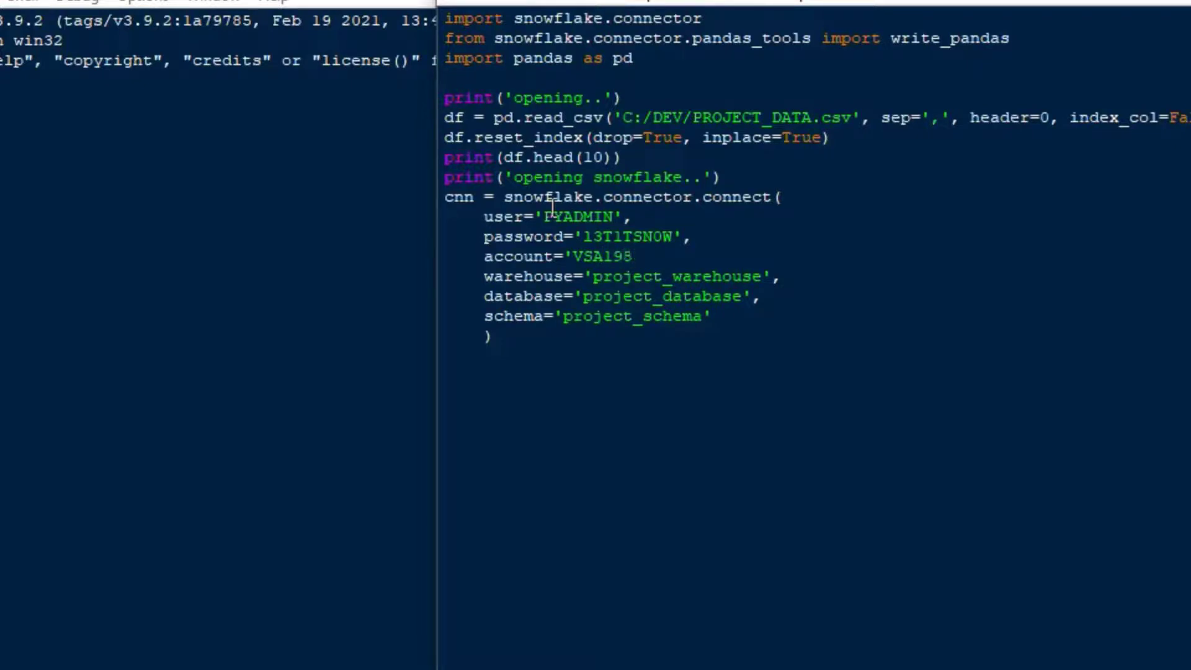
text(73')
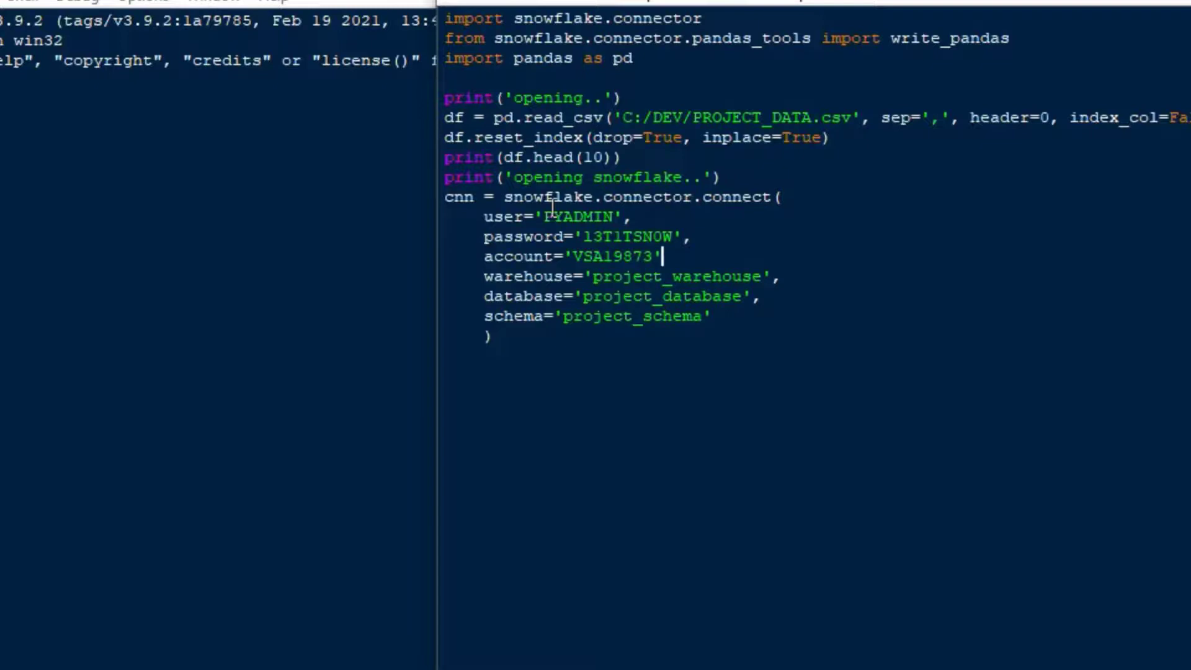
text(,)
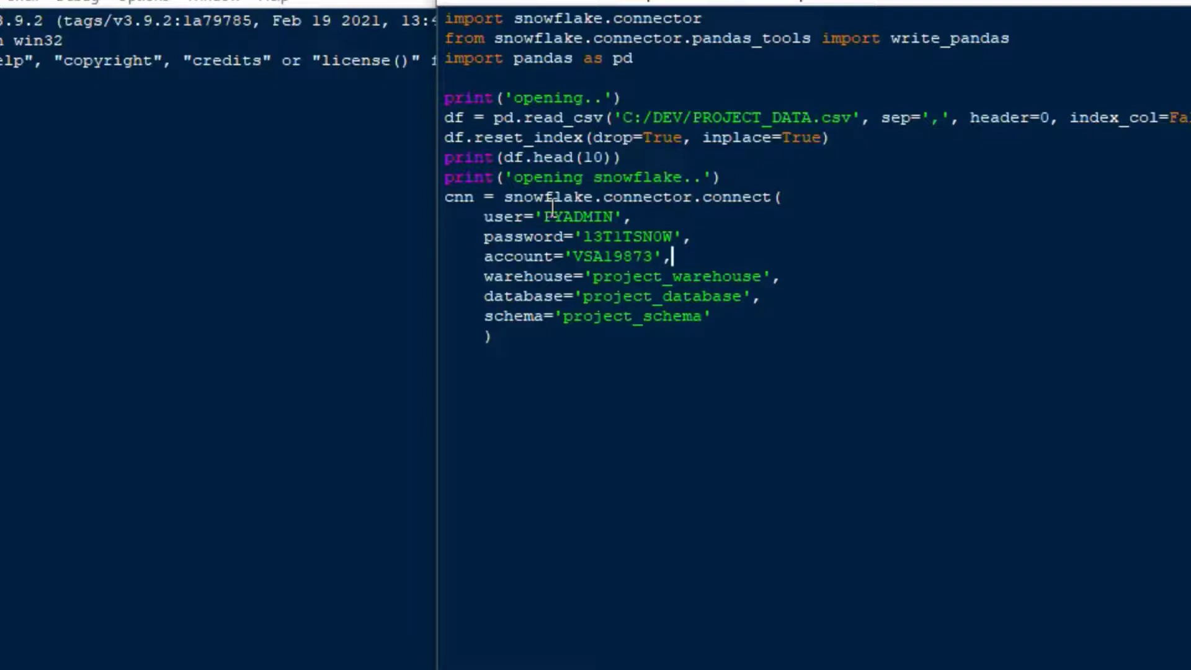
text(success)
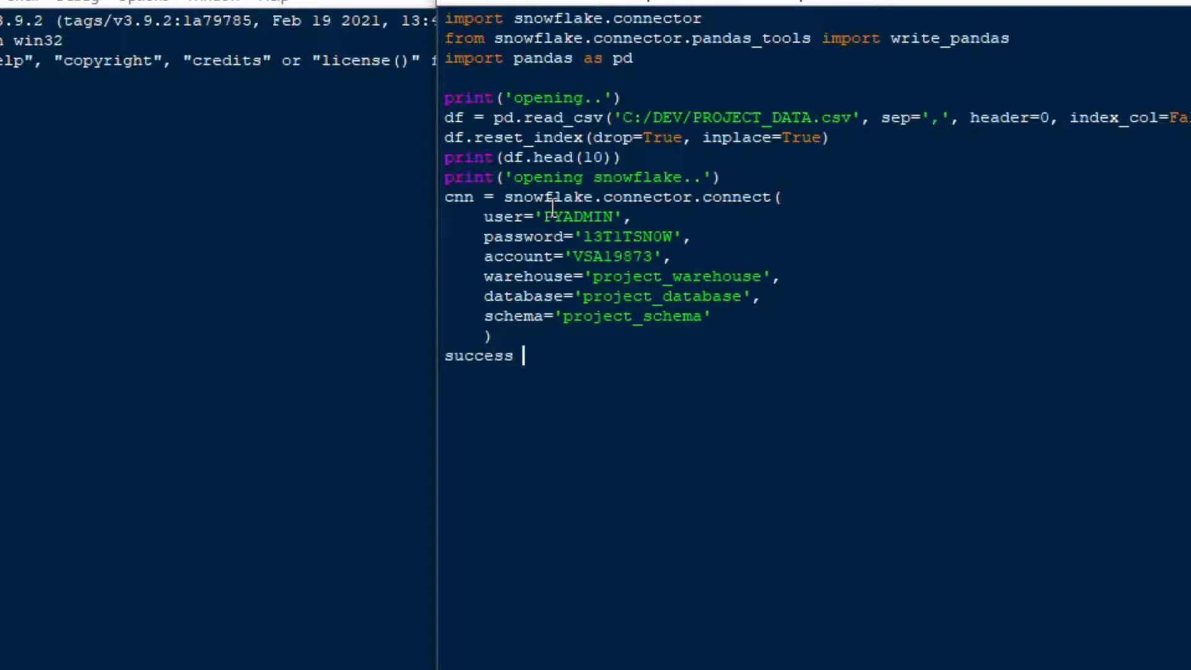
Step: Set up success, nchunks, nrows, _ as the result variables
text(= n)
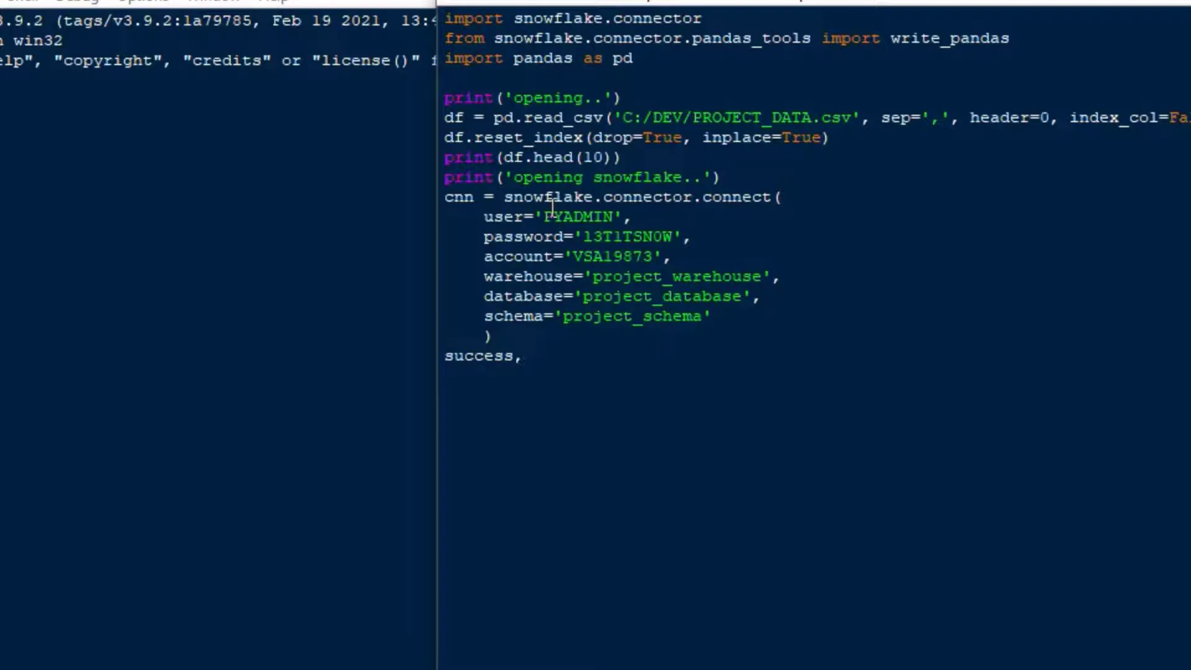
text(nchunck)
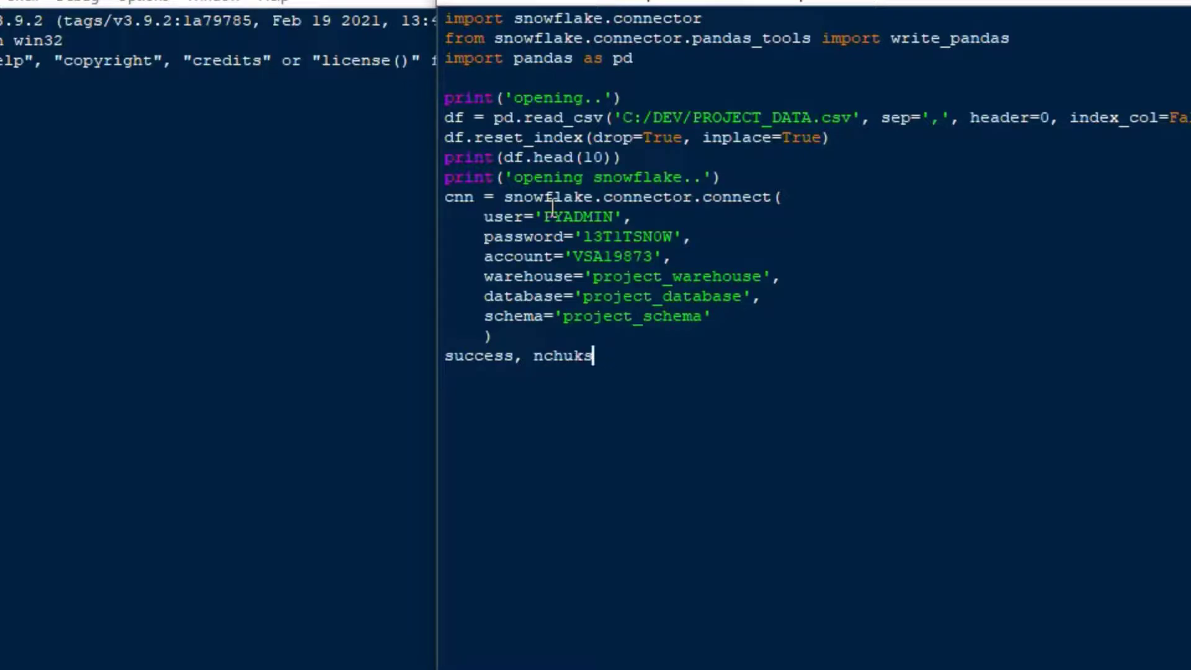
text(n)
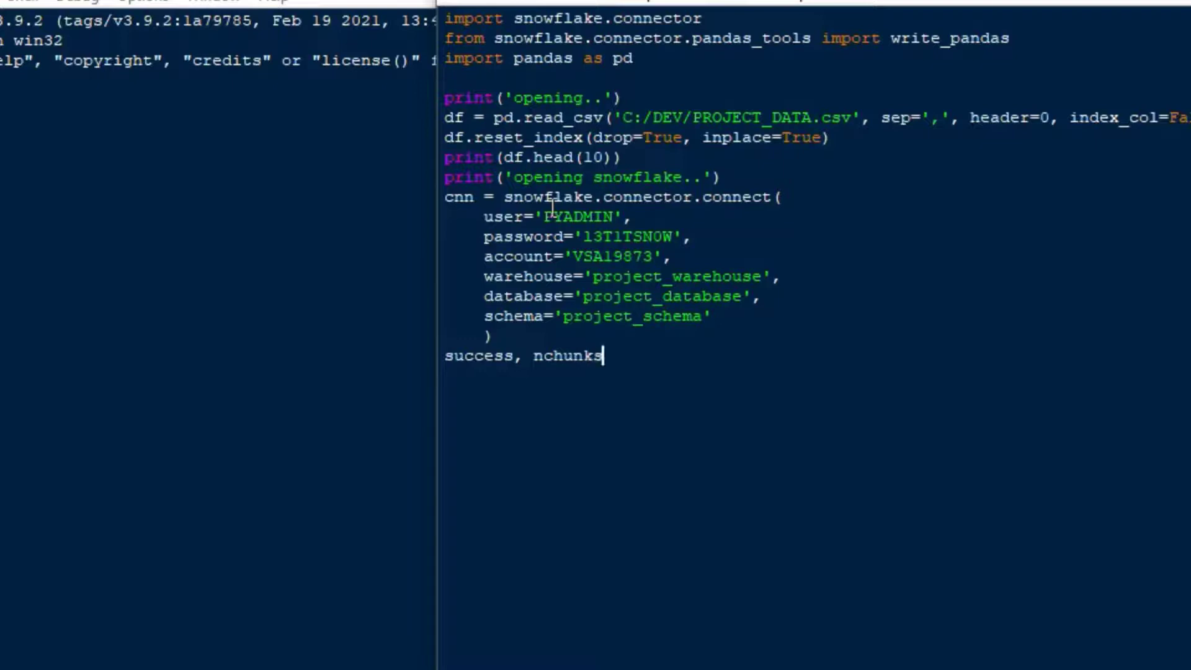
text(, nrows)
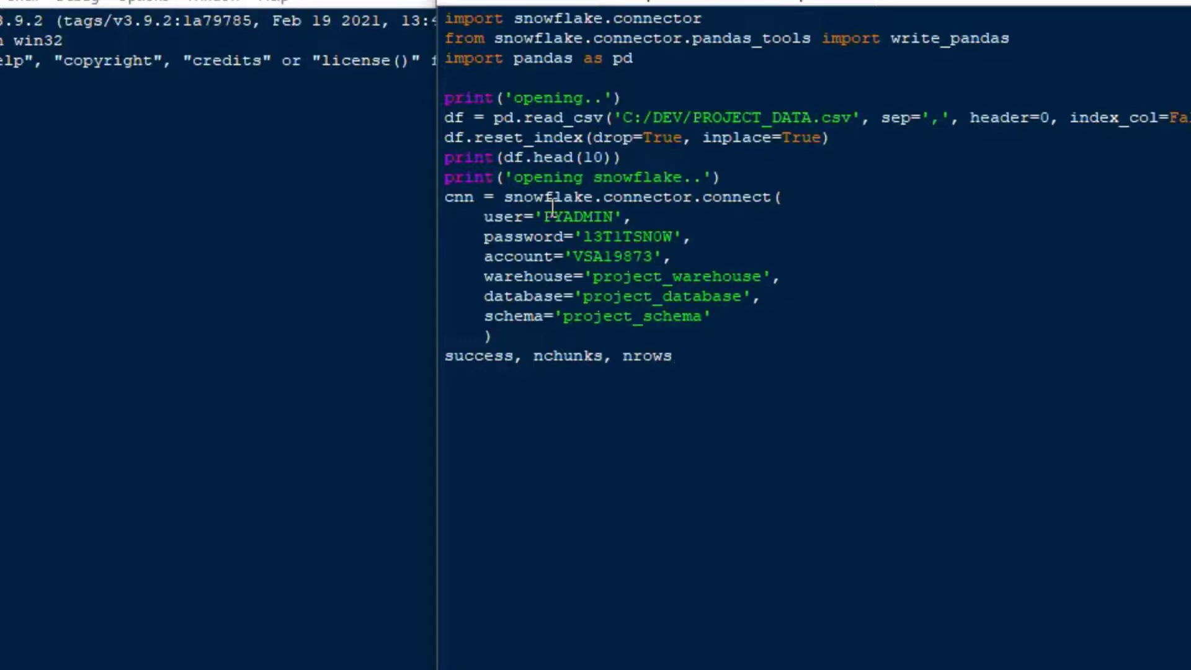
text(, _ =)
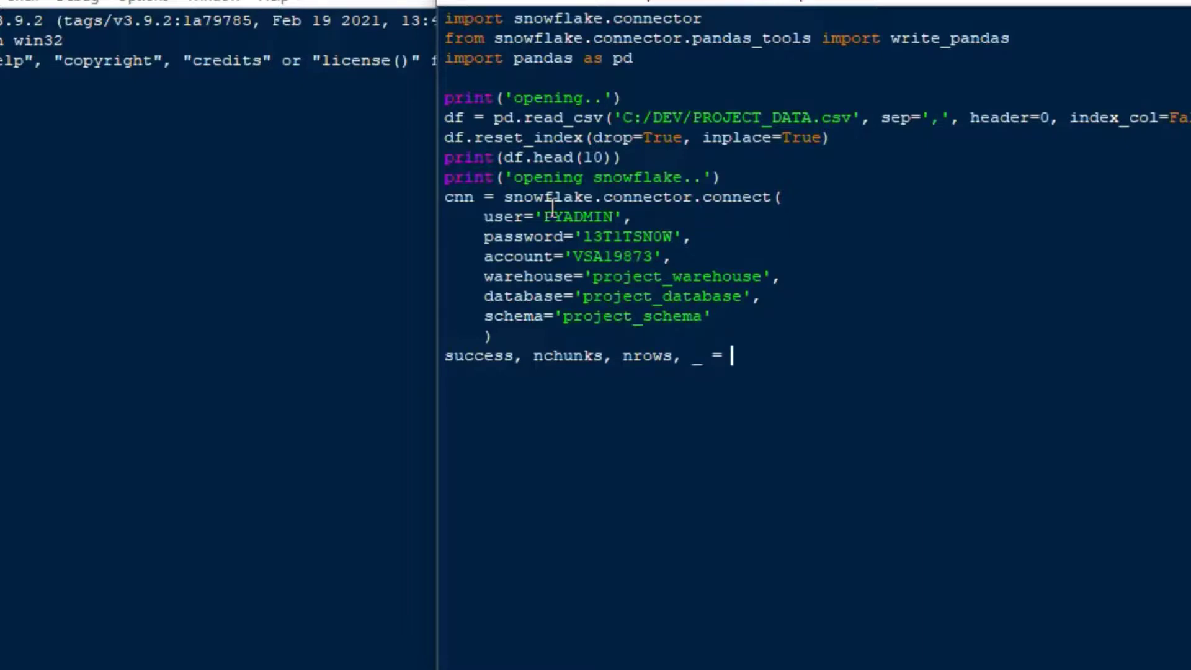
Step: Call write_pandas(cnn, df, 'project_tasks', ...) and scroll to review the line
text(write)
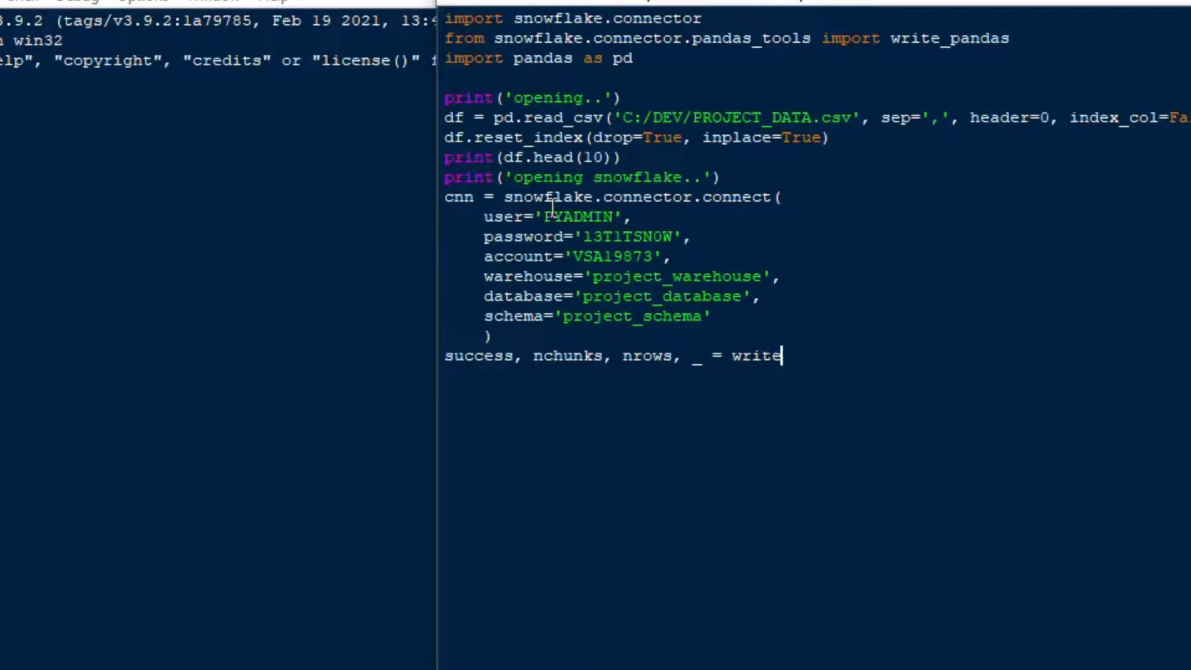
text(_pandas)
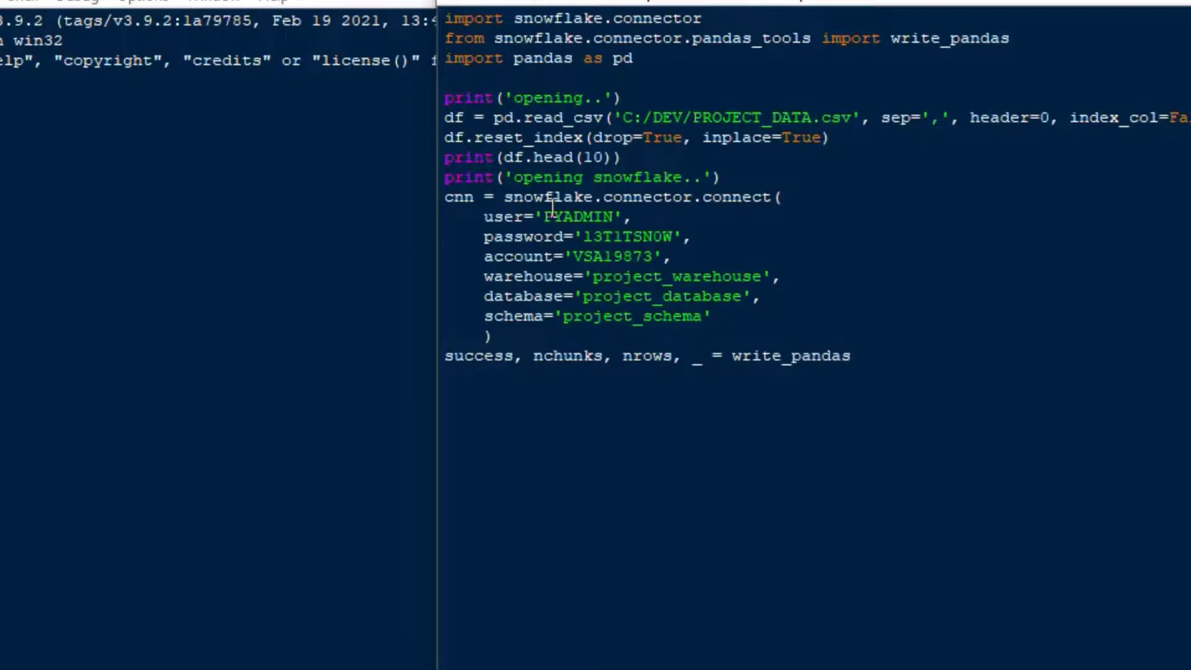
text((cnn, df,)
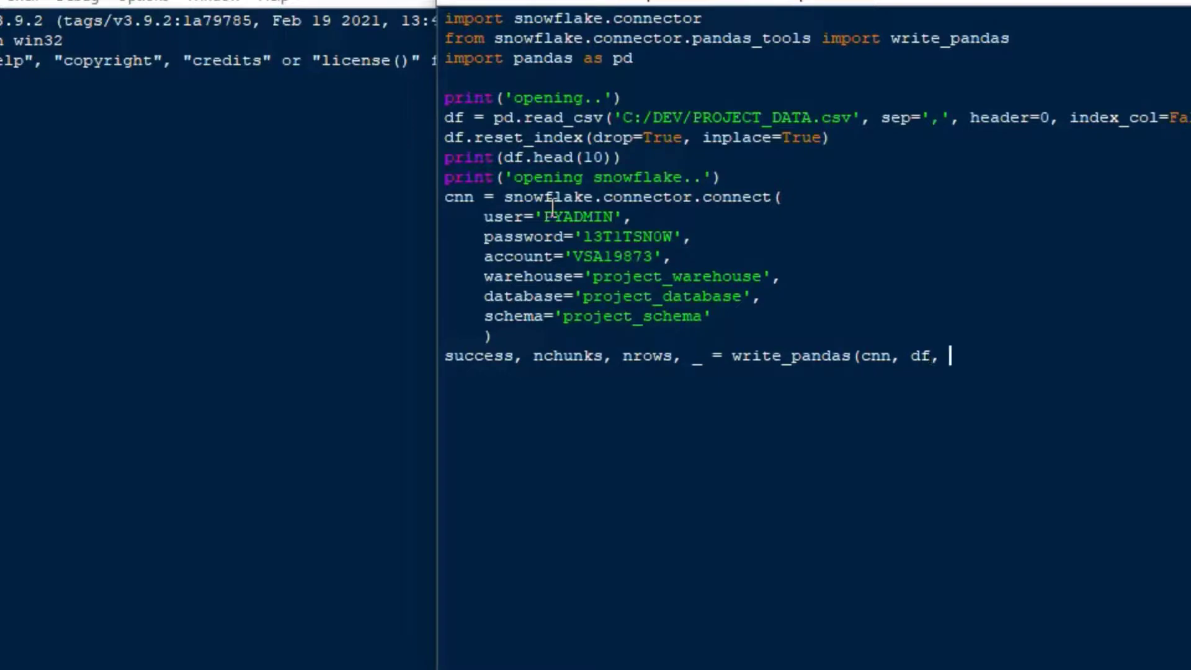
text('pr)
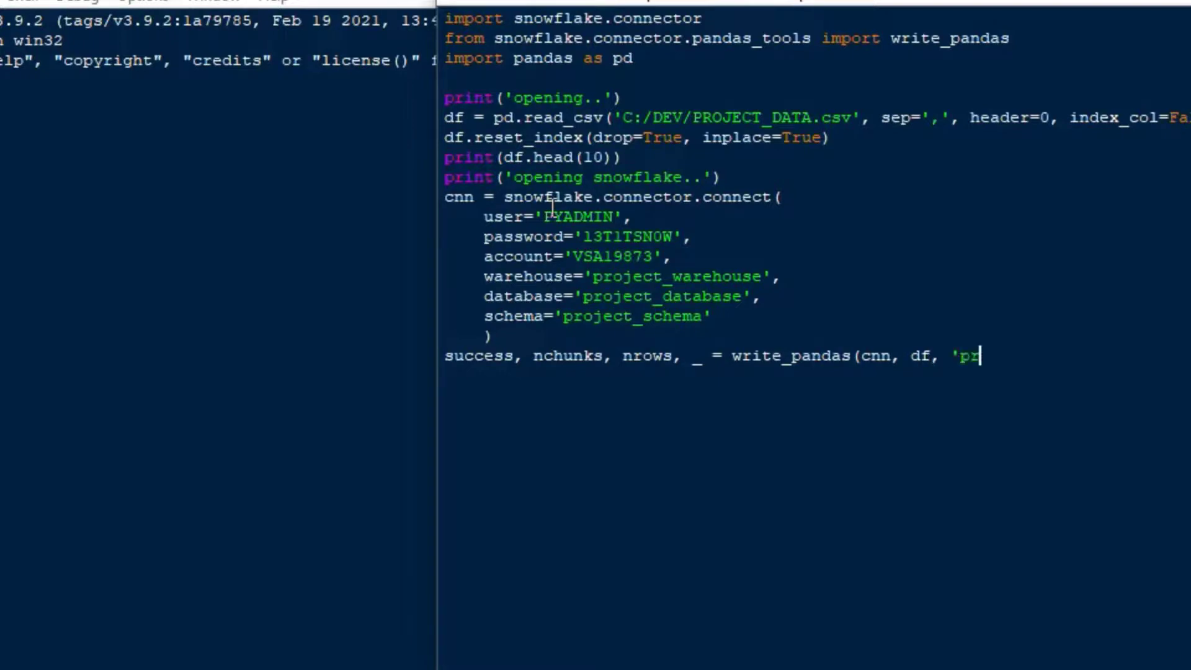
text(oject_t)
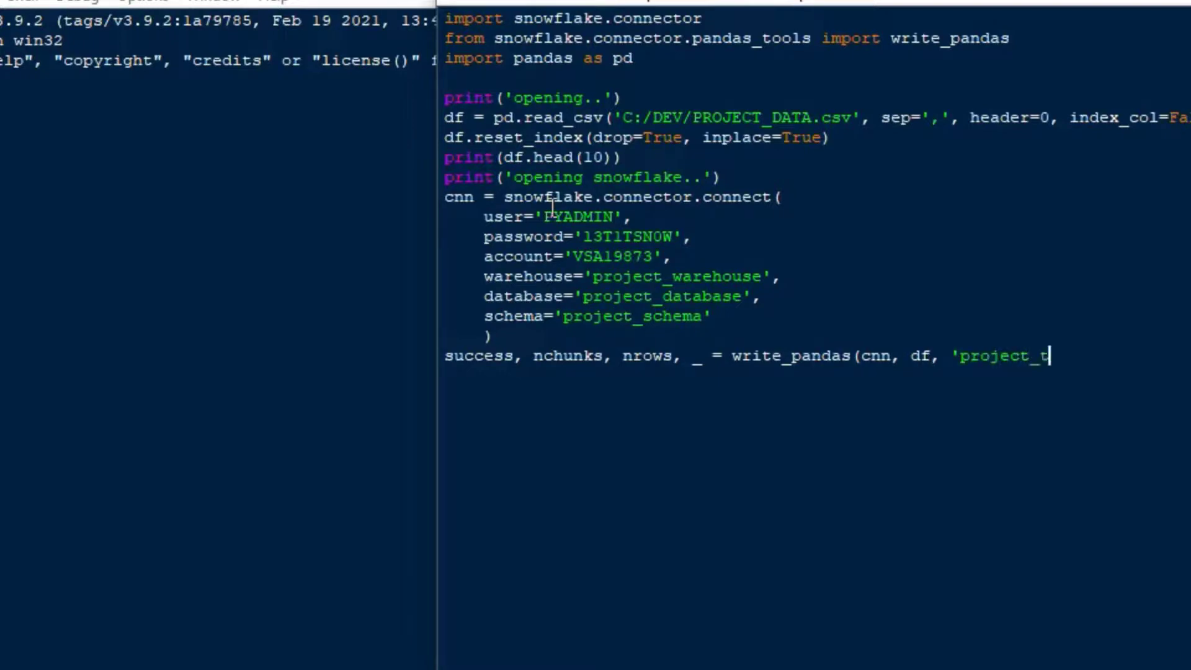
text(asks', quote_)
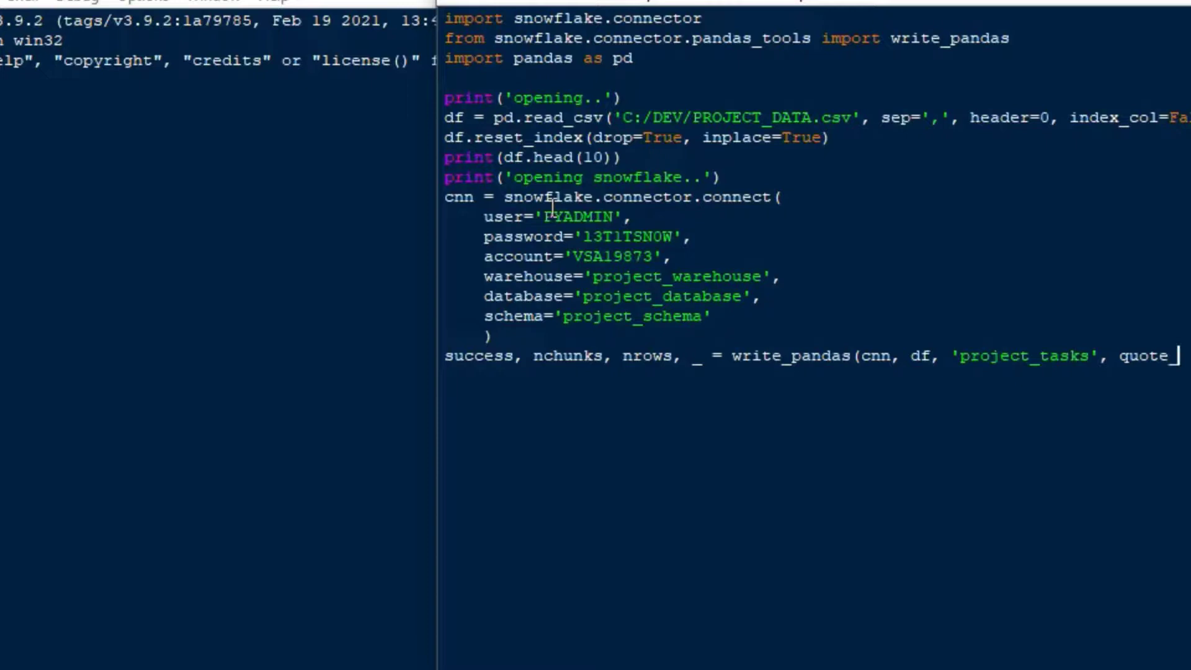
scroll(right, 3)
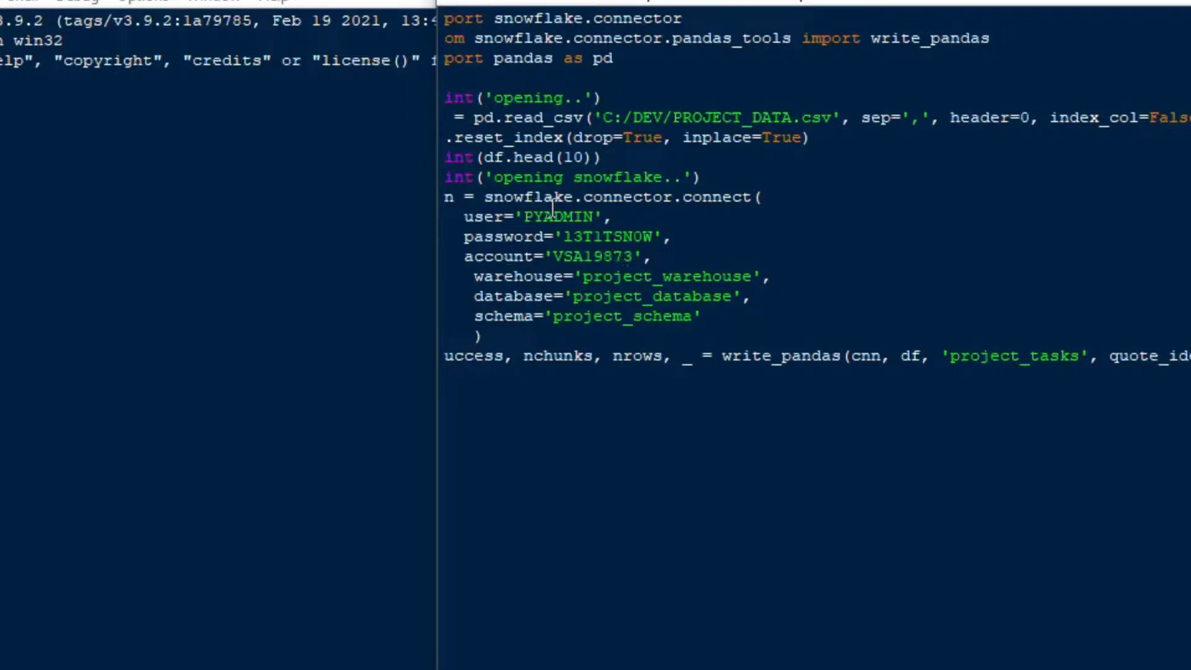
scroll(right, 3)
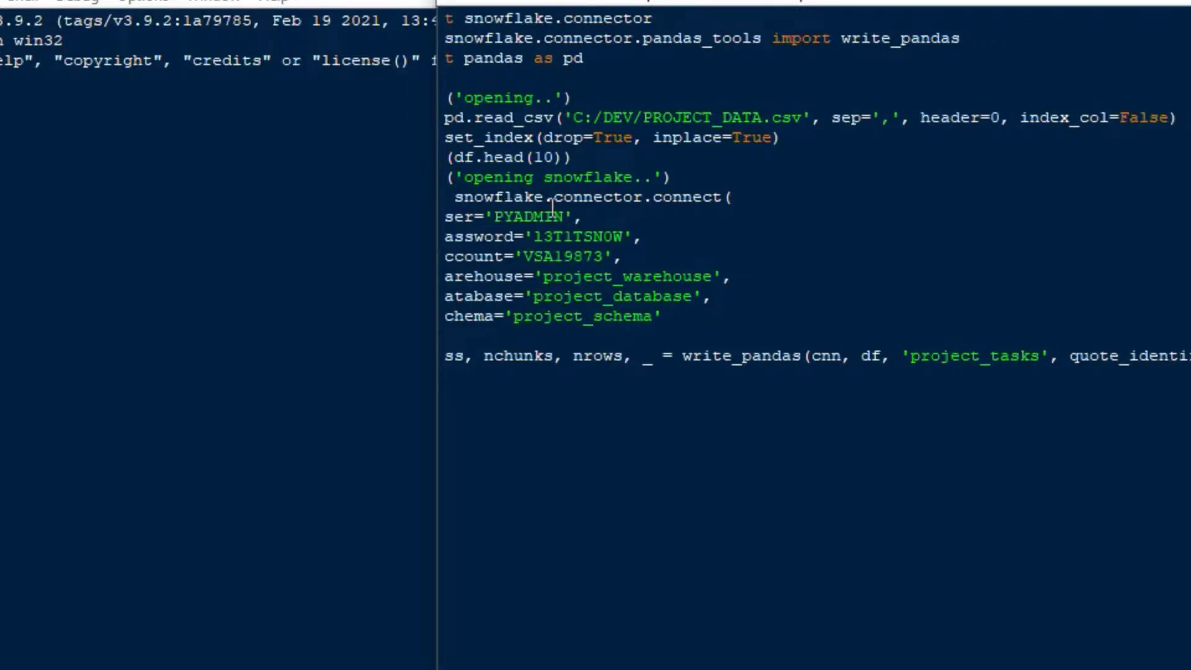
scroll(left, 3)
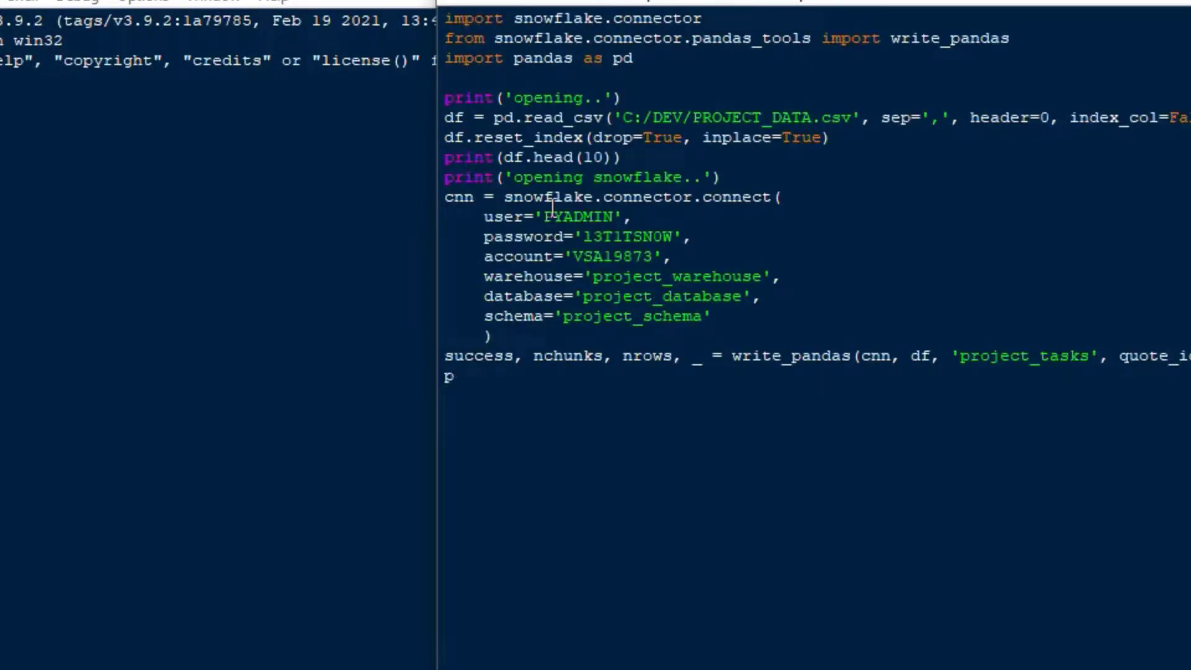
Step: Print str(success), str(nchunks) and str(nrows) joined by ', '
text(rint()
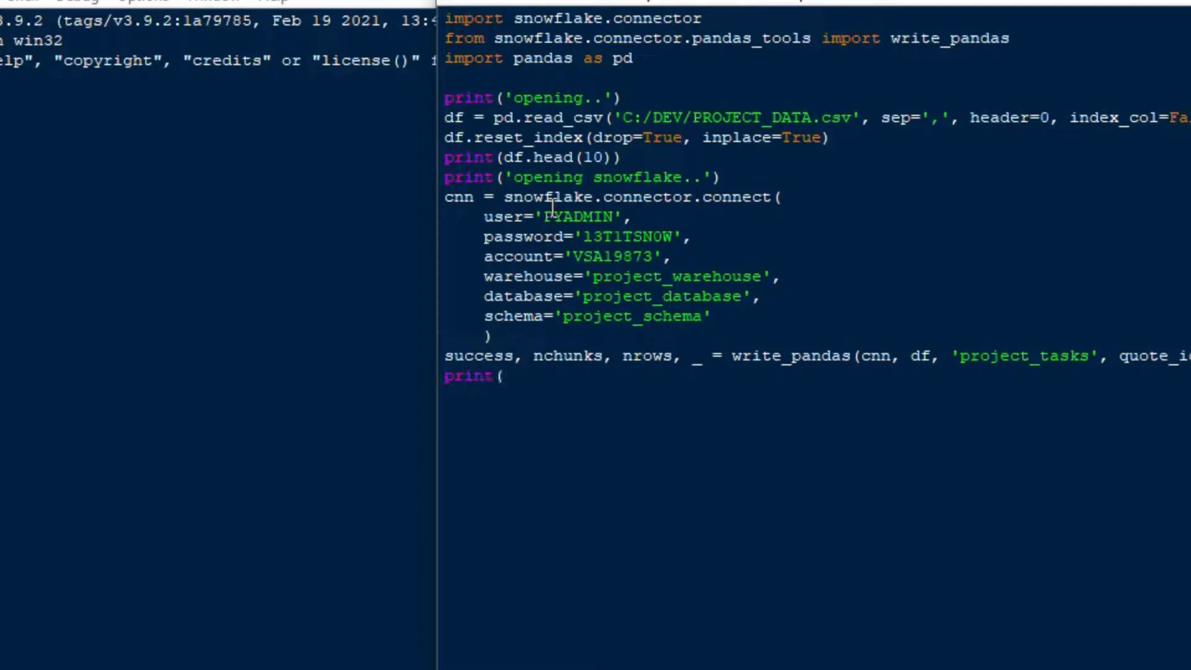
text(str(succ)
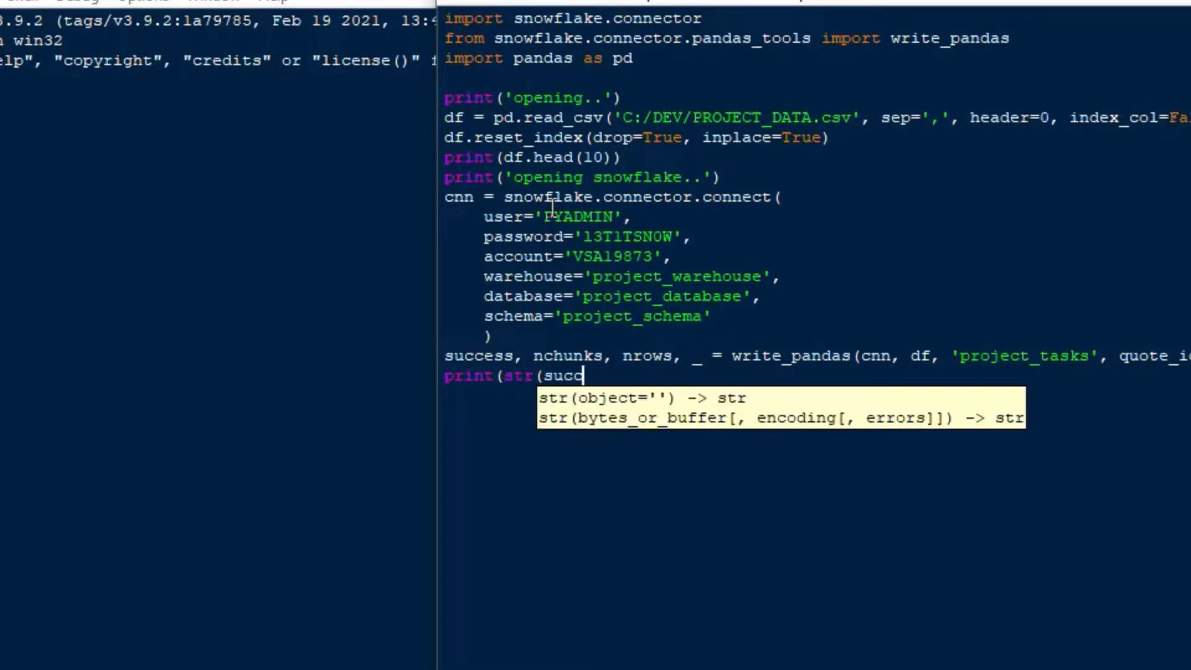
text(ess) + ', ' +)
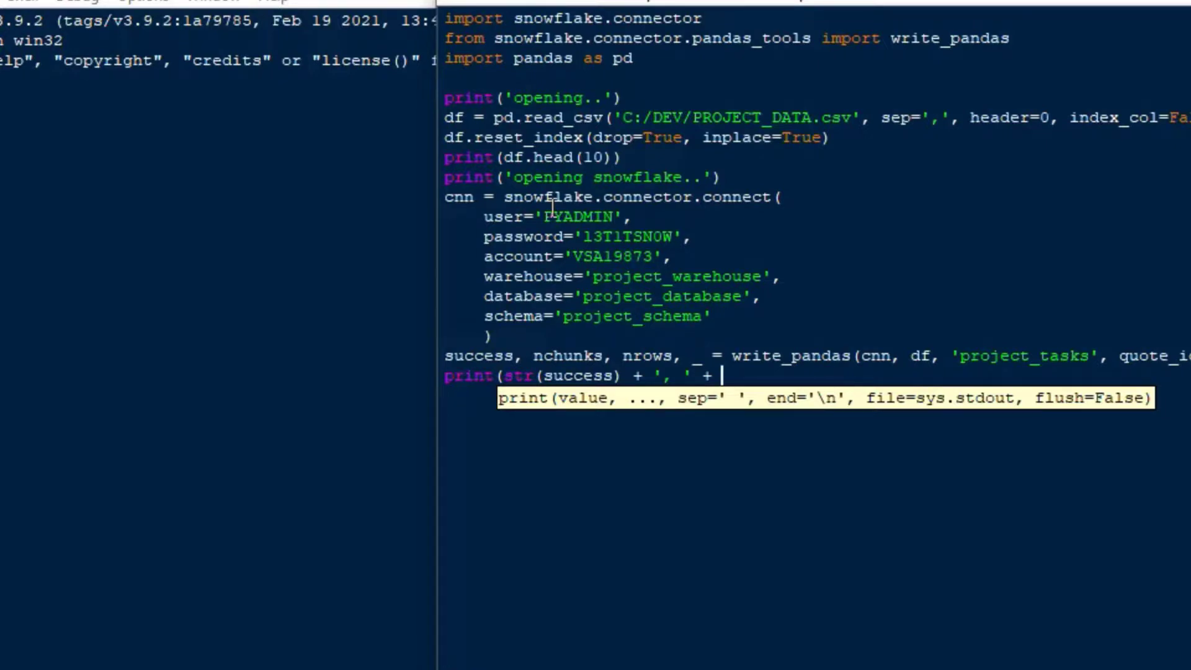
text(str)
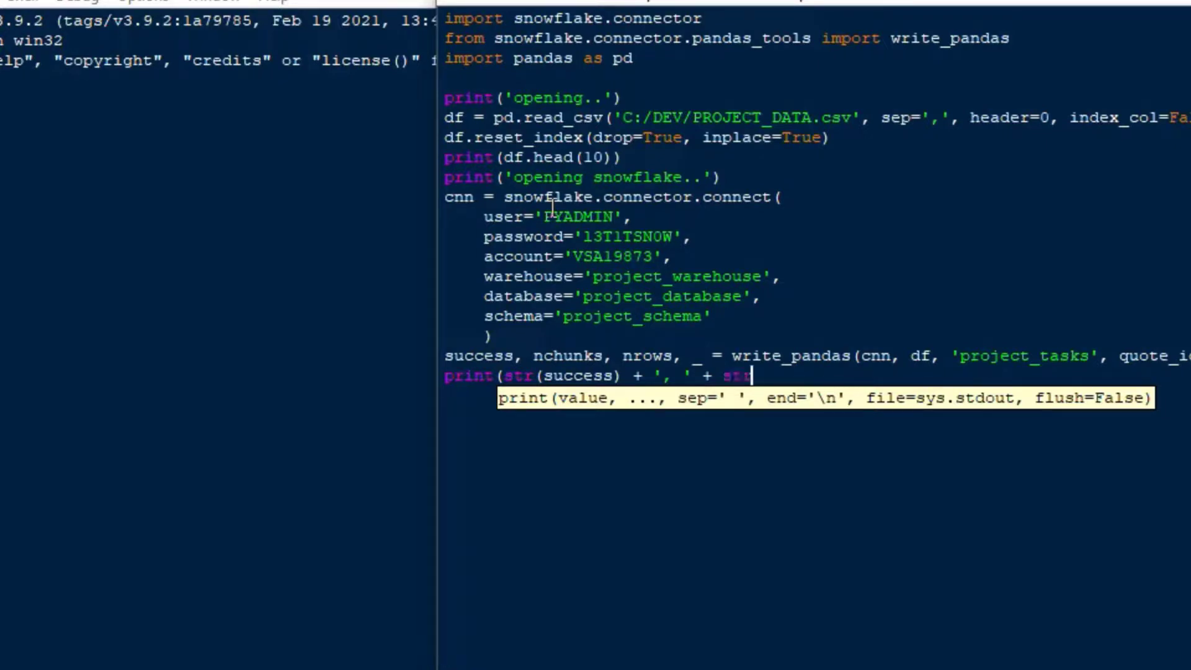
text((nch)
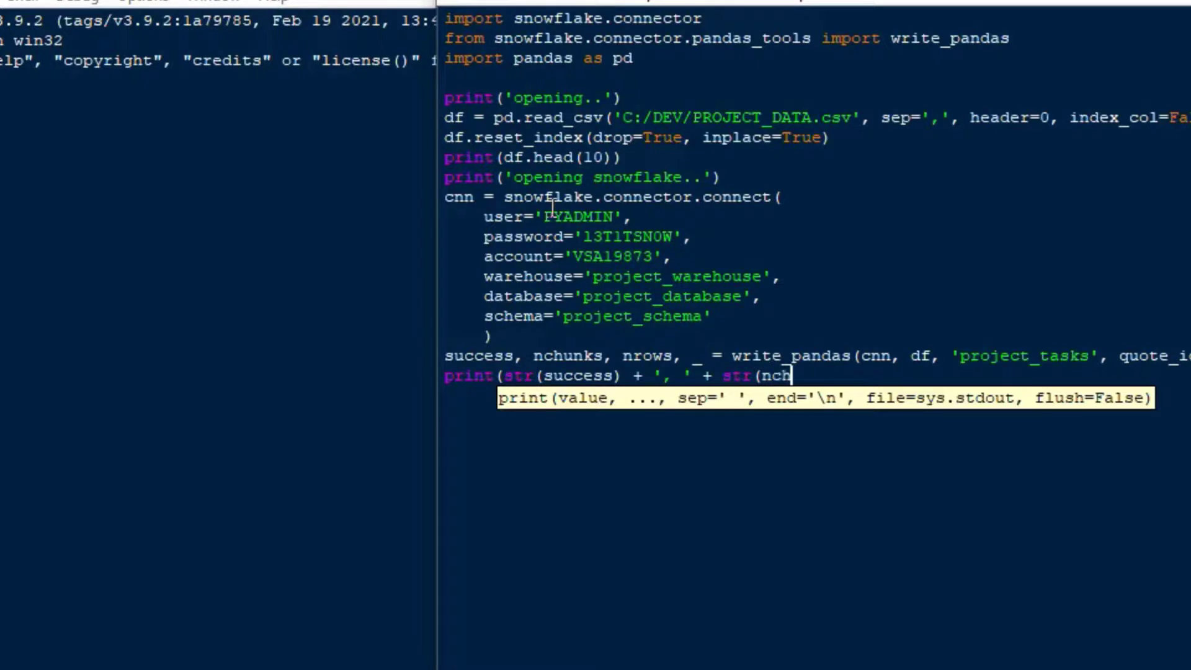
text(unks)
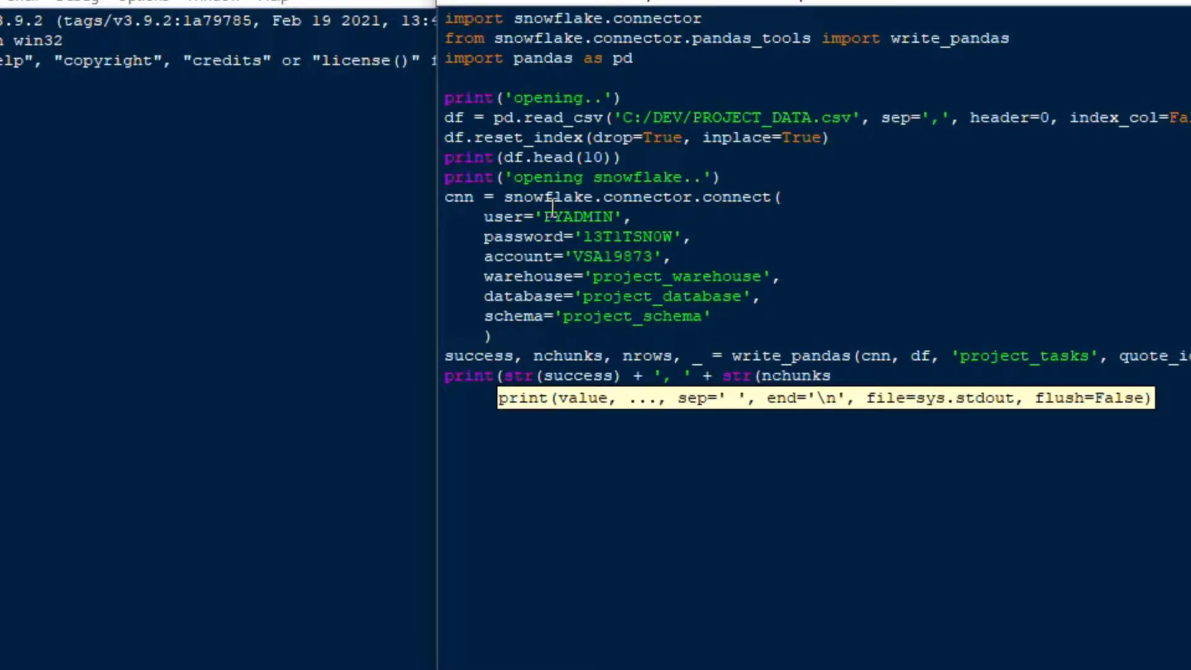
text() +)
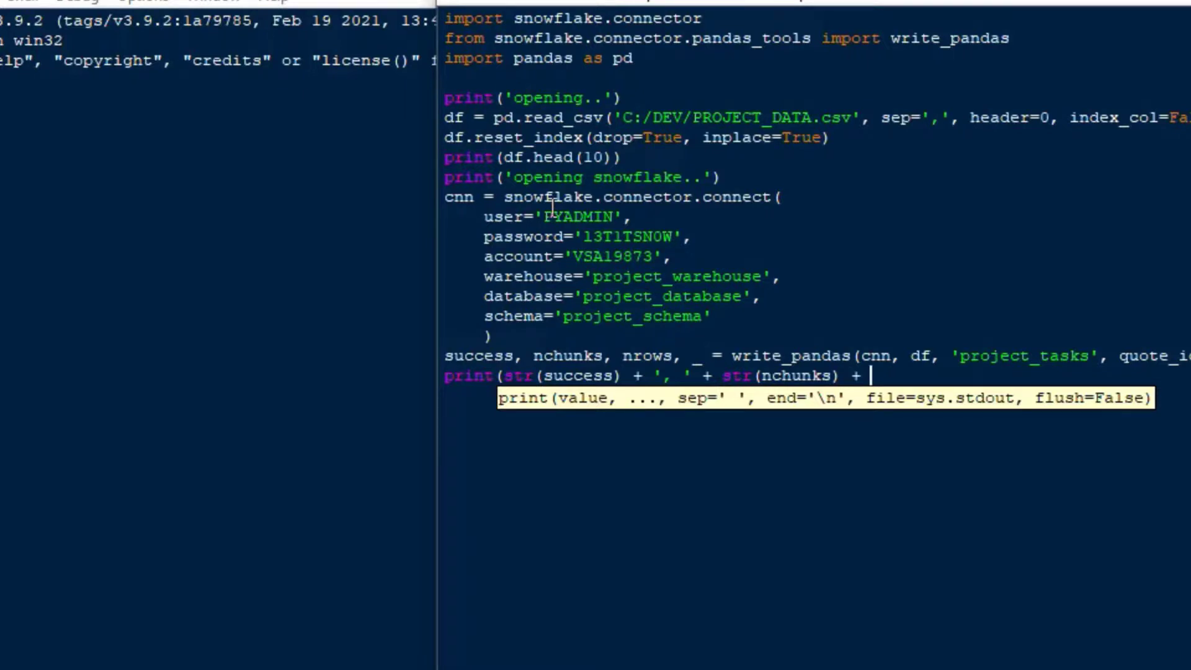
text(', ')
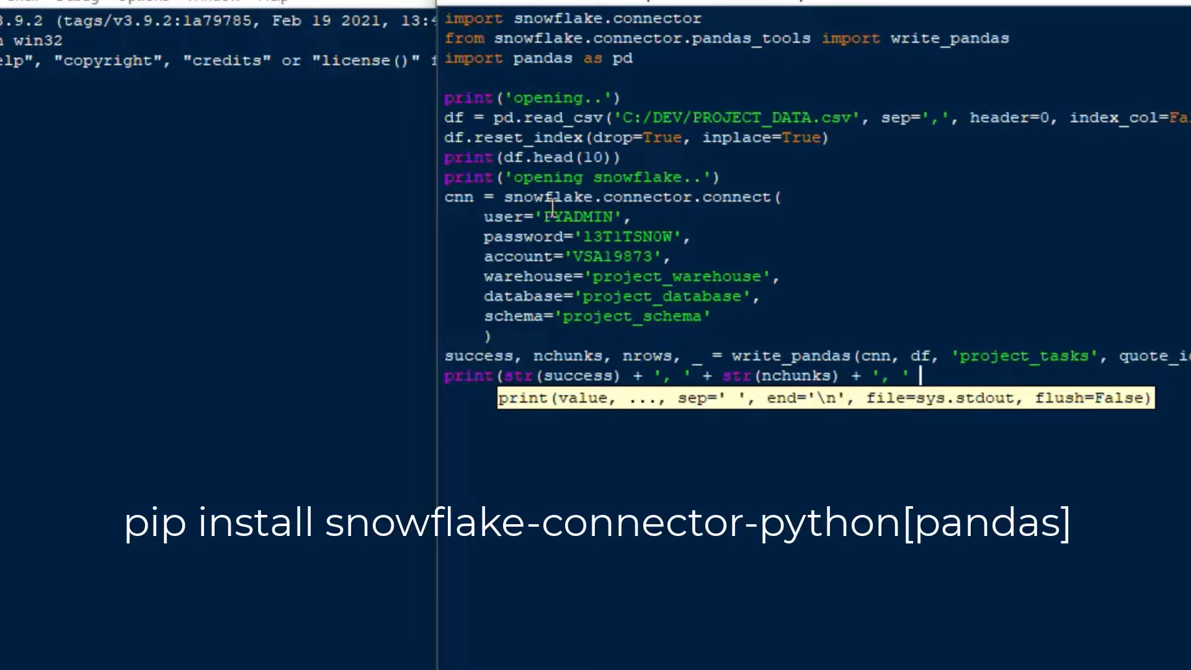
text(+)
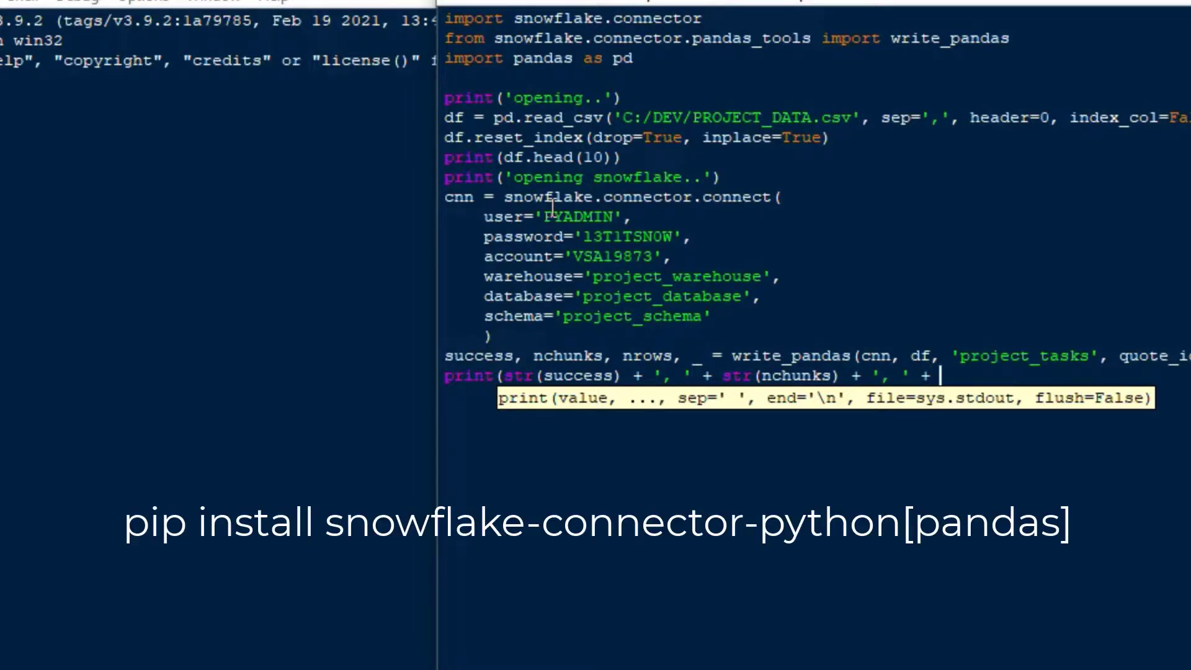
text(str)
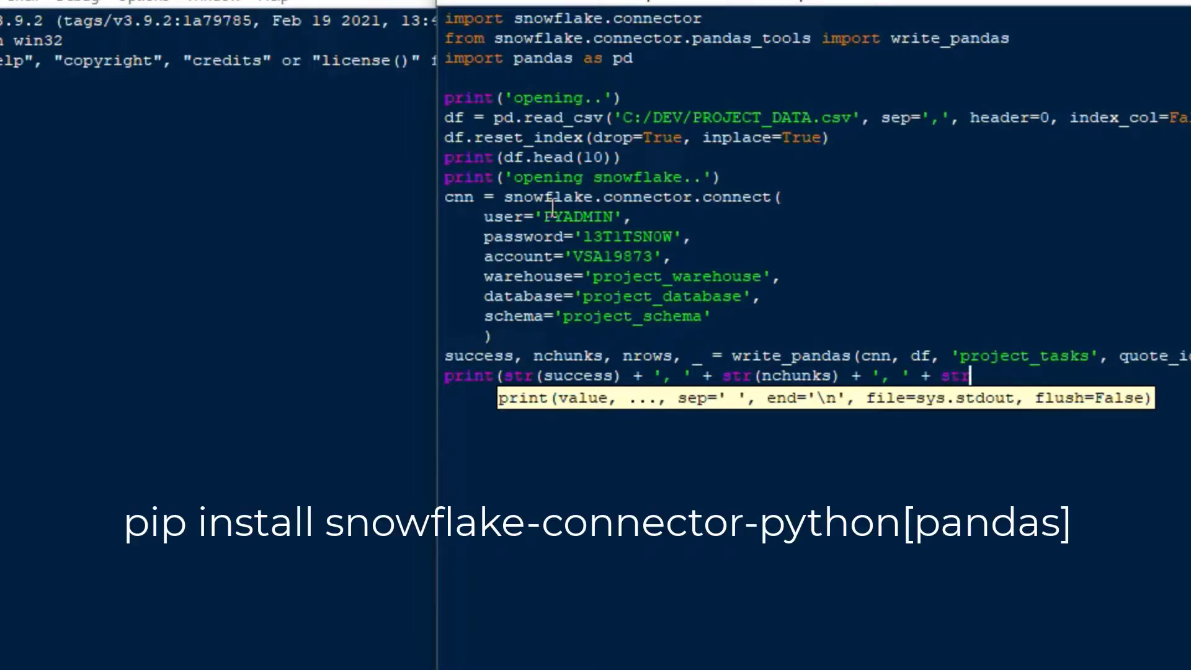
text(nro)
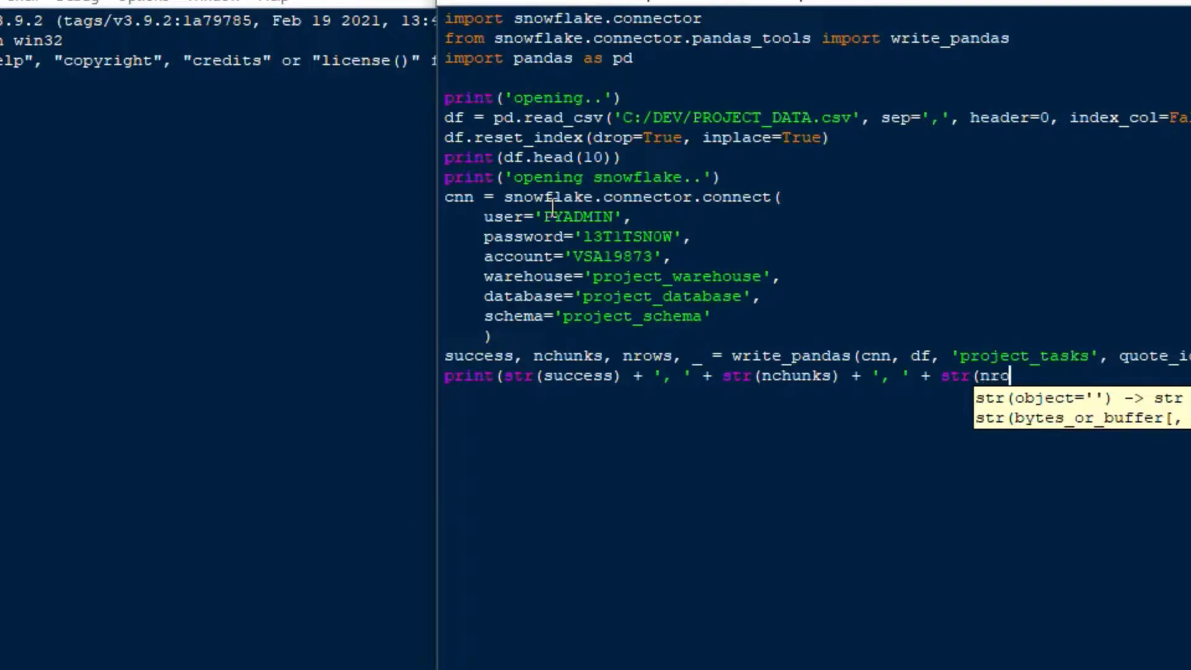
text(ws)))
text(c)
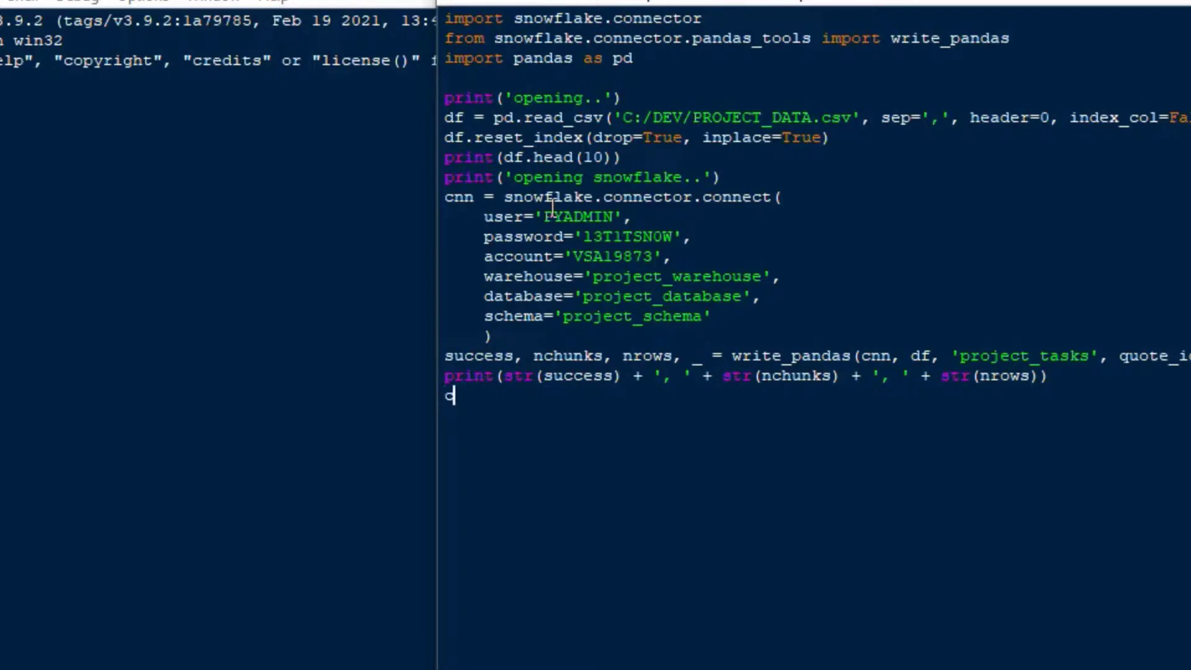
Step: Close the connection with cnn.close() and print 'done.'
text(nn.close())
click(817, 416)
text(print)
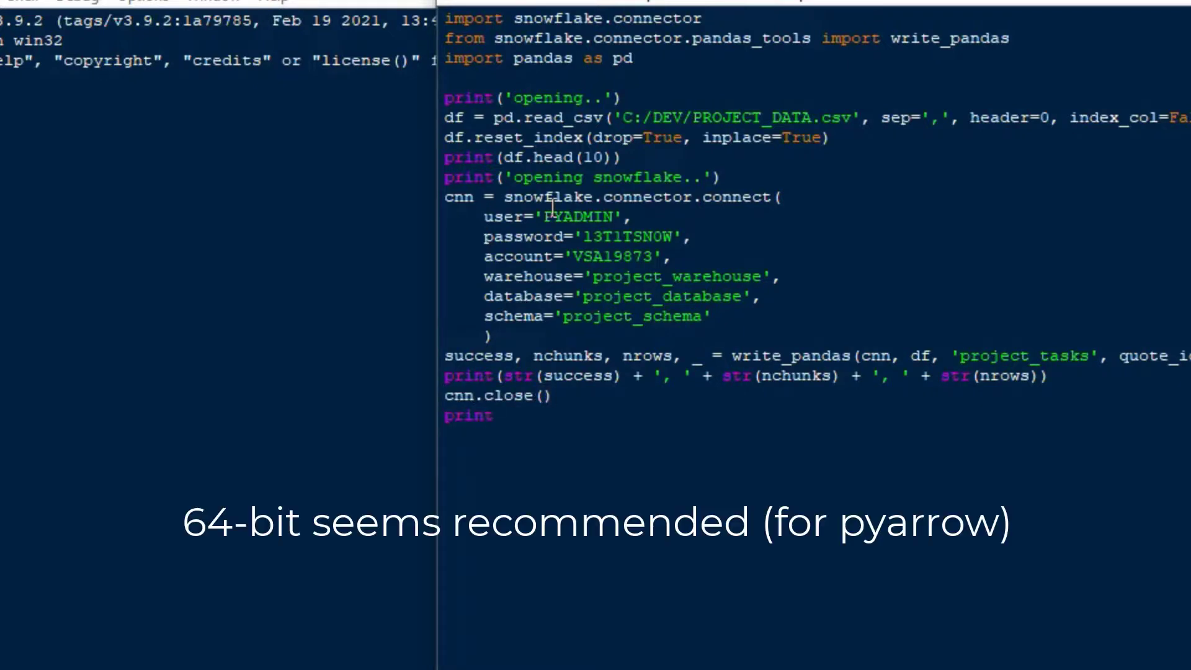
text(('do)
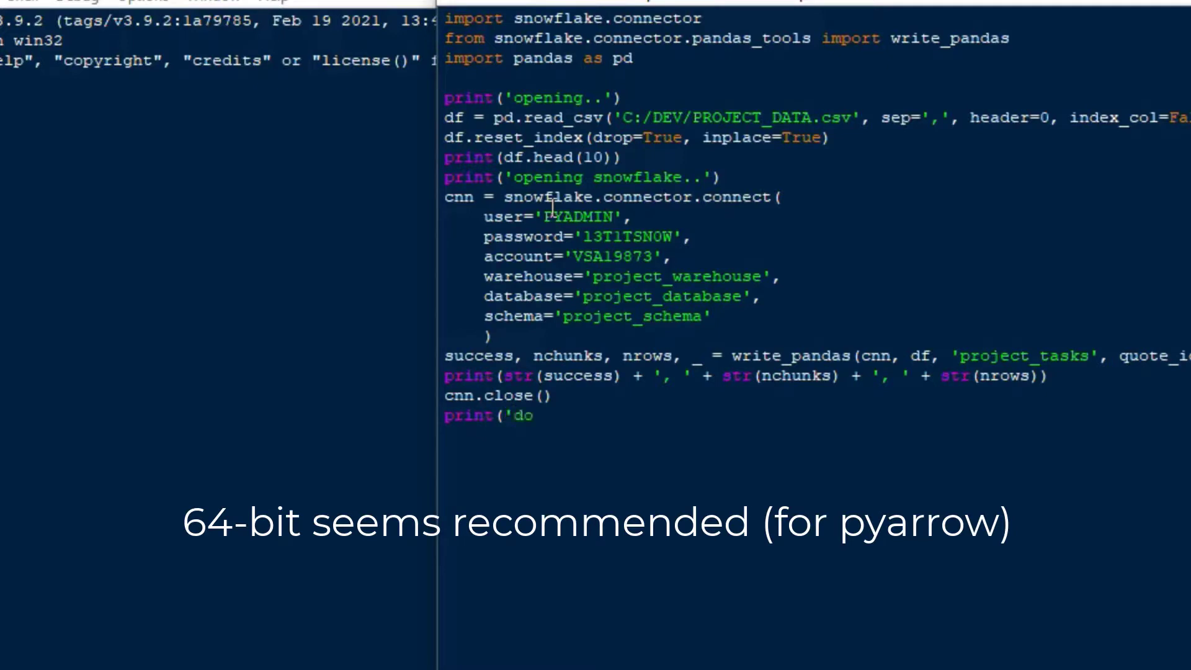
text(ne.')
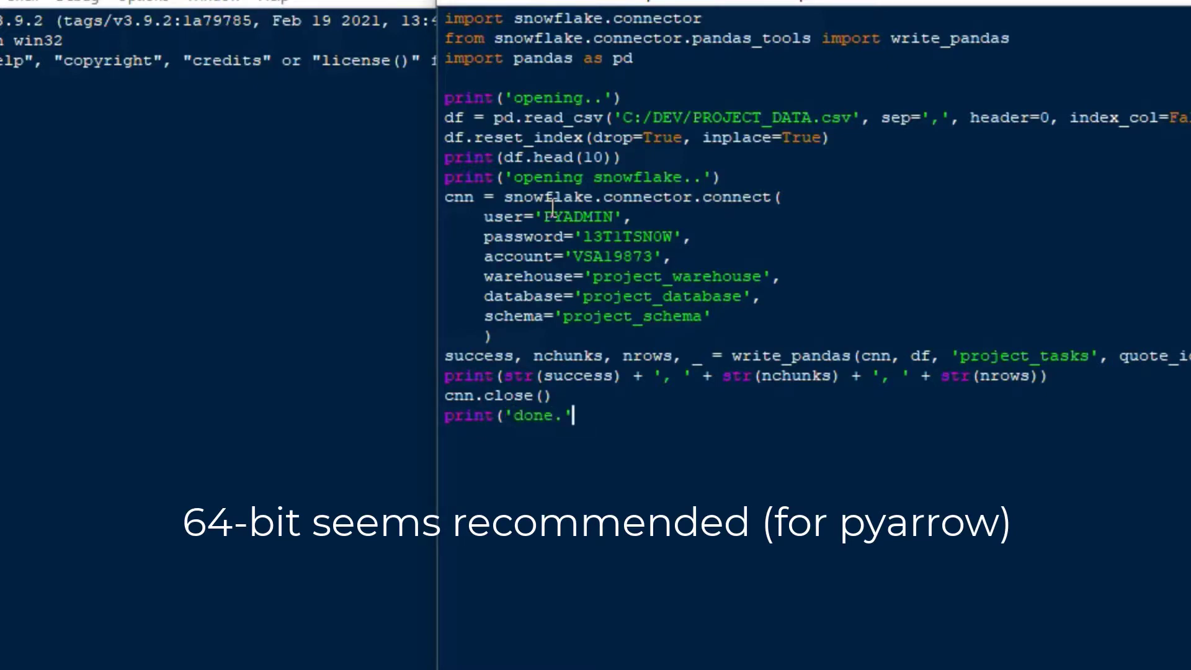
text())
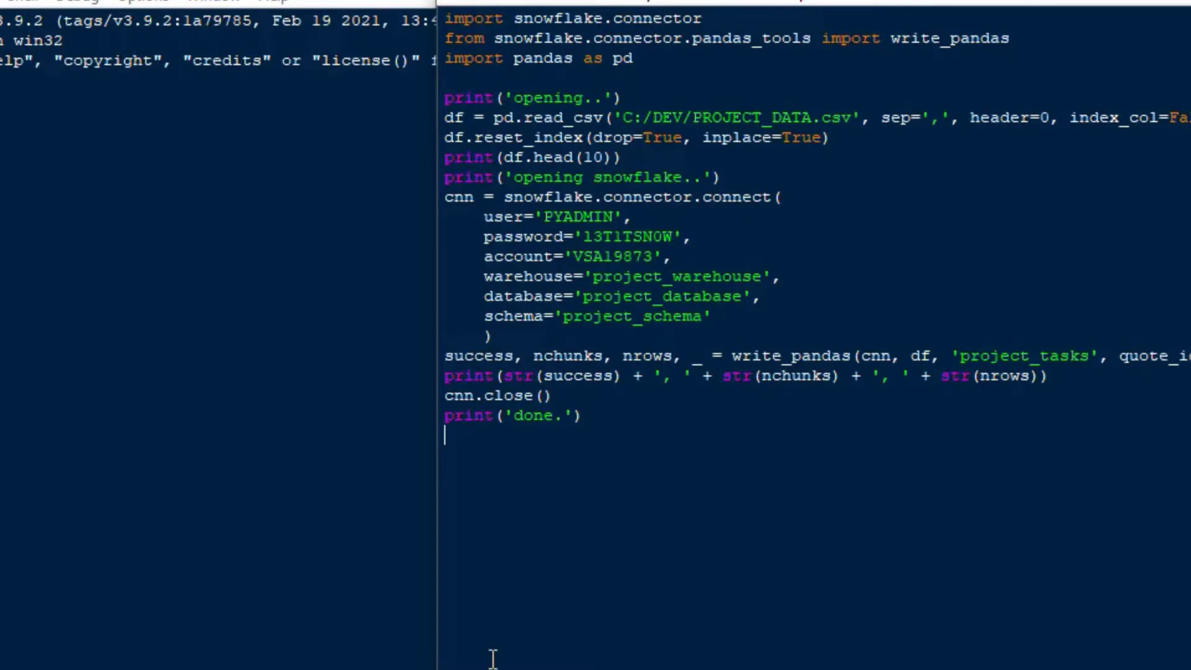
mouse_move(700, 412)
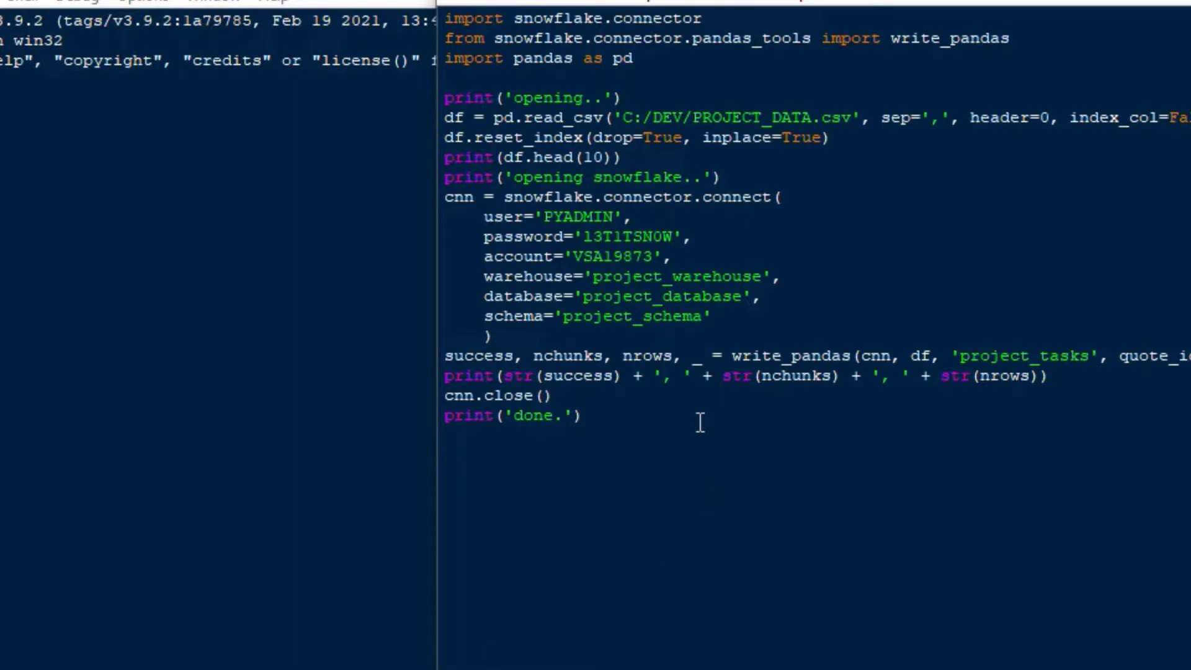
Step: Place the cursor at the end of the script, after print('done.')
click(579, 416)
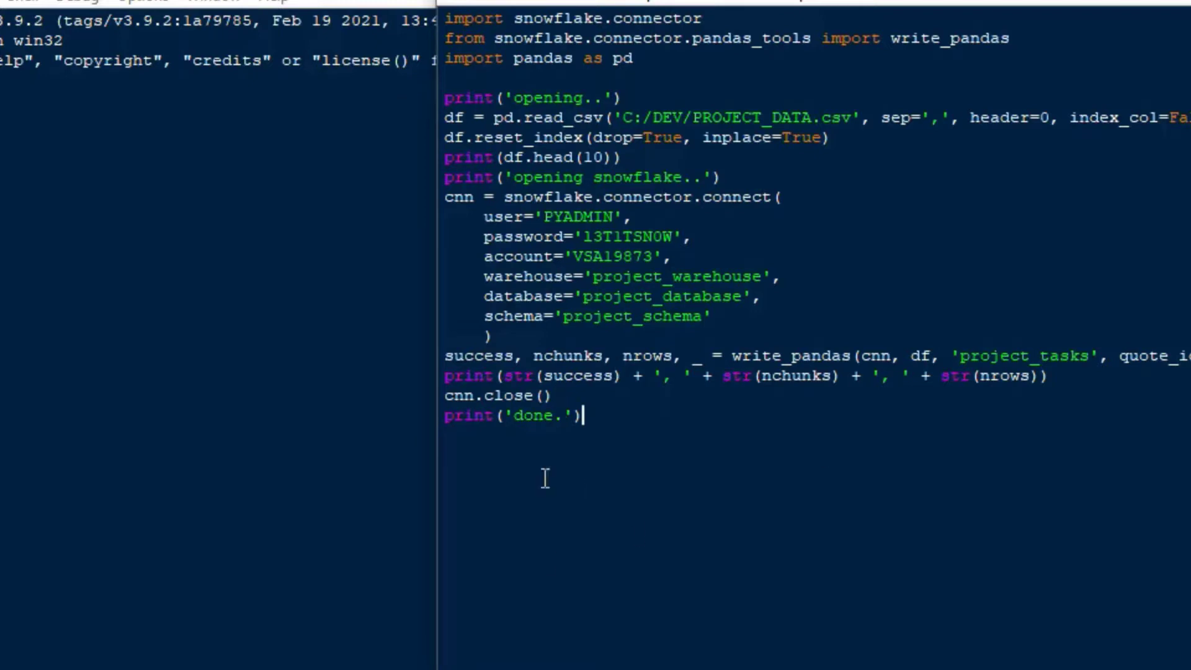
mouse_move(575, 516)
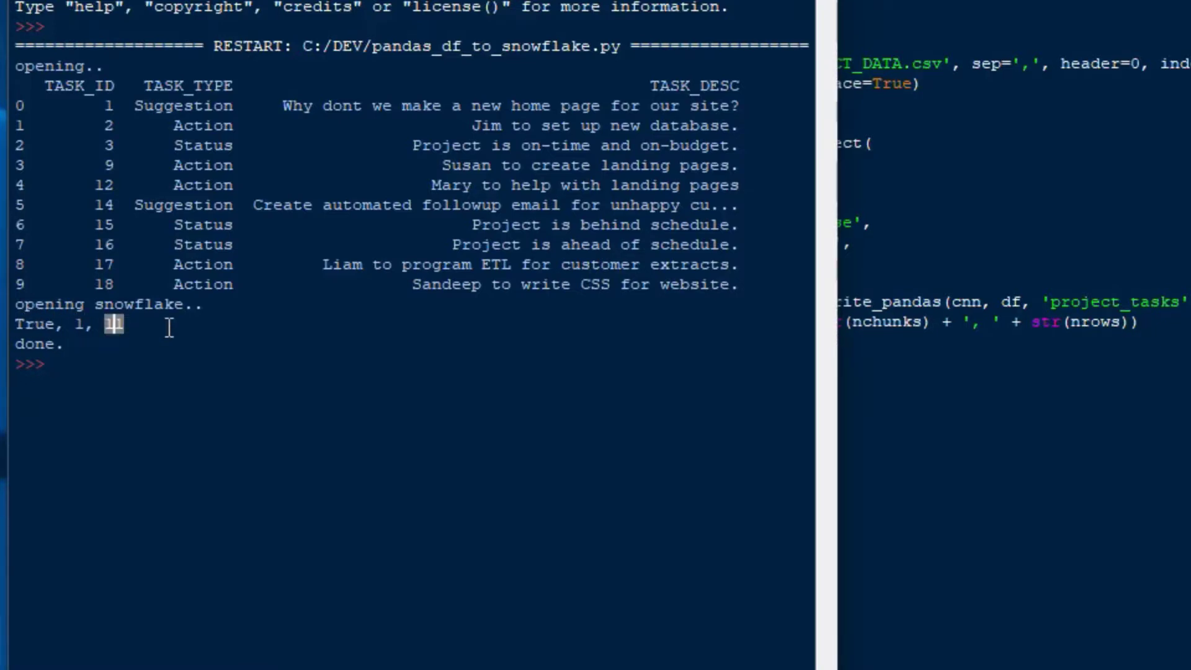
mouse_move(1139, 340)
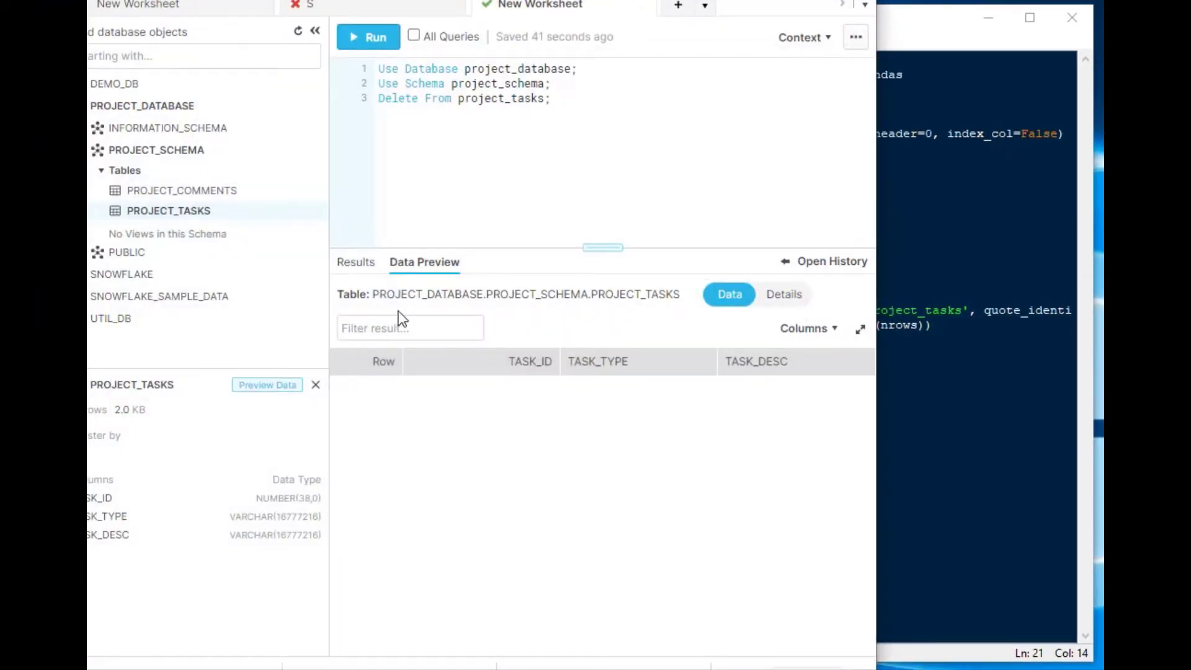
mouse_move(181, 190)
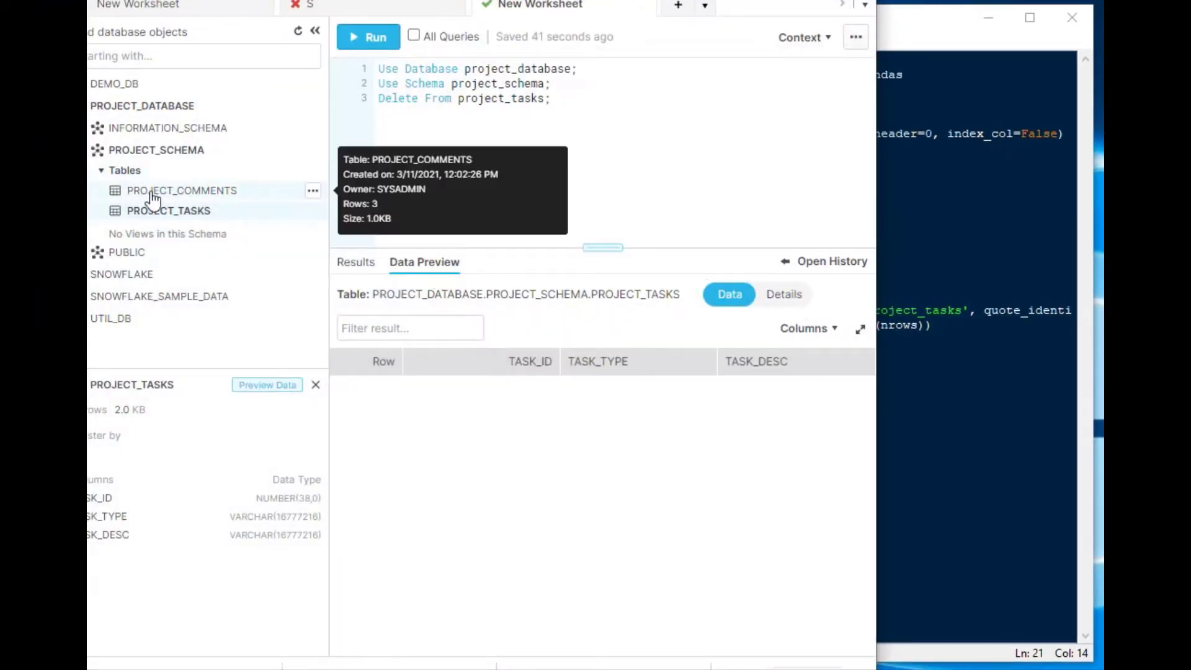
Step: Preview the PROJECT_TASKS table data in Snowflake to see the uploaded task rows
click(312, 210)
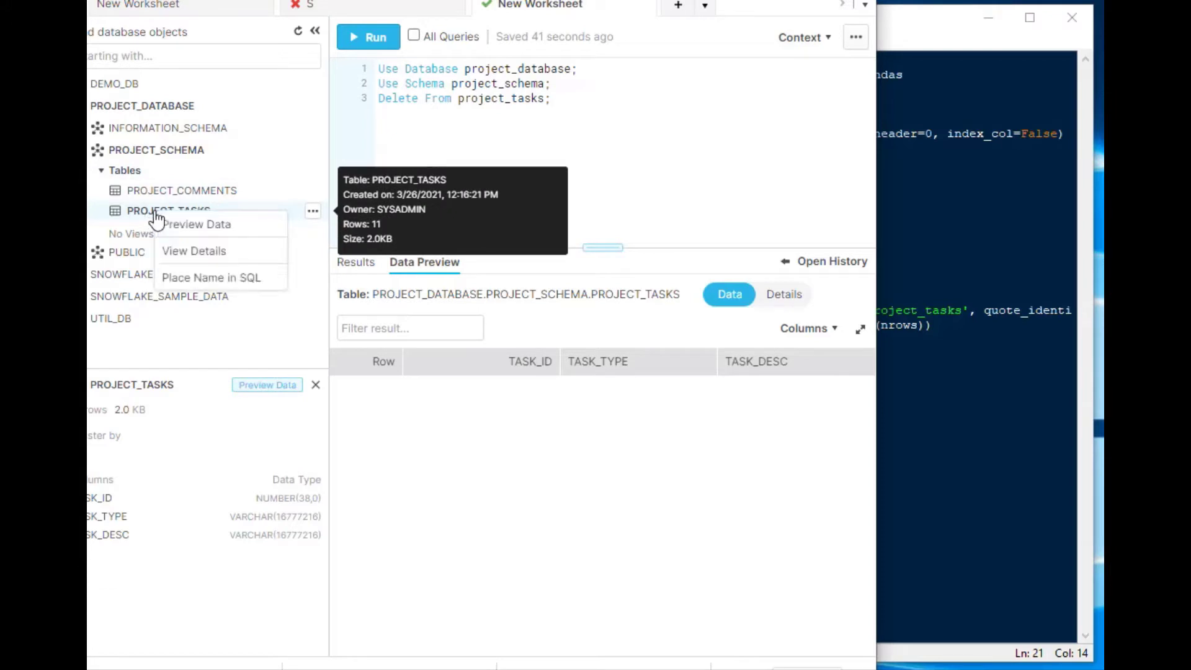
click(196, 224)
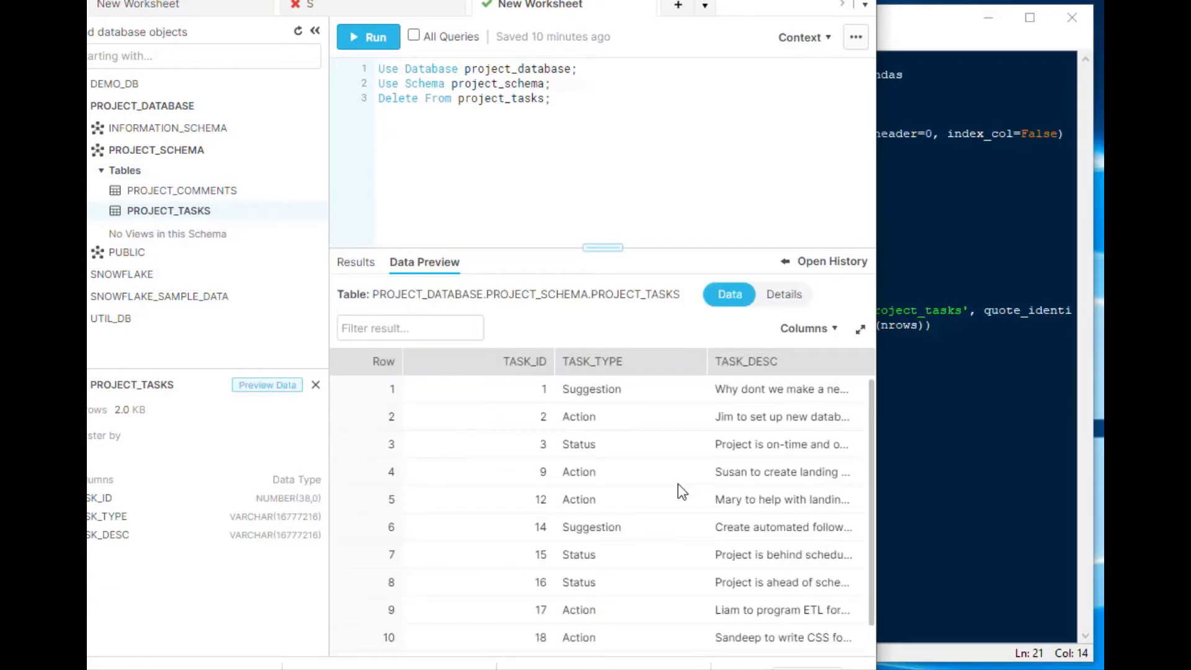
mouse_move(593, 655)
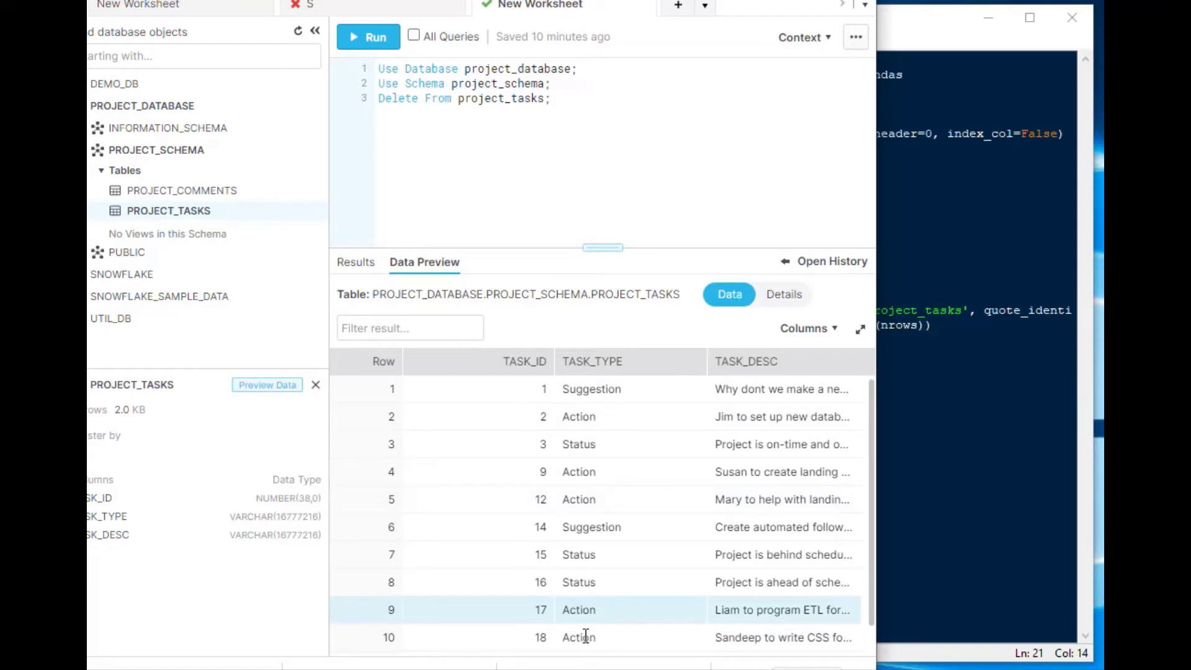
mouse_move(782, 389)
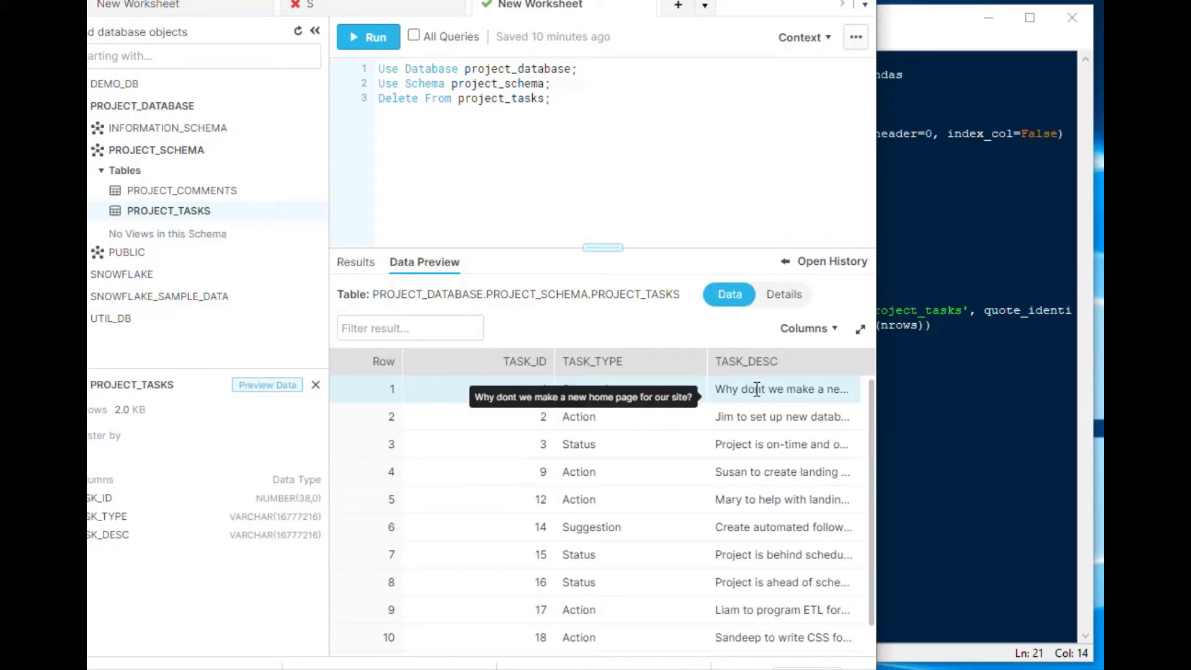
mouse_move(466, 412)
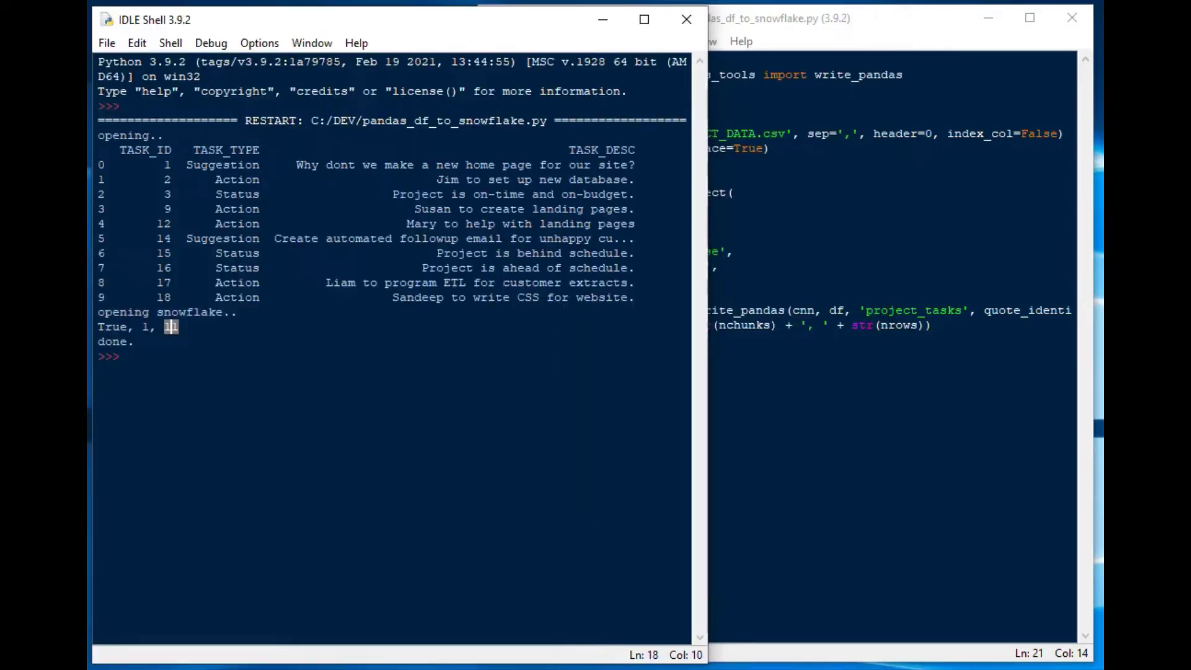
mouse_move(646, 605)
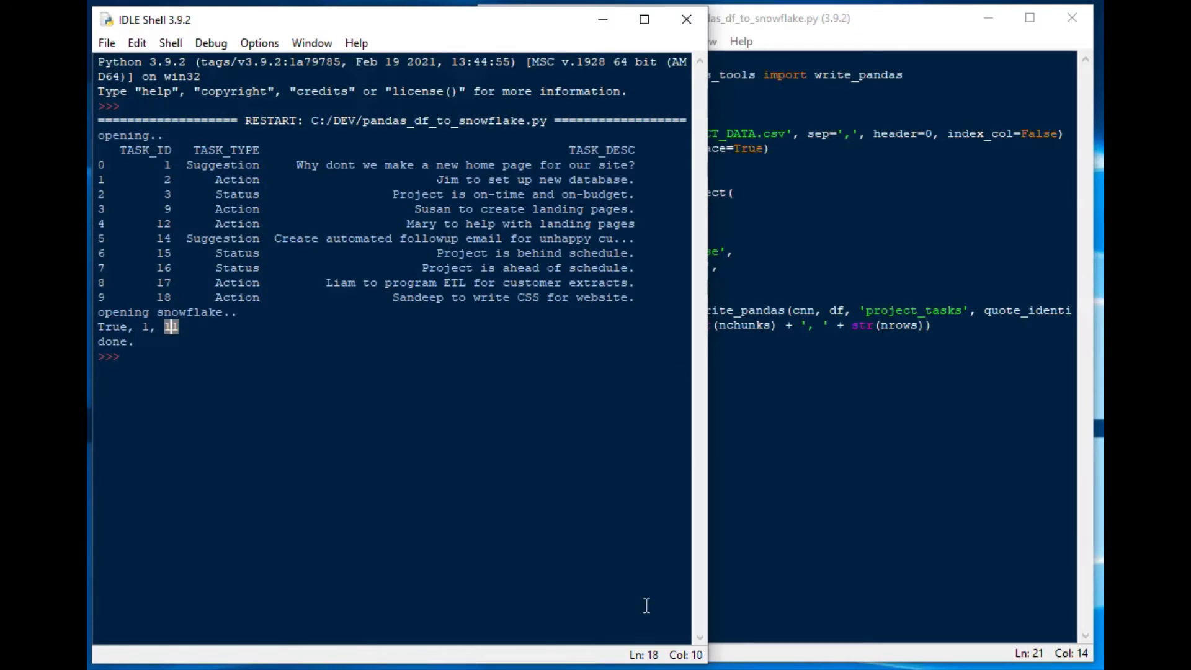